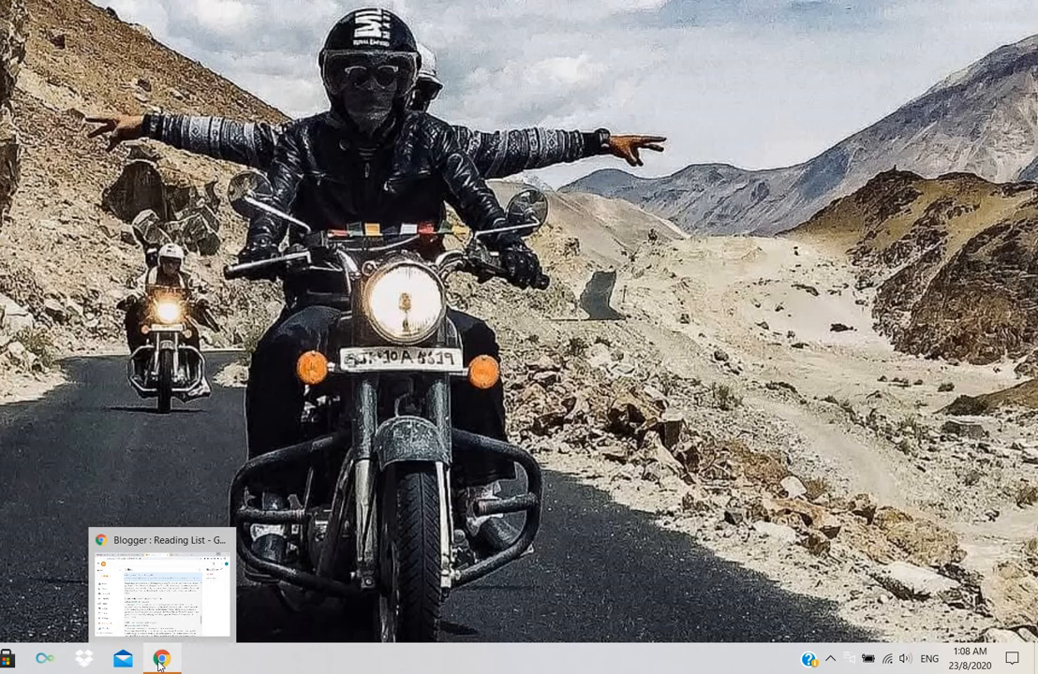
# Restore Chrome from the taskbar and switch tabs to end on the Blogger Post: Edit draft
pyautogui.click(161, 659)
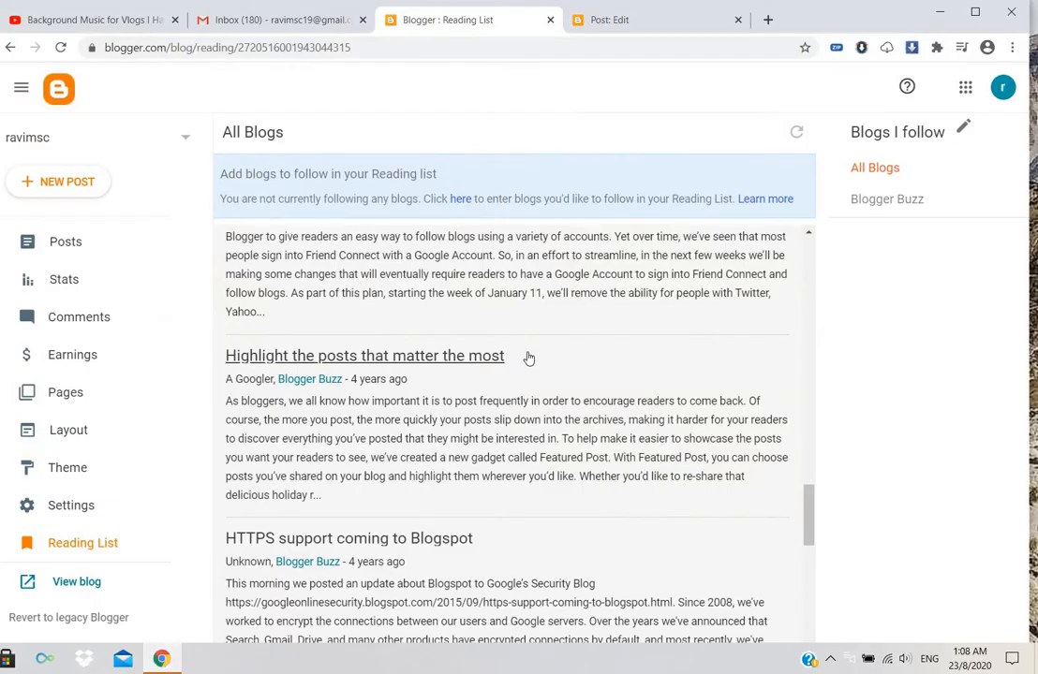
pyautogui.click(656, 19)
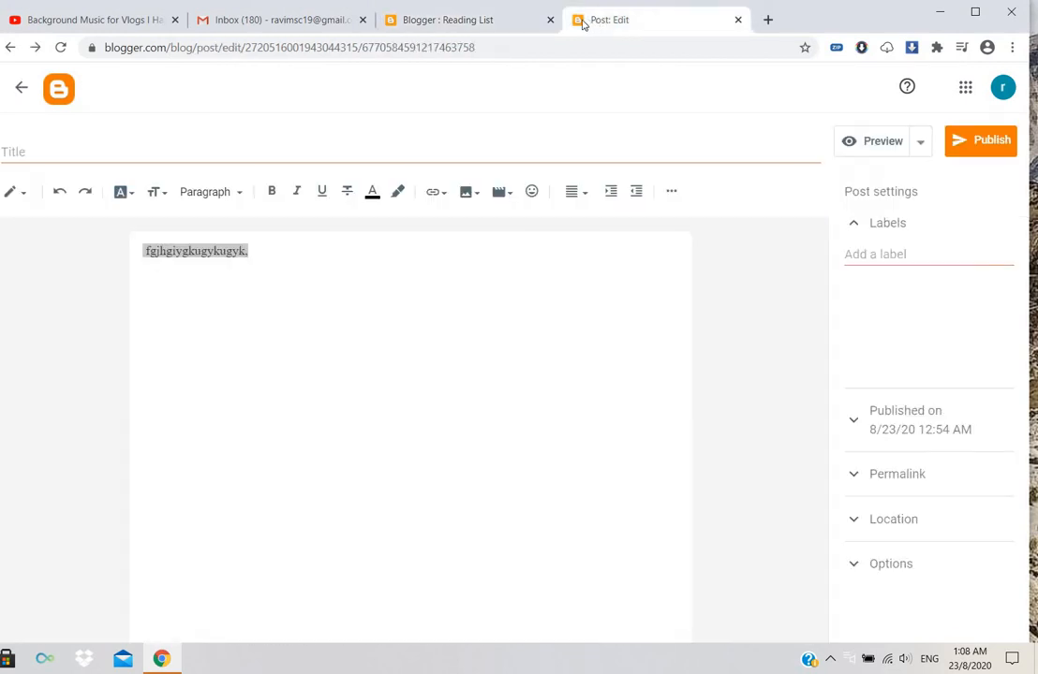
pyautogui.click(447, 19)
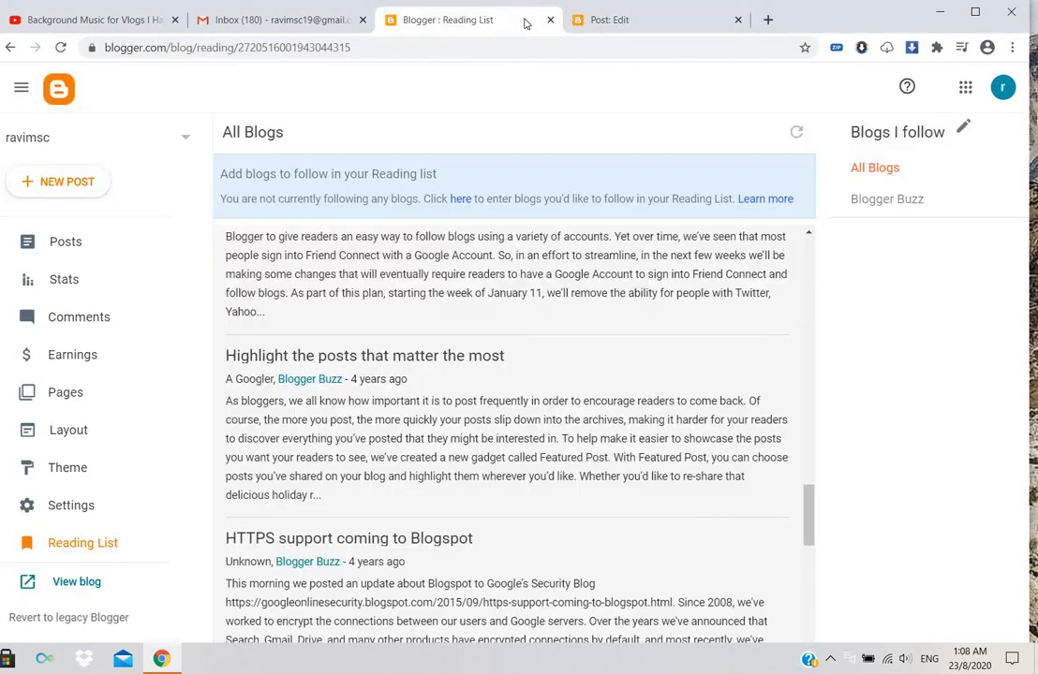
pyautogui.moveTo(723, 18)
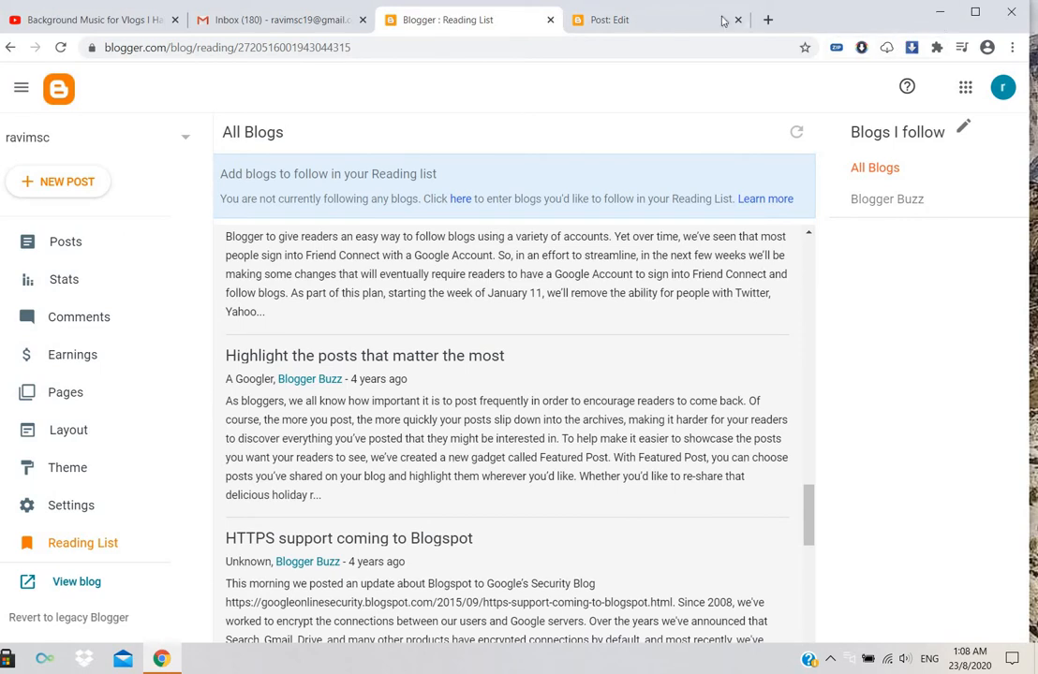
pyautogui.click(1002, 88)
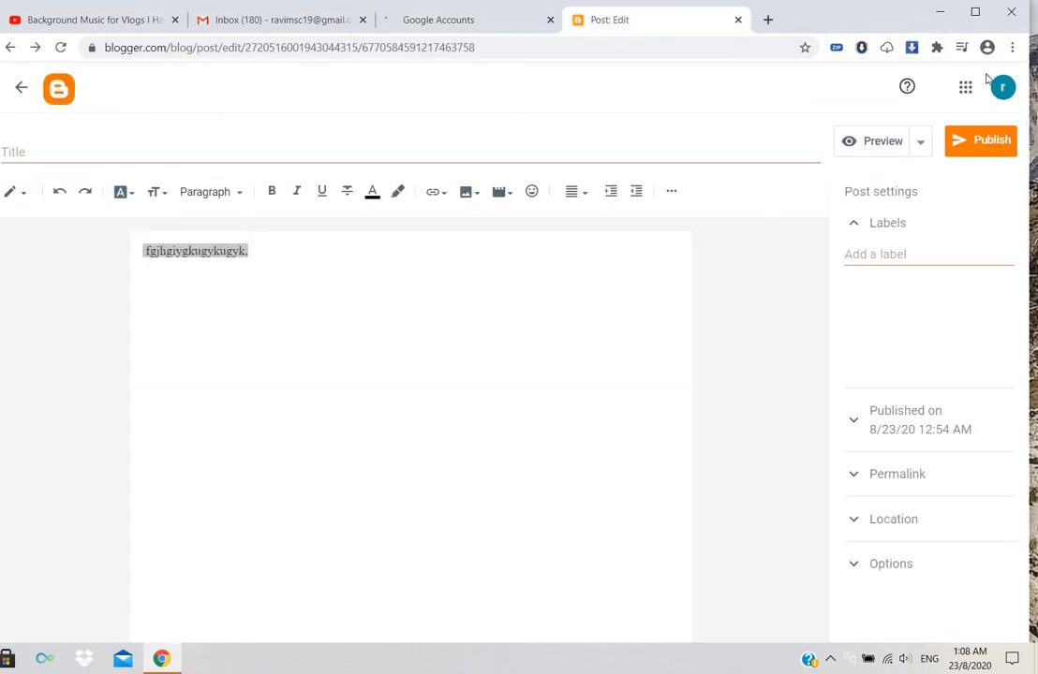
# Sign out, search Google for 'blogger' and reach the Blogger sign-in page
pyautogui.click(1002, 88)
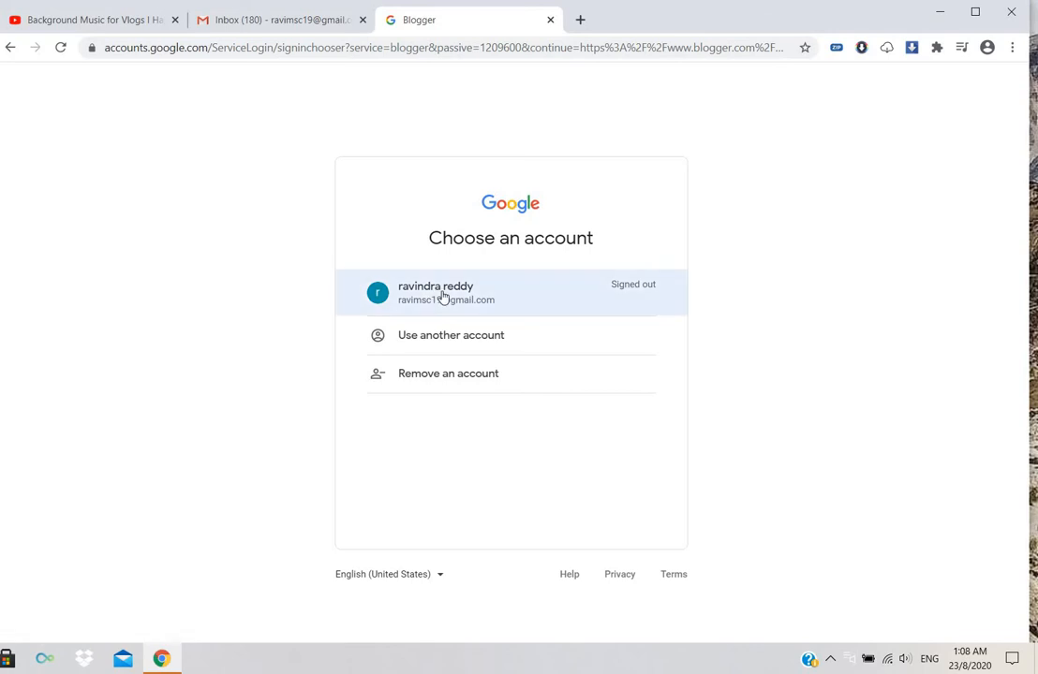
pyautogui.click(435, 292)
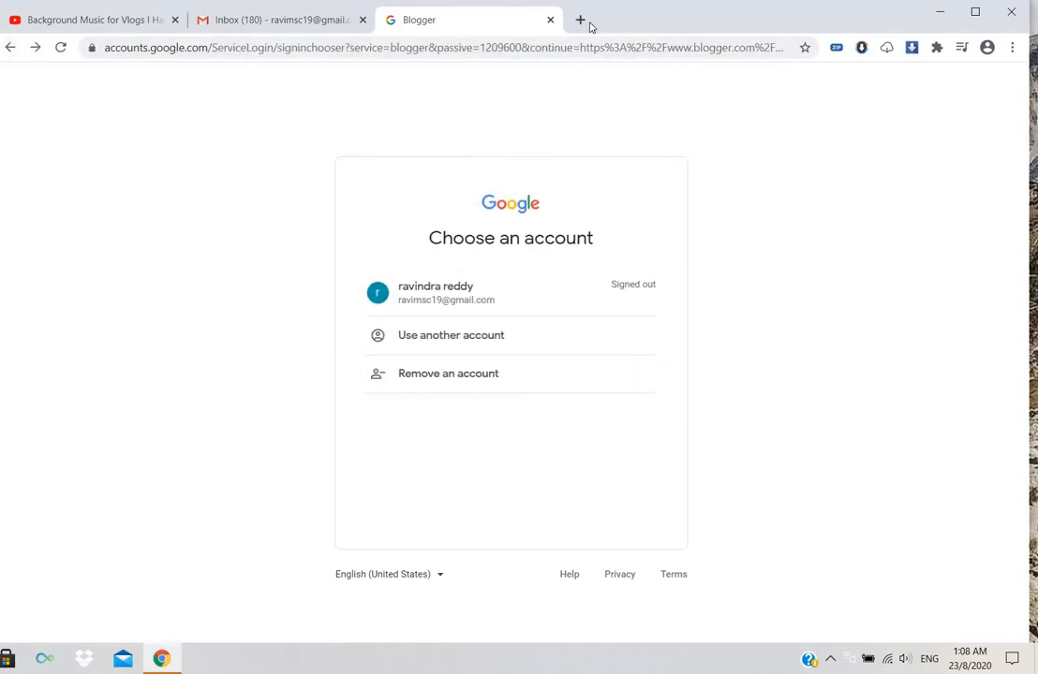
pyautogui.write('blogger')
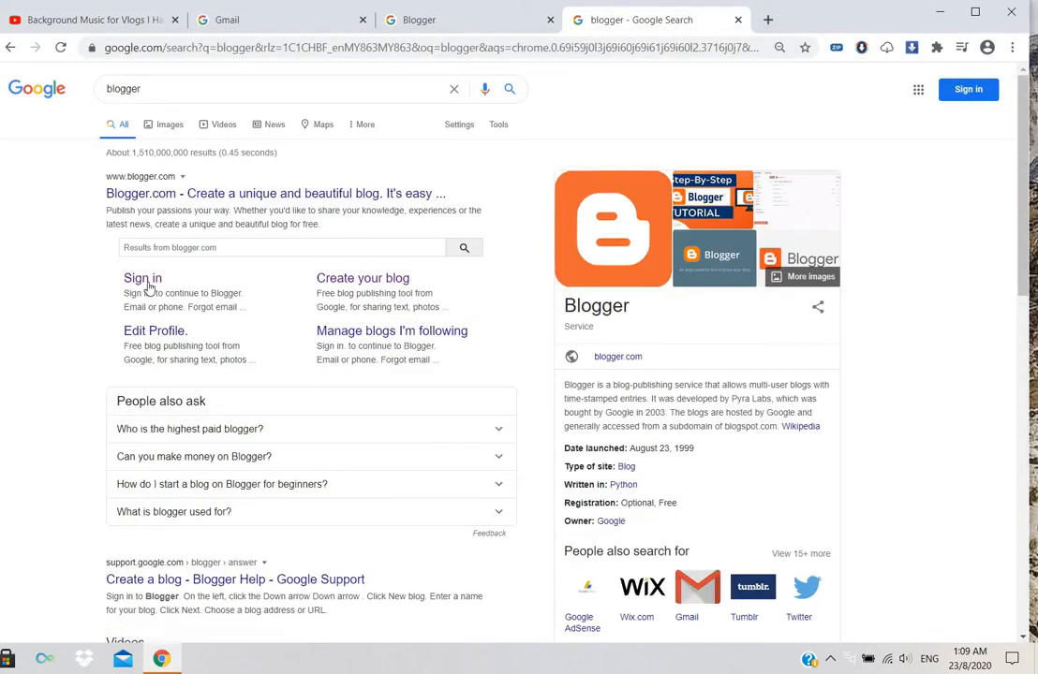
pyautogui.click(143, 277)
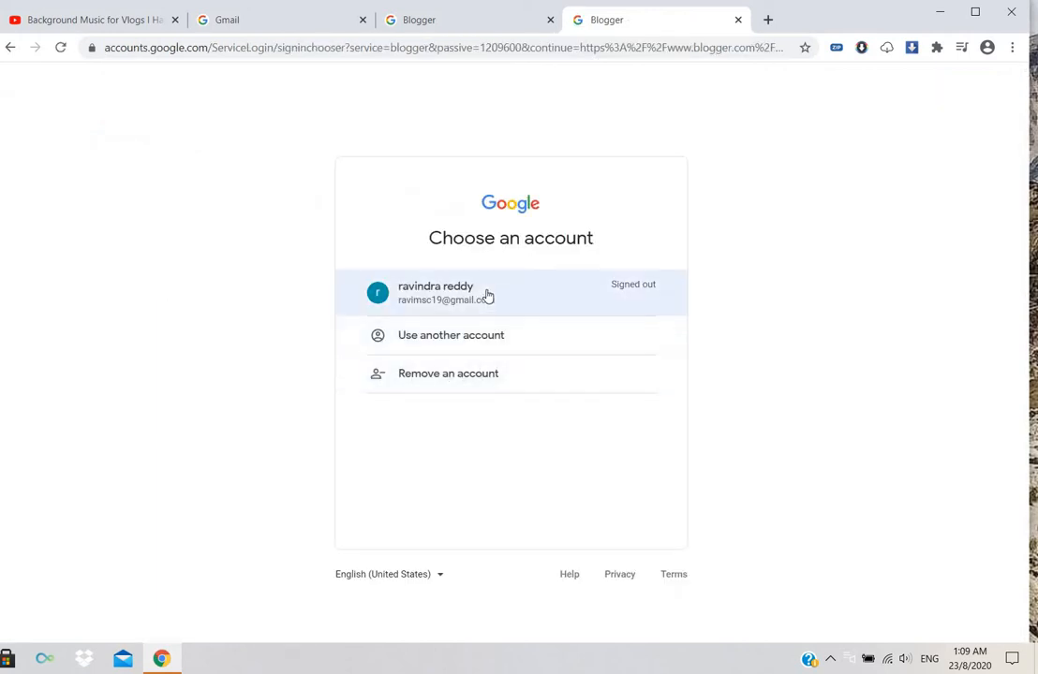
# Choose the saved Google account, enter the password and continue into the Blogger posts list
pyautogui.click(435, 292)
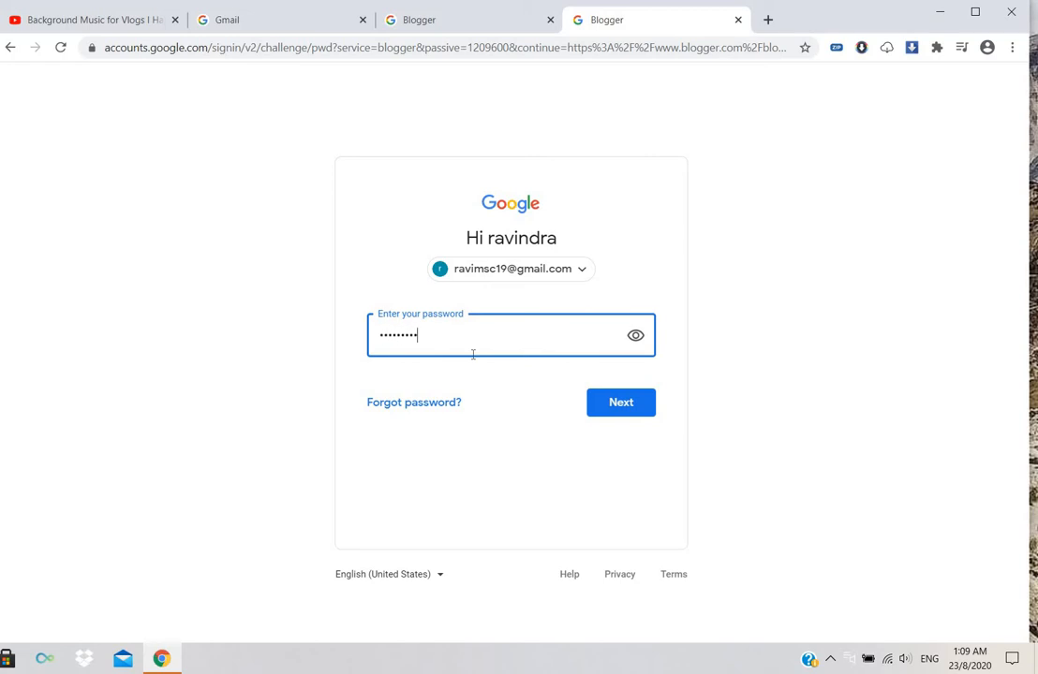
pyautogui.click(620, 401)
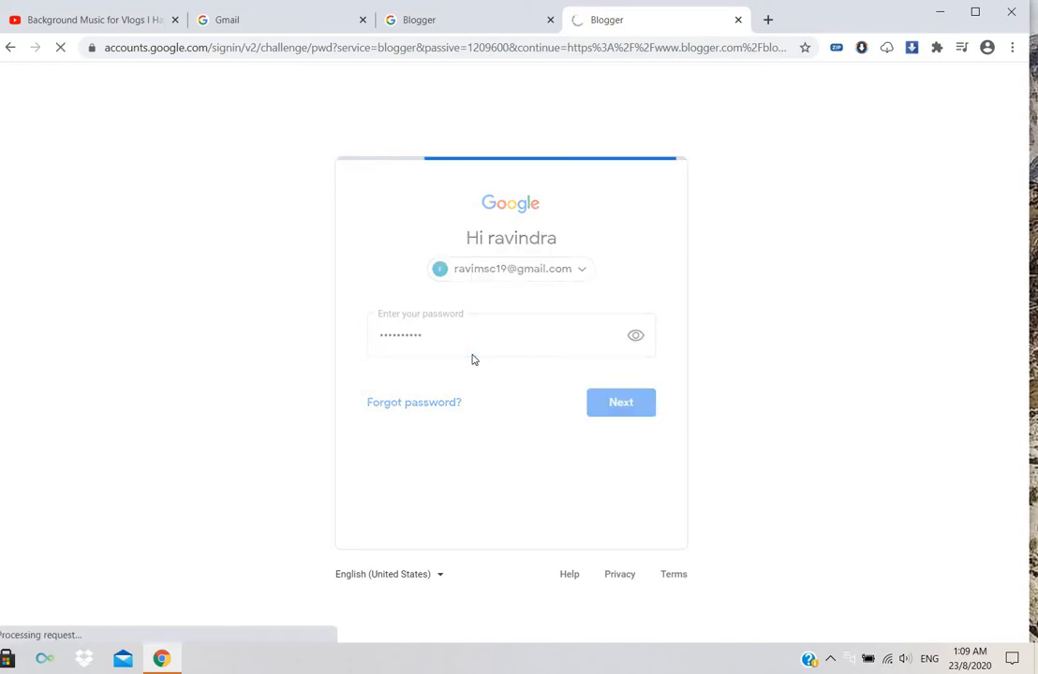
pyautogui.click(622, 401)
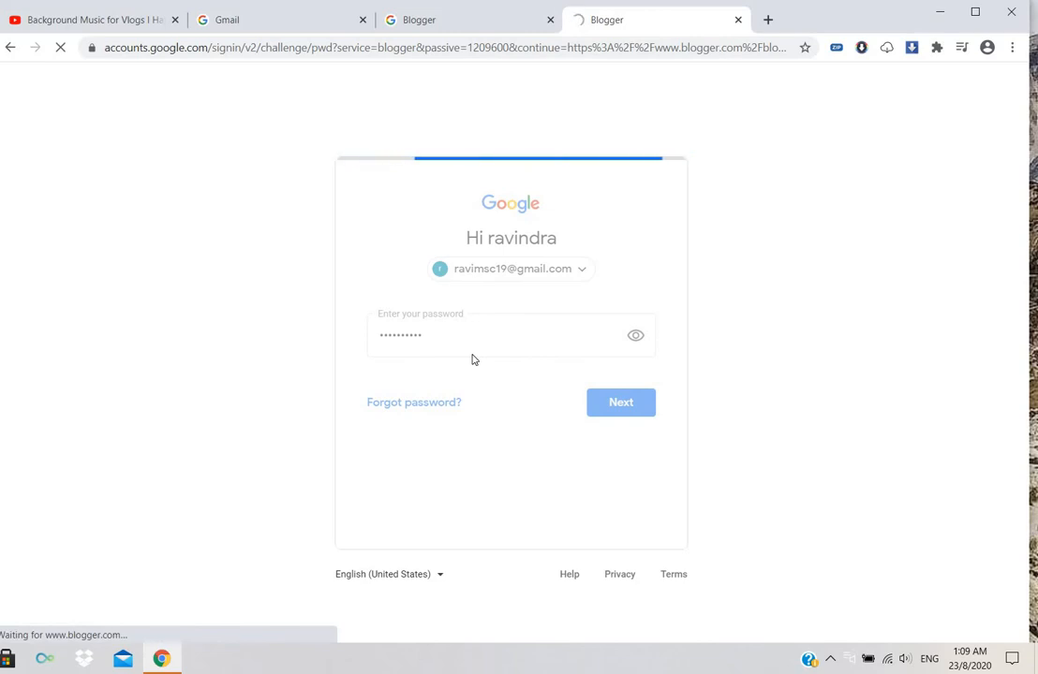
pyautogui.click(620, 401)
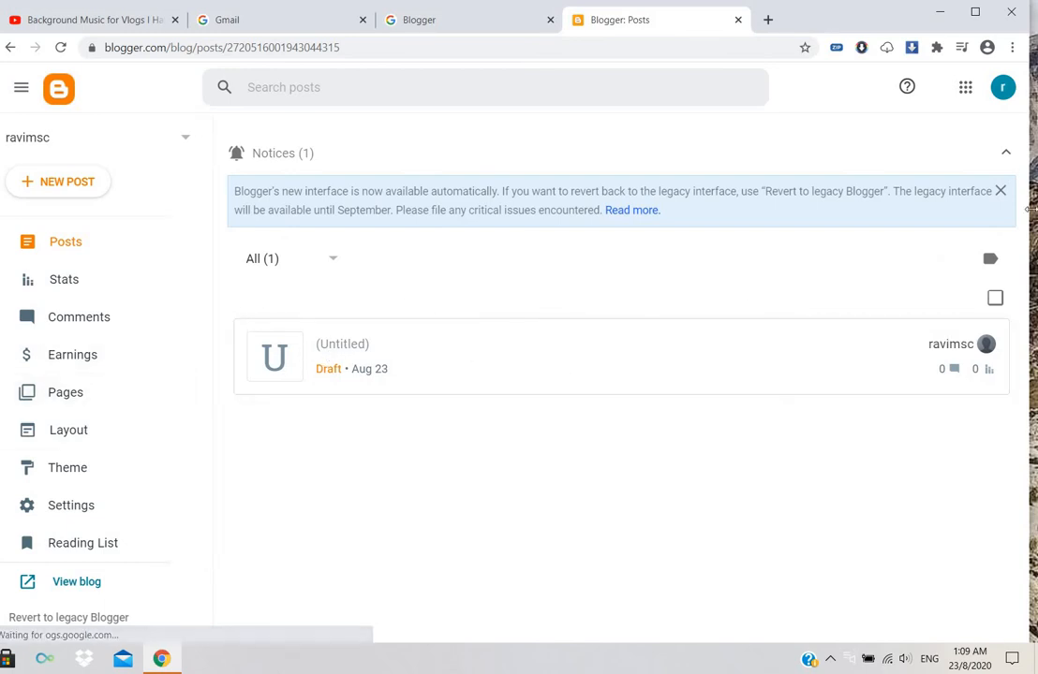
# Dismiss the new-interface notice and start a NEW POST with a blank editor
pyautogui.click(1001, 191)
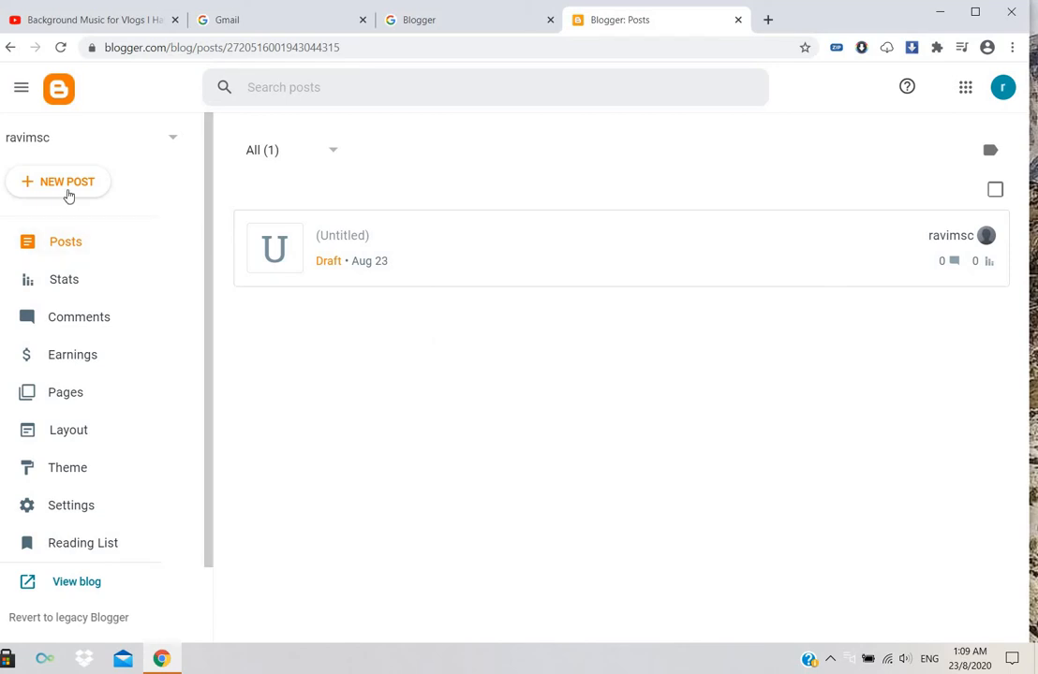
pyautogui.moveTo(66, 182)
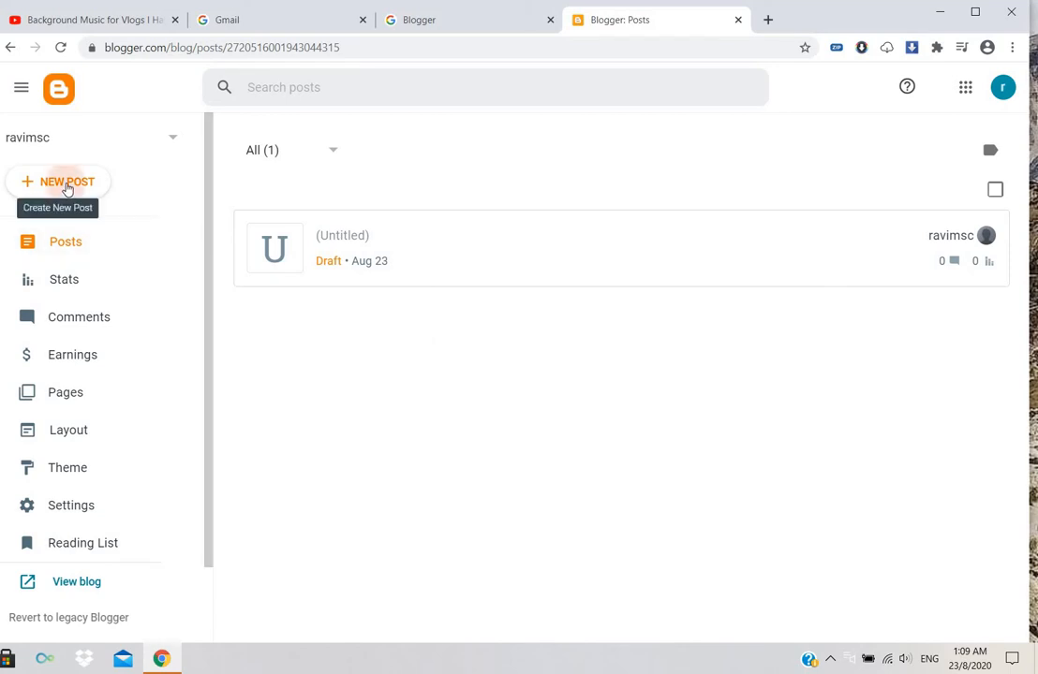
pyautogui.click(56, 181)
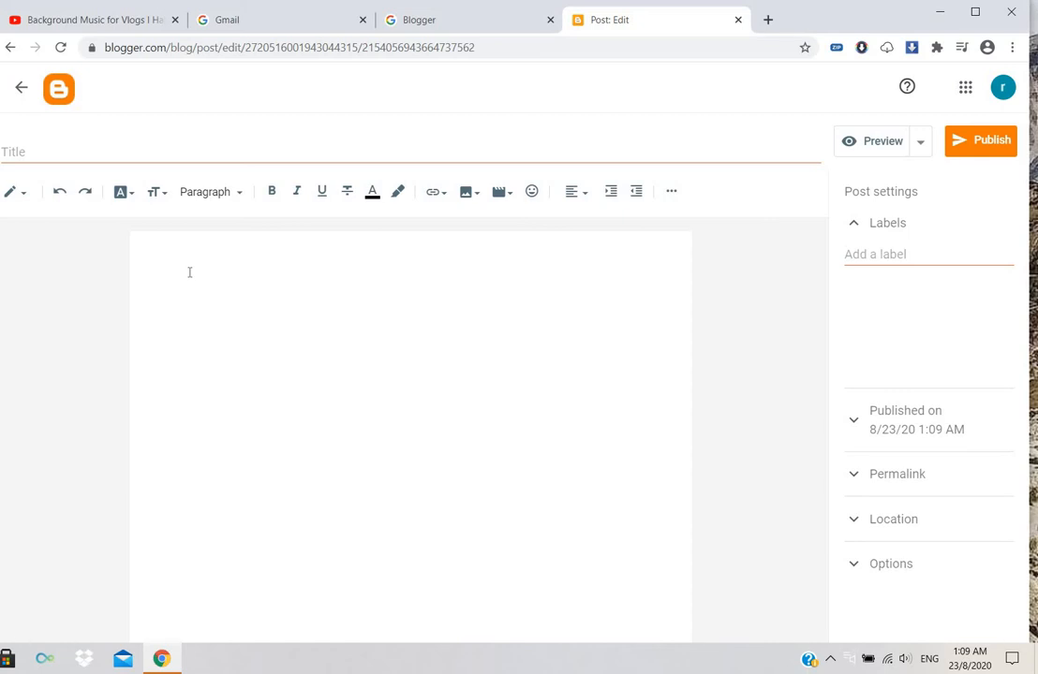
# Write 'wound healing stages' as the first line of the post body, without a trailing colon
pyautogui.click(189, 272)
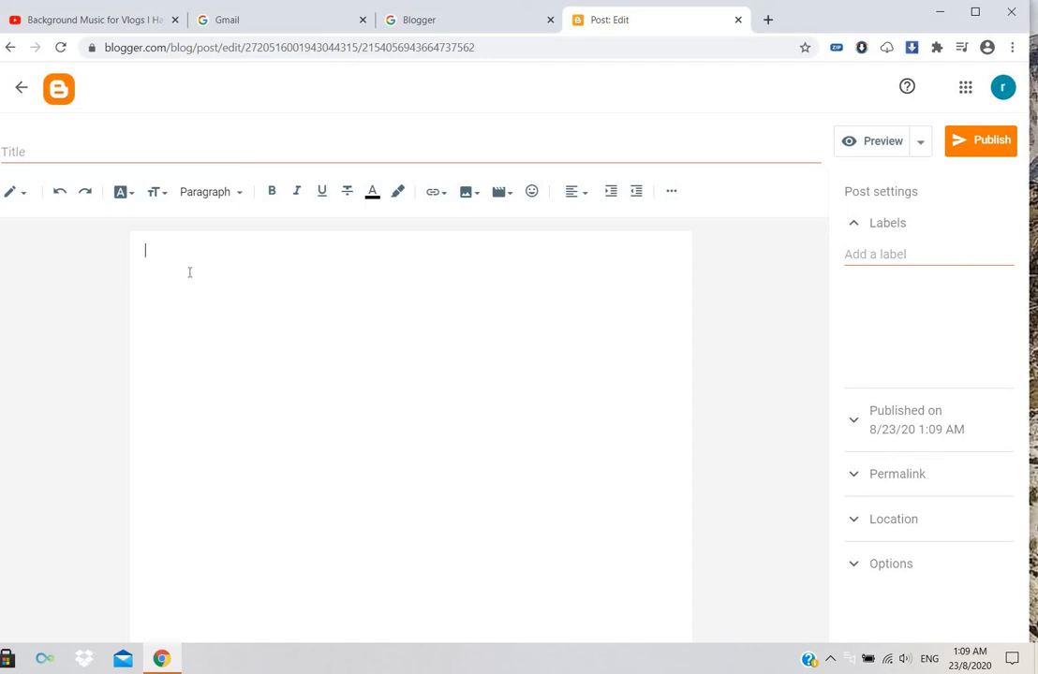
pyautogui.write('wou')
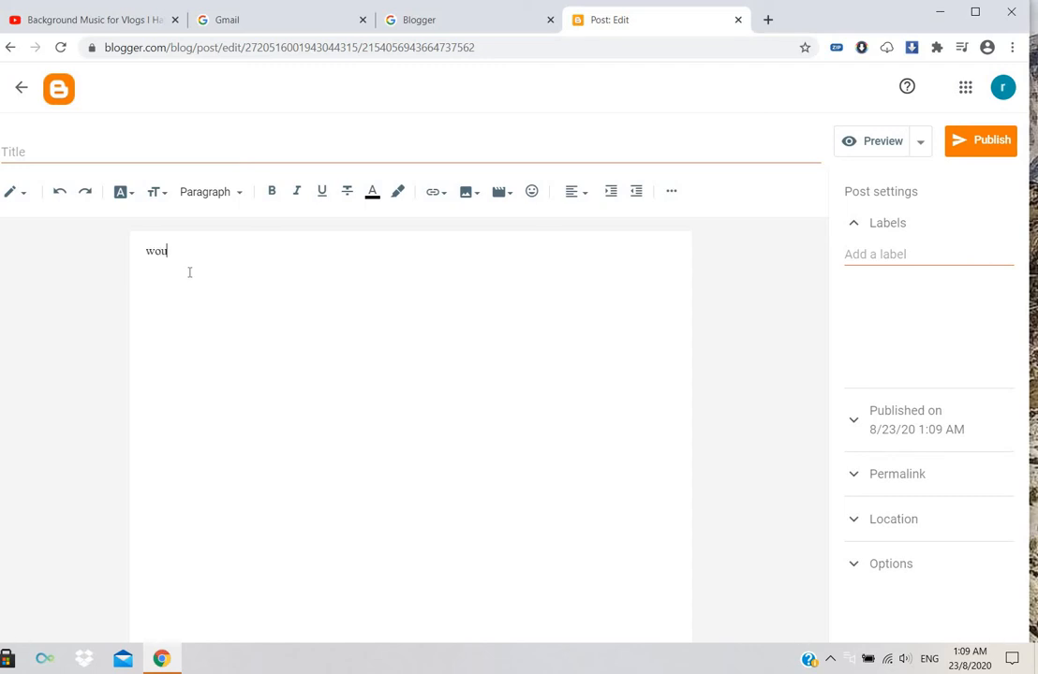
pyautogui.write('nd h')
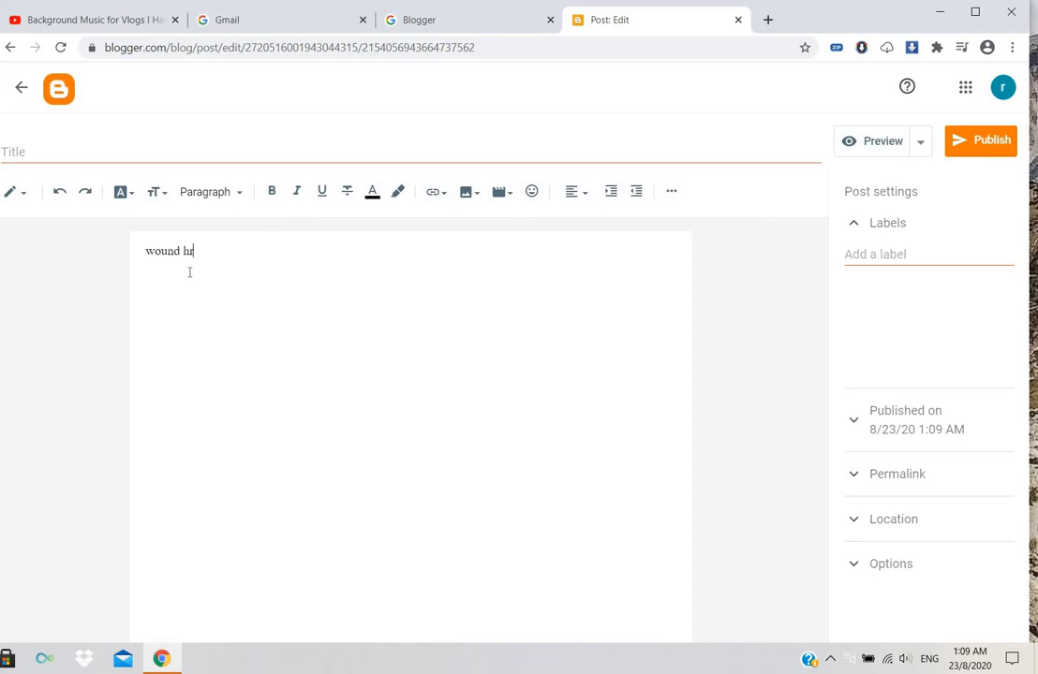
pyautogui.write('ealin')
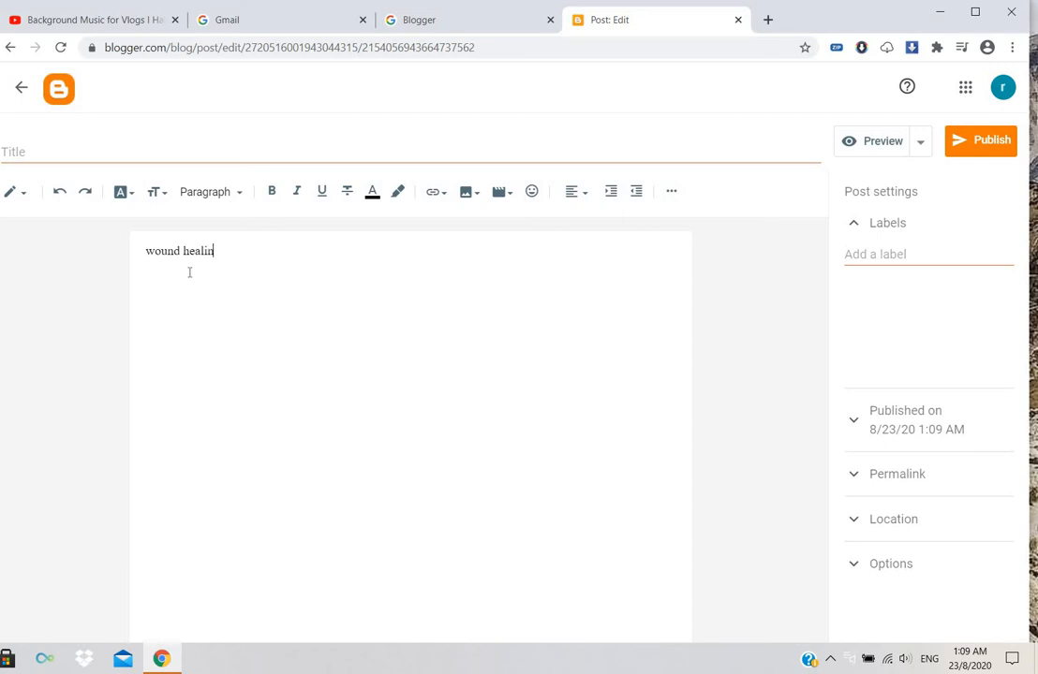
pyautogui.write('g')
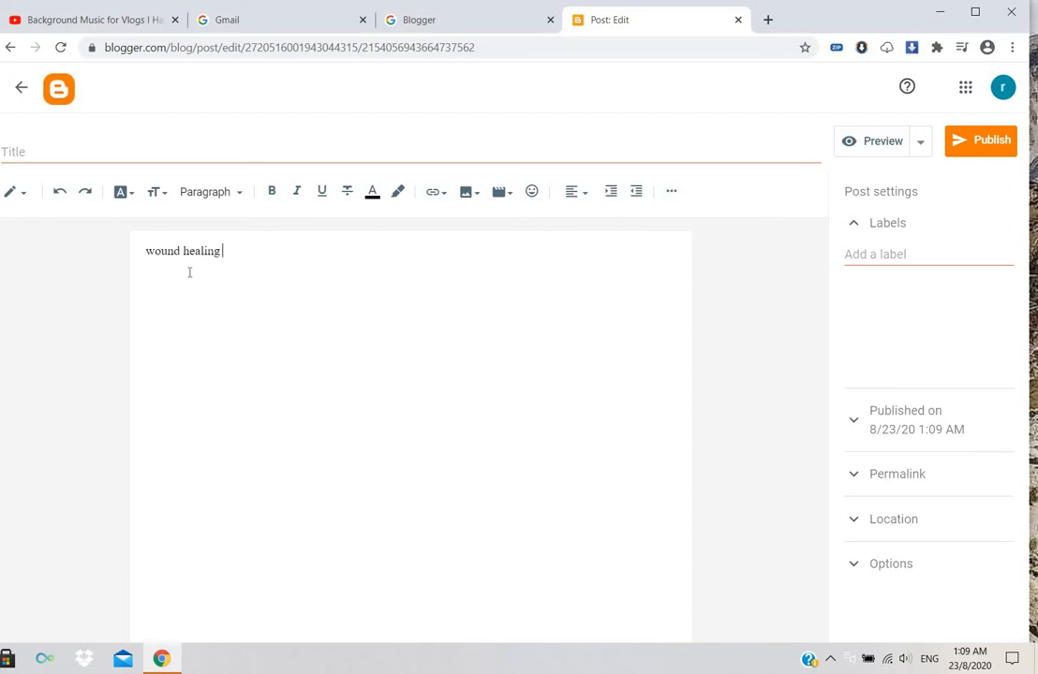
pyautogui.write('stages')
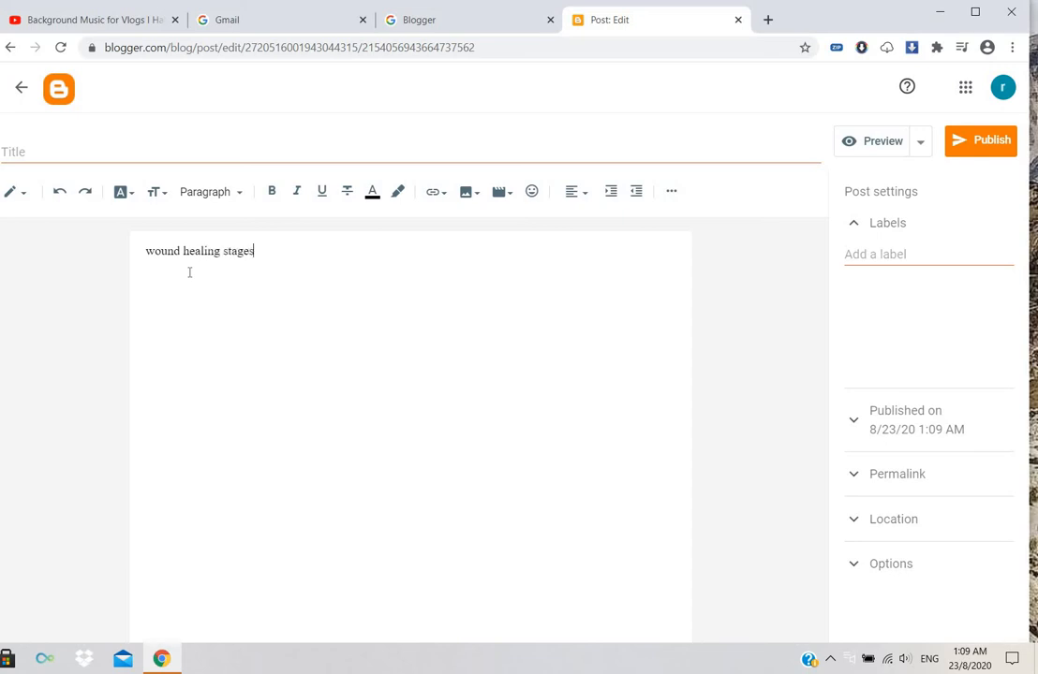
pyautogui.write(':')
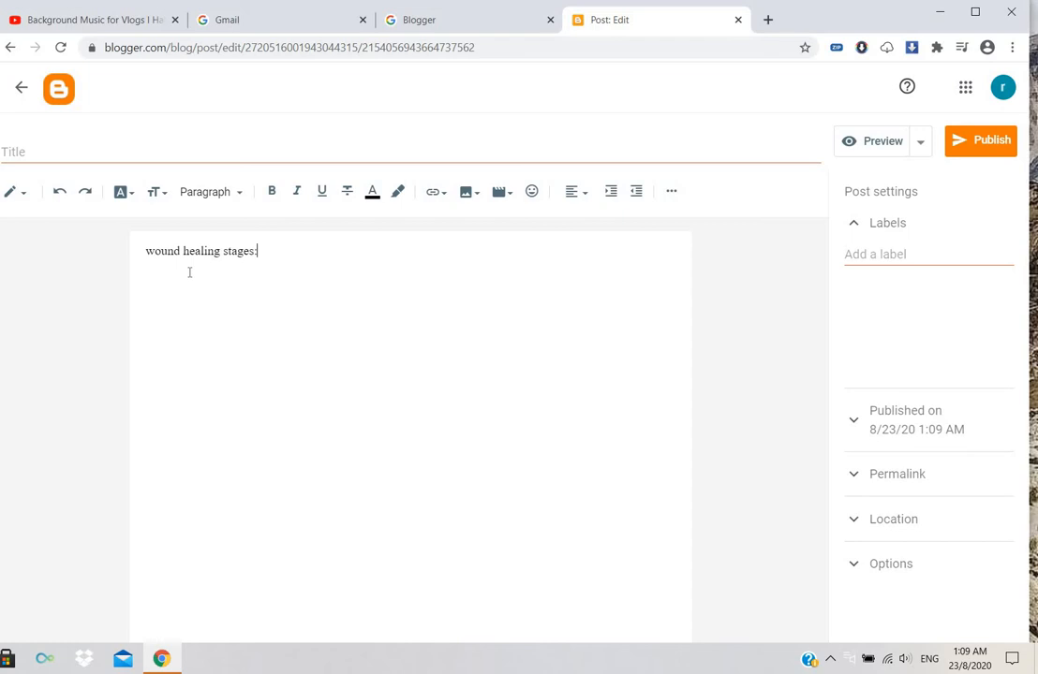
pyautogui.press('Backspace')
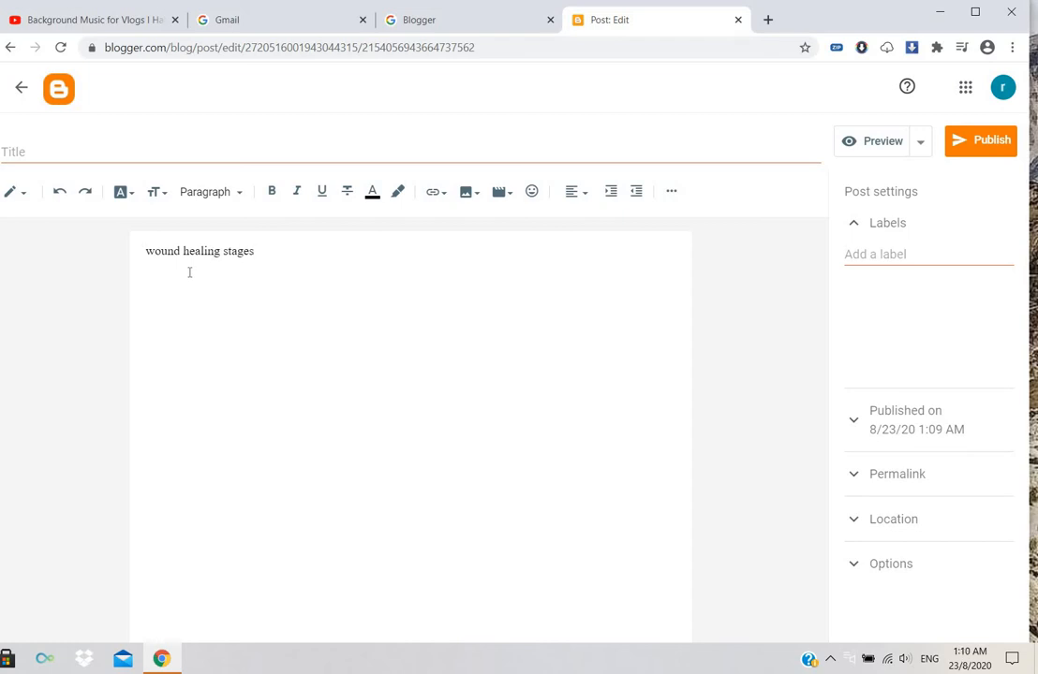
# Make the 'wound healing stages' line a bold serif heading at a larger text size
pyautogui.tripleClick(199, 251)
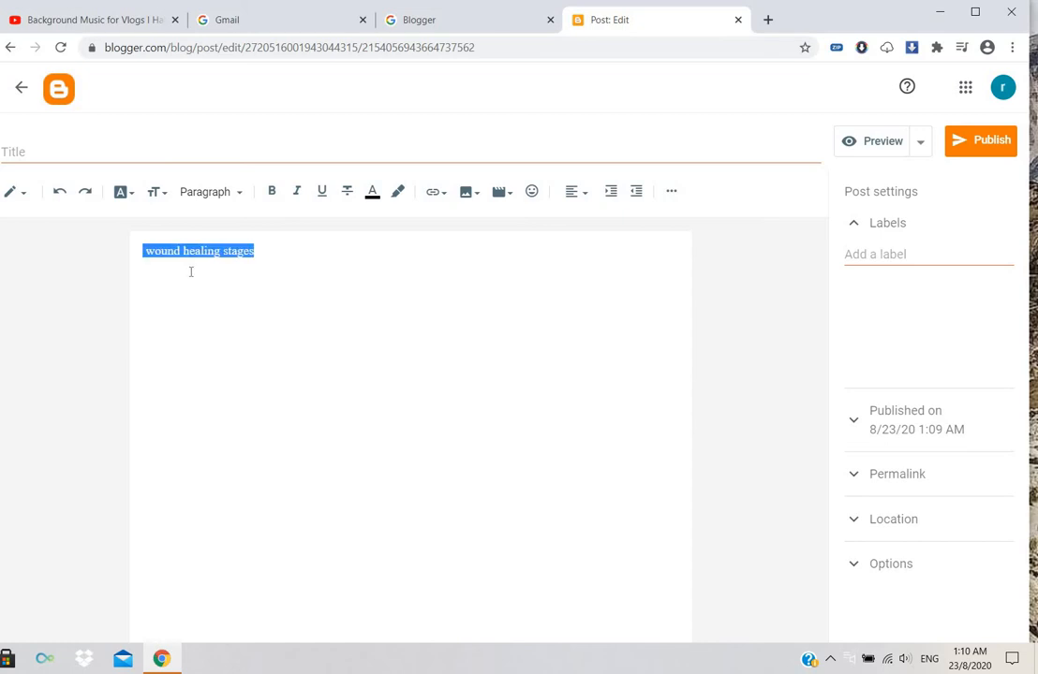
pyautogui.click(271, 191)
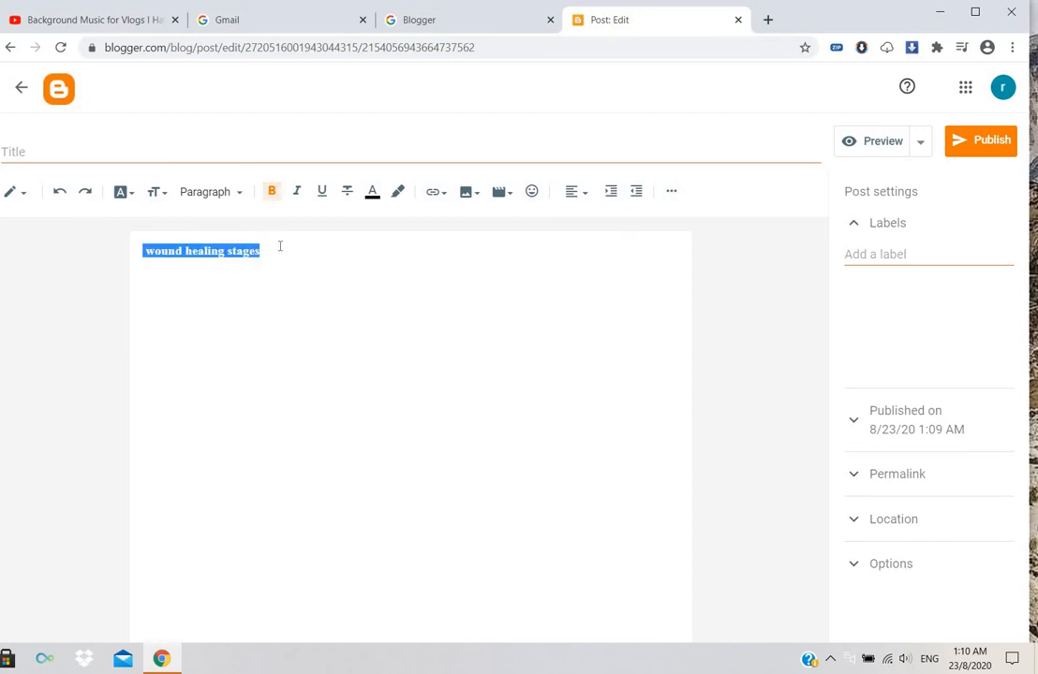
pyautogui.moveTo(120, 191)
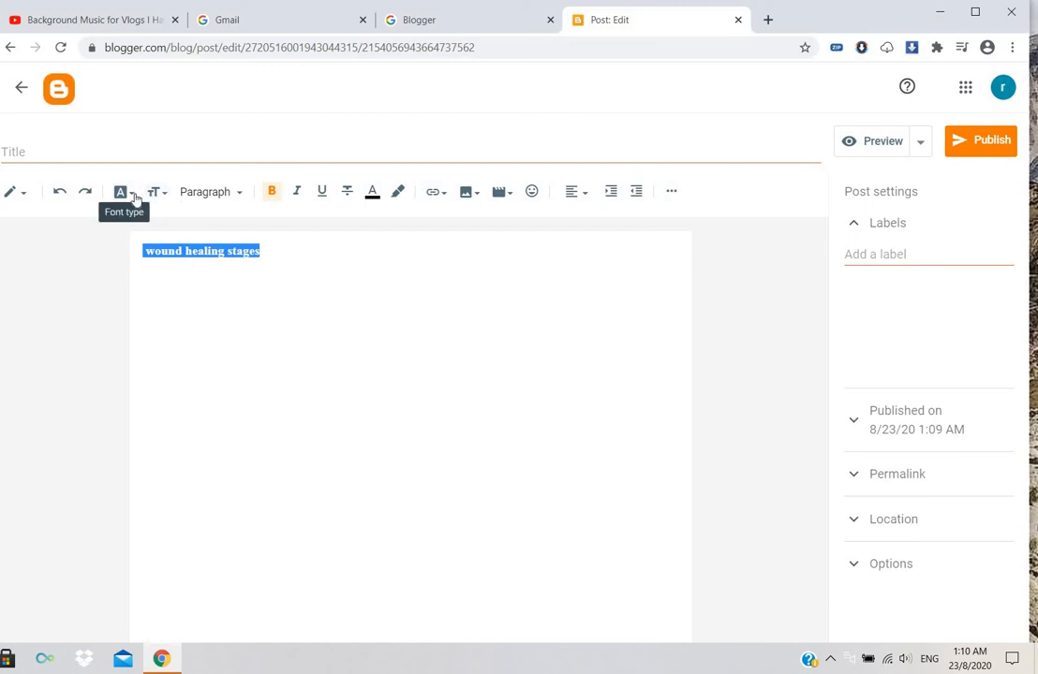
pyautogui.click(120, 191)
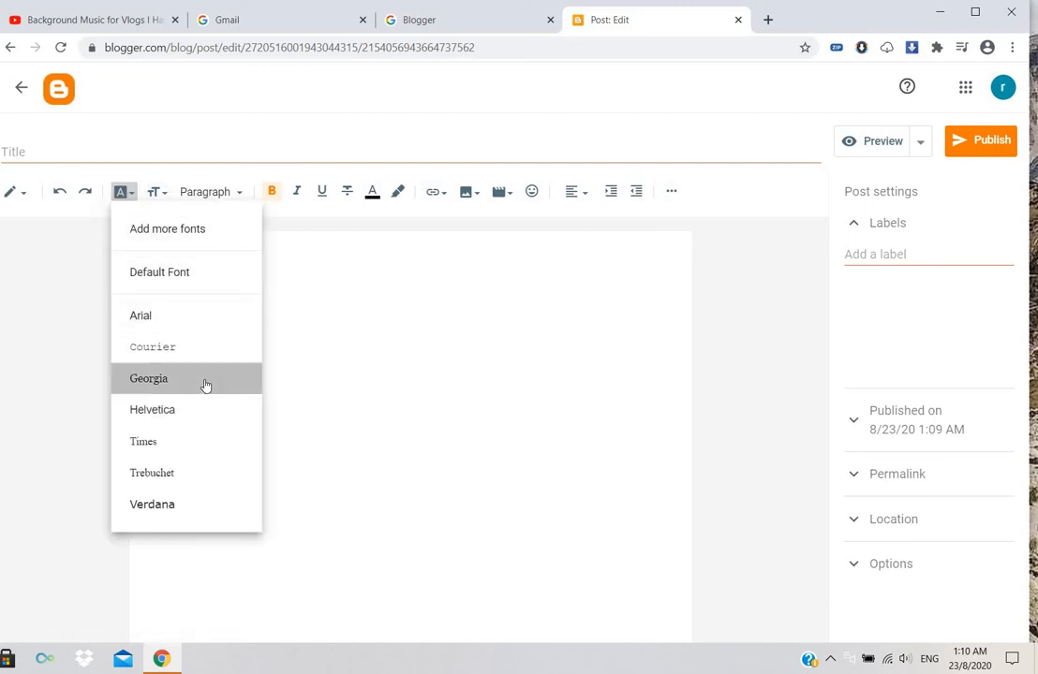
pyautogui.click(148, 378)
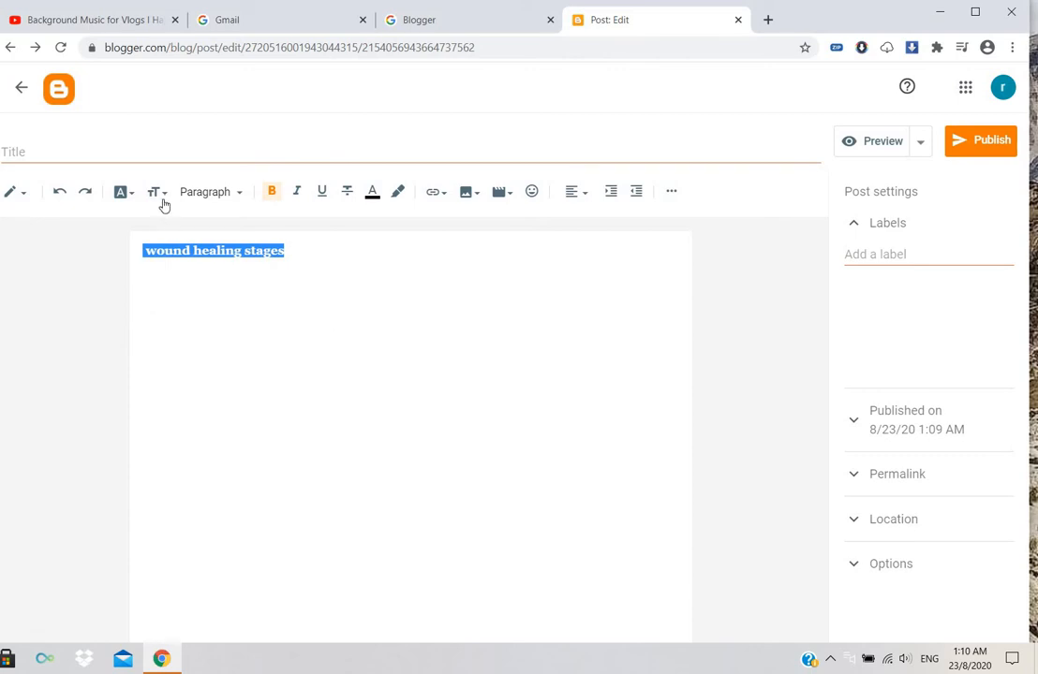
pyautogui.click(155, 191)
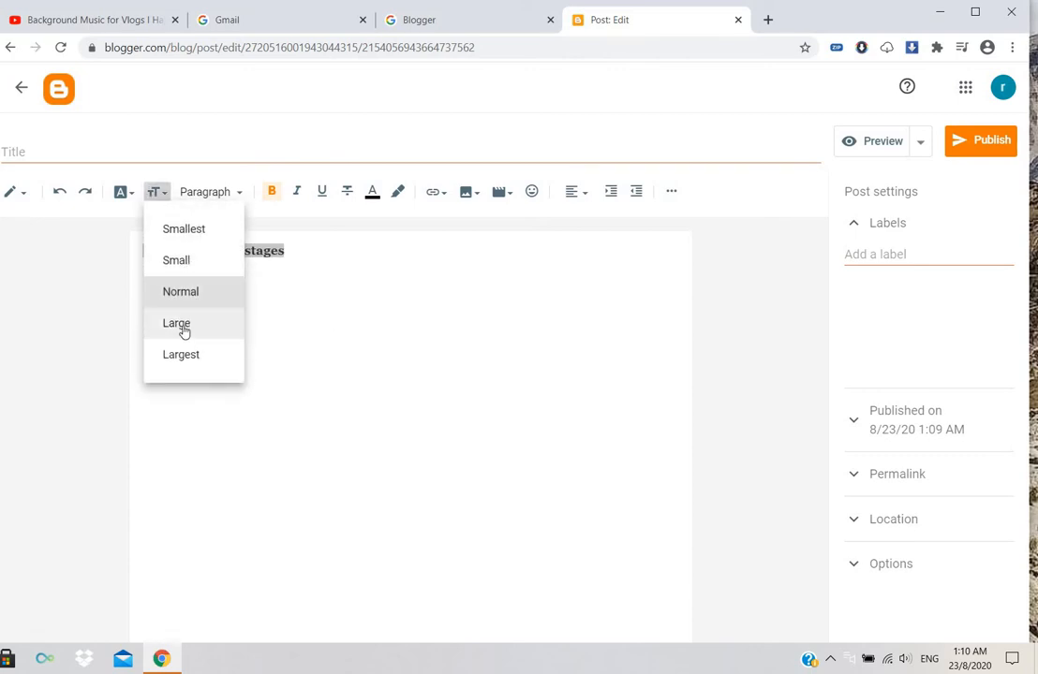
pyautogui.click(176, 322)
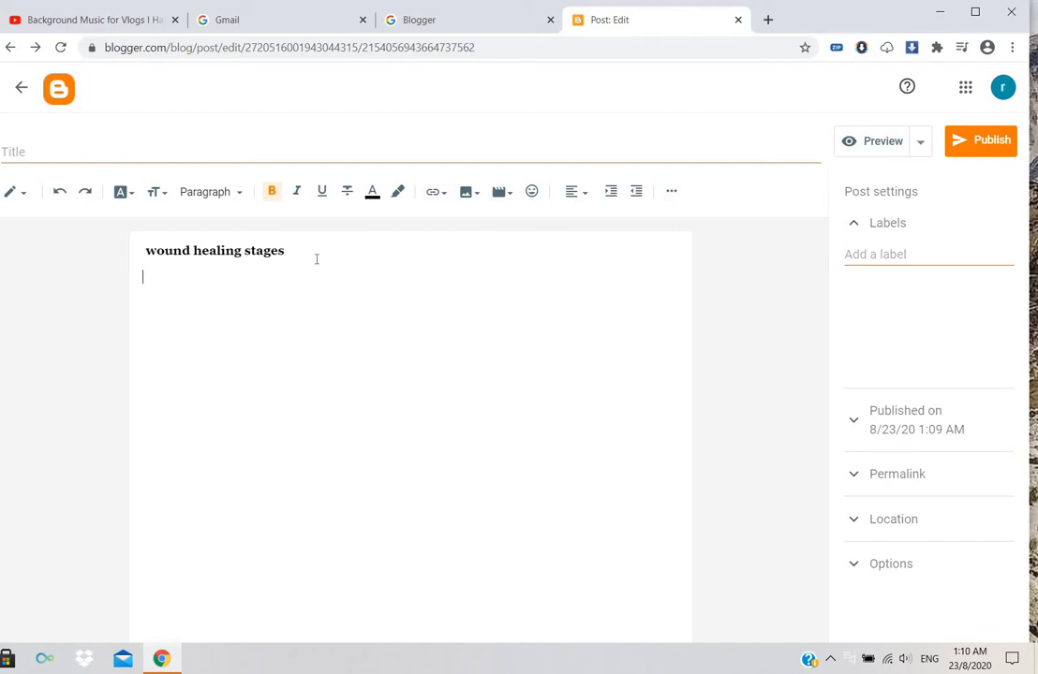
# Add the paragraph explaining the four wound healing stages: Hemaostasis, inflammation, prolifertion, maturation and healing time
pyautogui.write('wound')
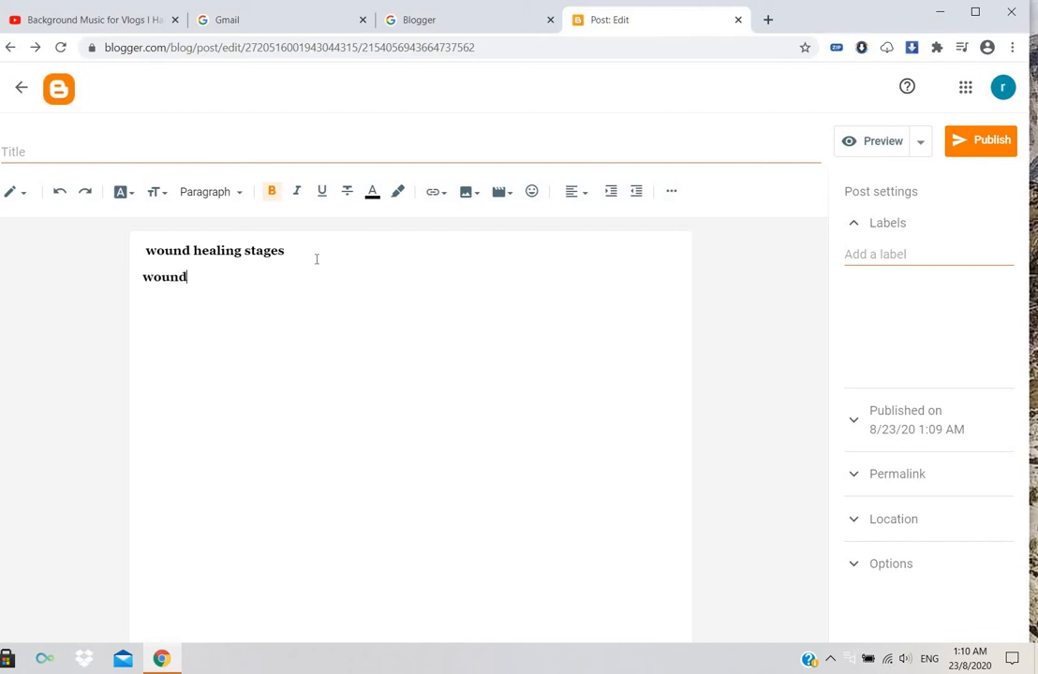
pyautogui.write('healing')
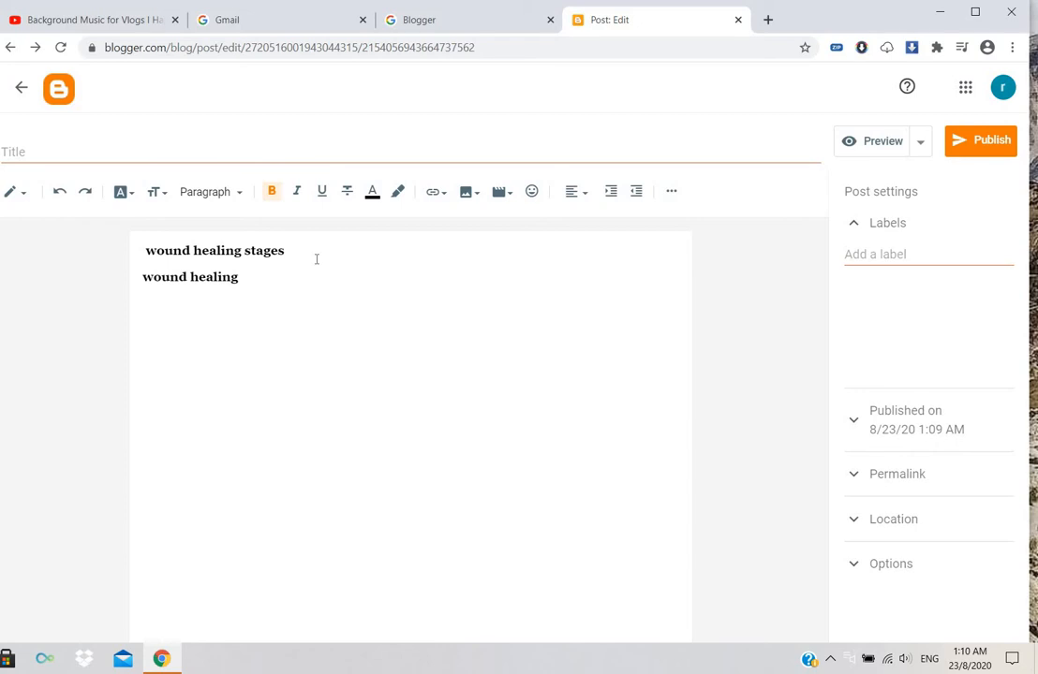
pyautogui.write('wound healing will take process of four stage those are 1, Hemaostasis 2,inflammation, 3, prolifertion 4,maturation stage this will take 3 weeks of time to heal the norml wound and diabetic wound helaing take a long time to heal because of the lot of problems')
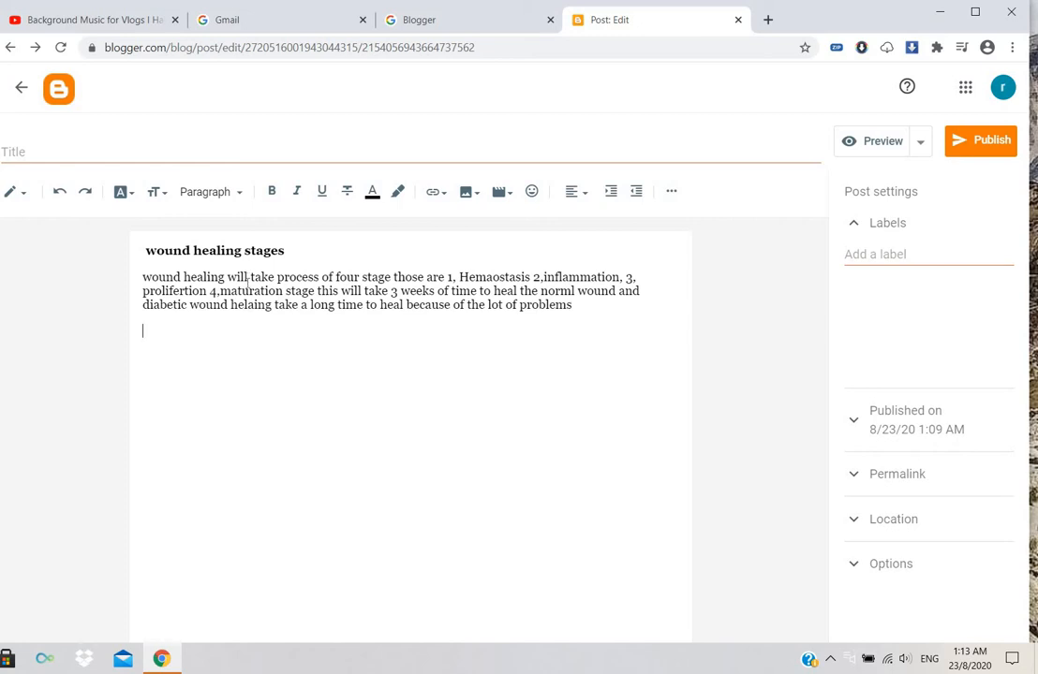
pyautogui.moveTo(435, 191)
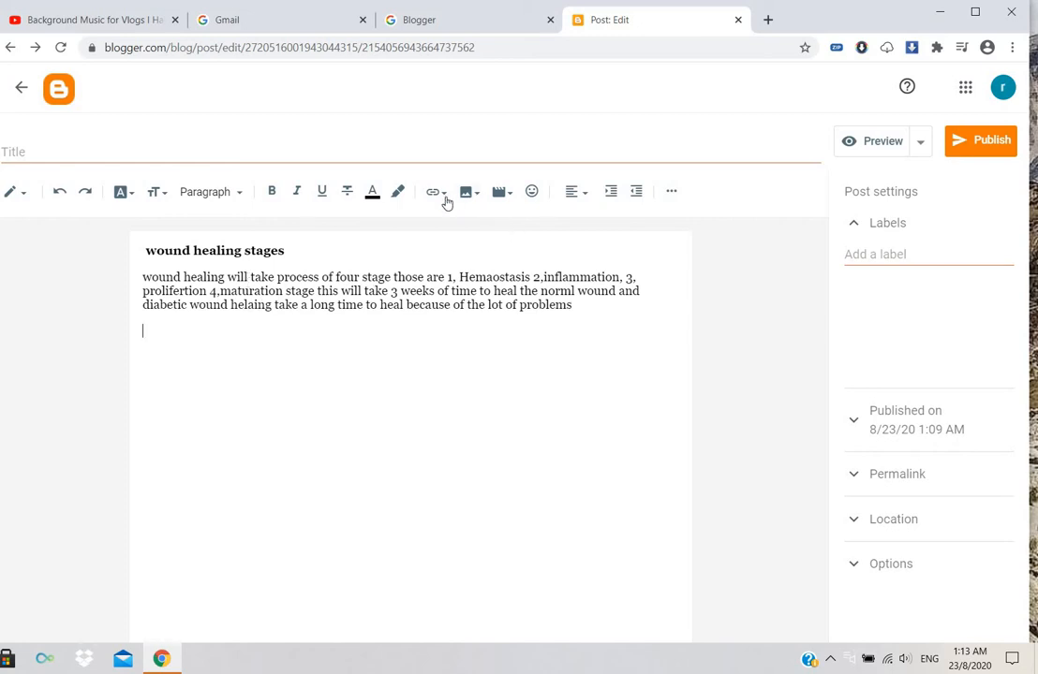
pyautogui.moveTo(469, 191)
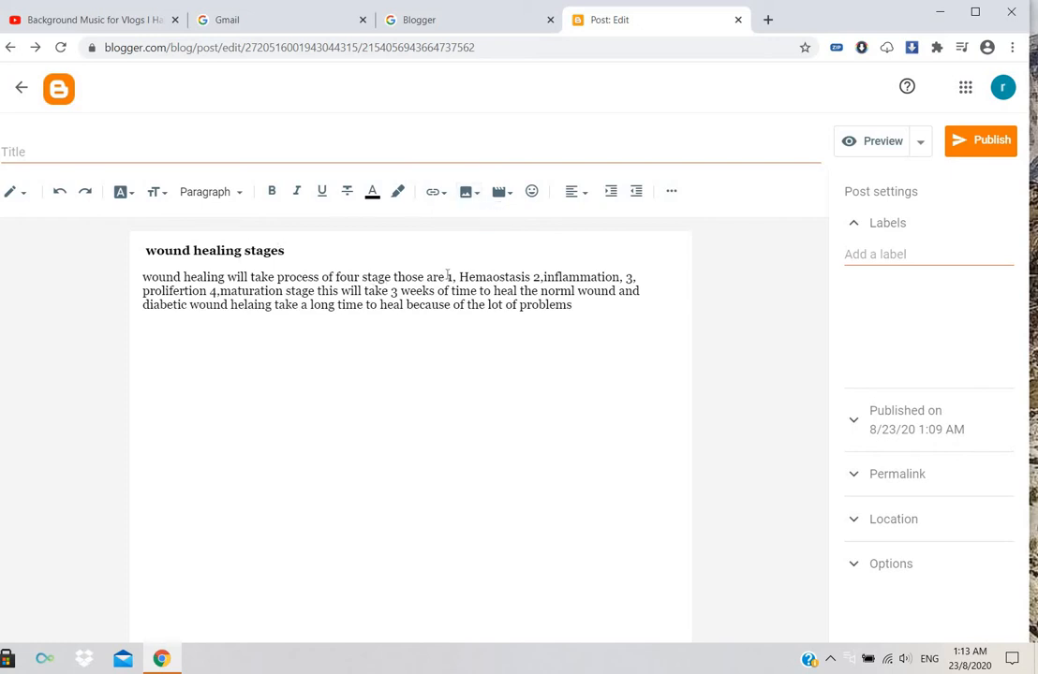
# Make the stage names Hemaostasis, inflammation, prolifertion and maturation bold
pyautogui.doubleClick(472, 278)
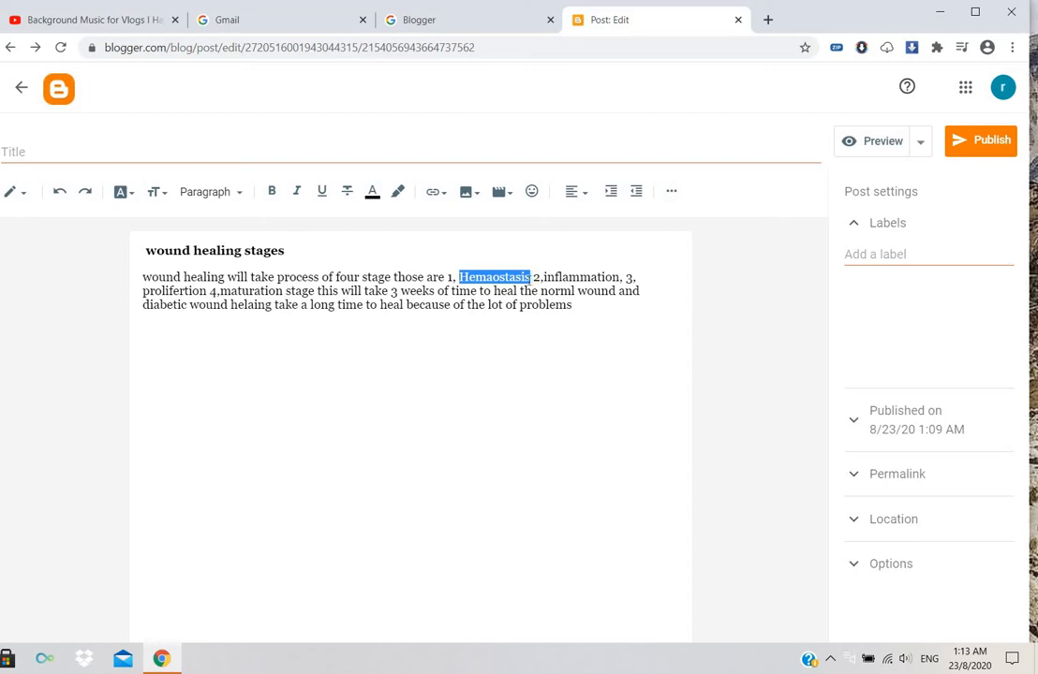
pyautogui.click(272, 191)
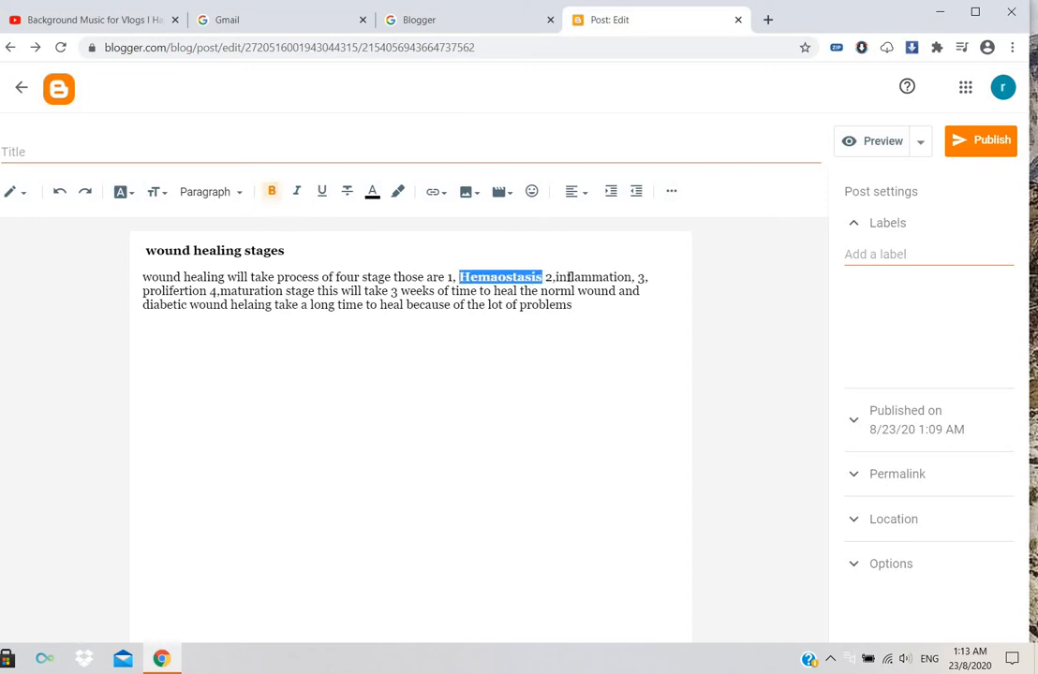
pyautogui.doubleClick(592, 277)
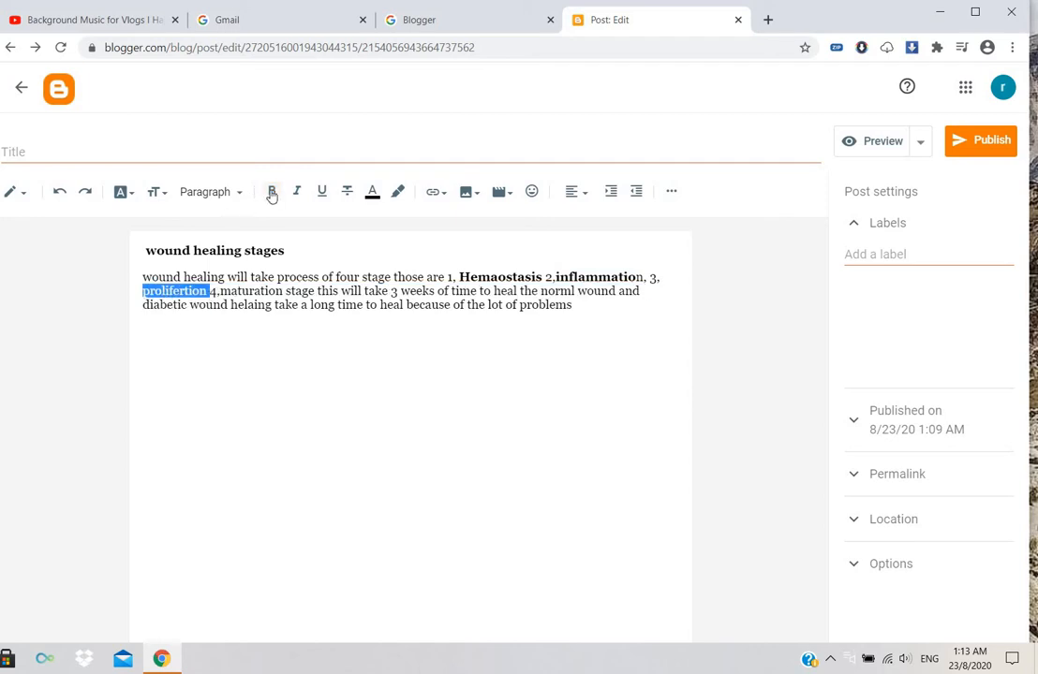
pyautogui.click(271, 191)
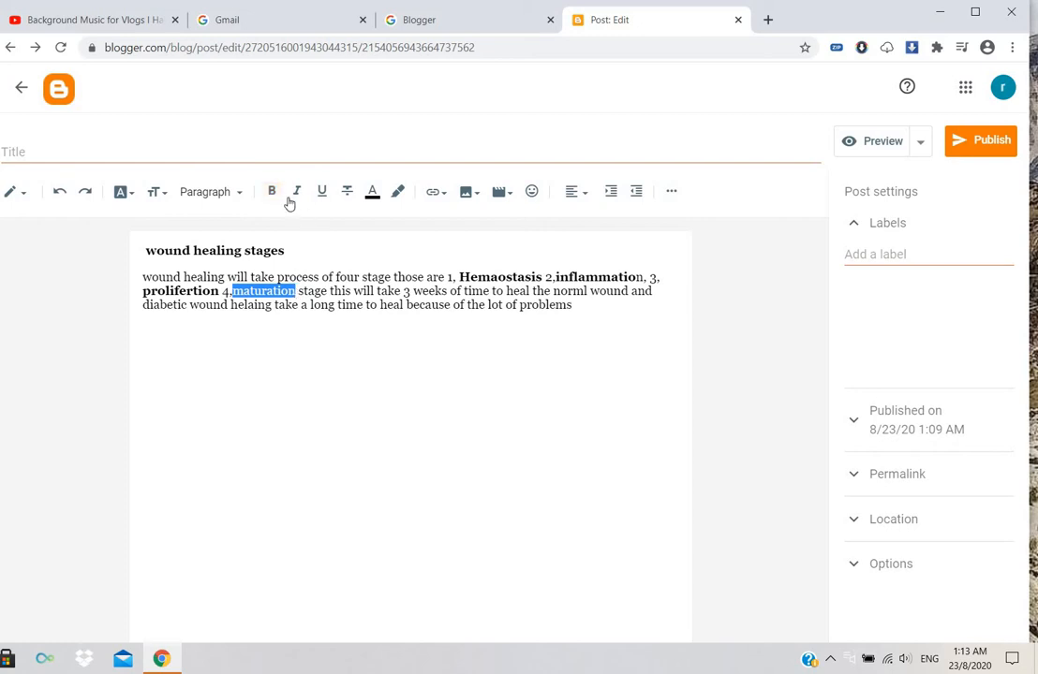
pyautogui.click(271, 191)
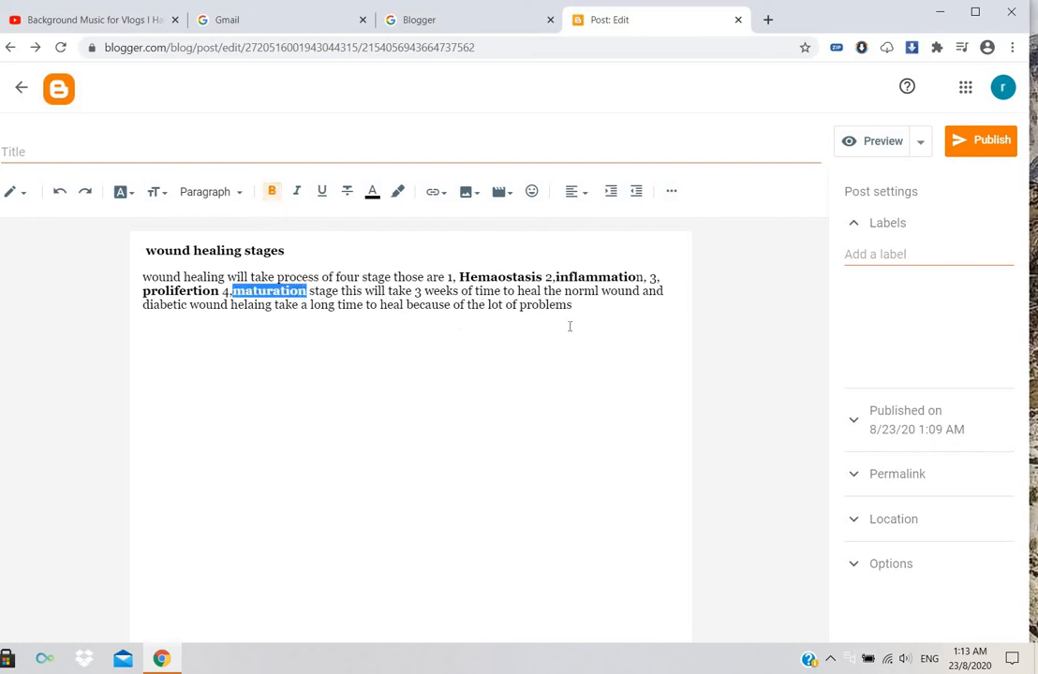
# Make the words '3 weeks' bold in the paragraph
pyautogui.click(423, 290)
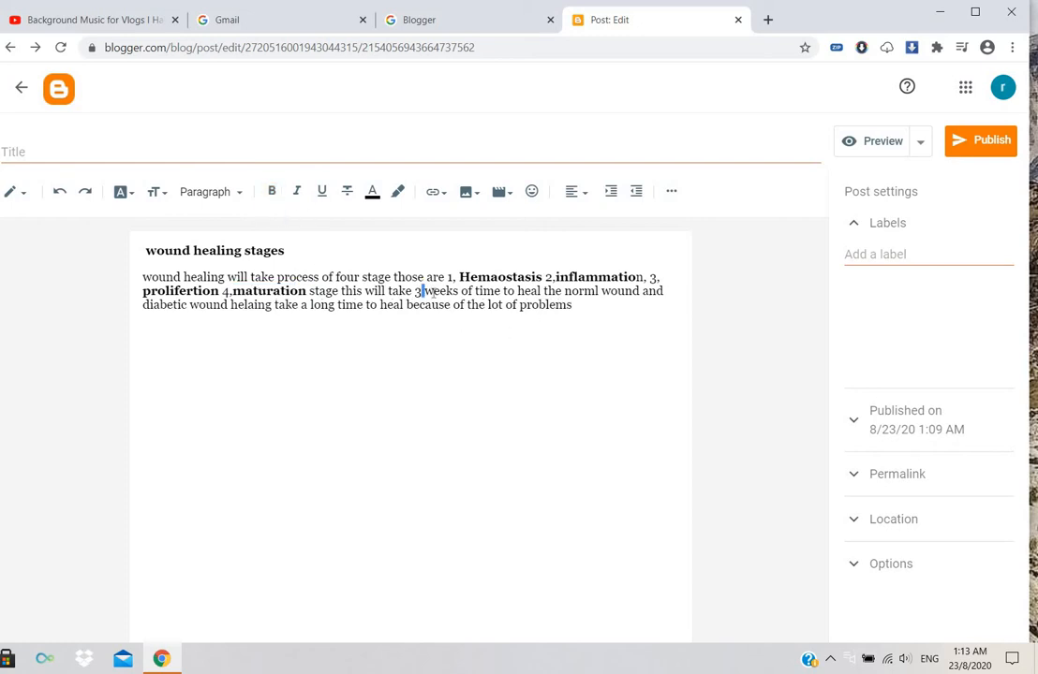
pyautogui.moveTo(420, 290); pyautogui.dragTo(449, 303)
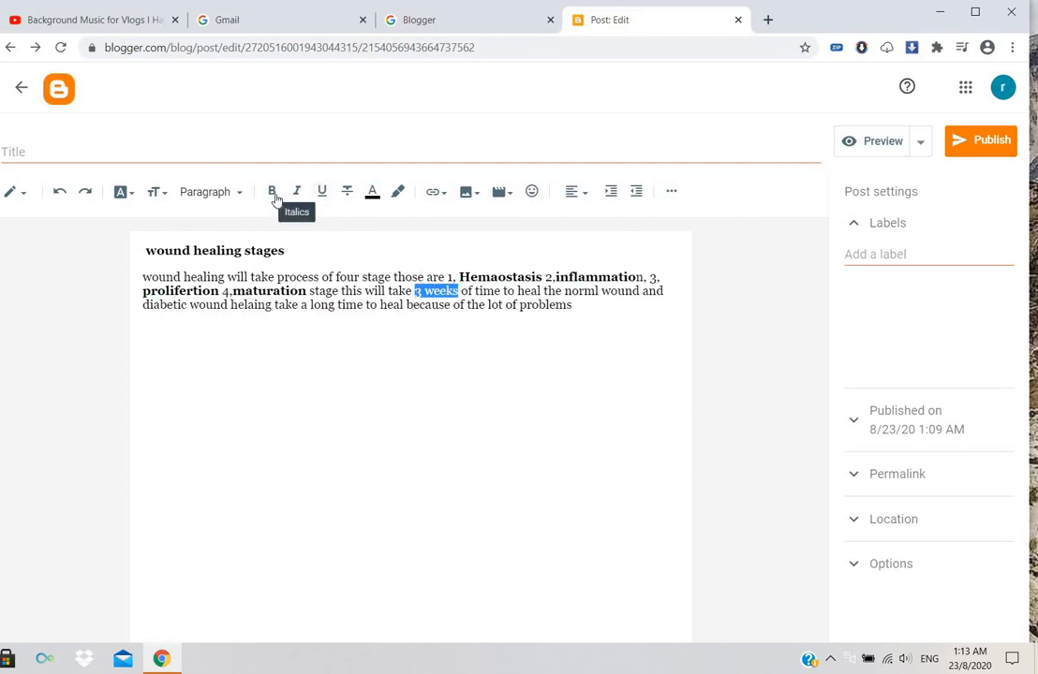
pyautogui.click(271, 191)
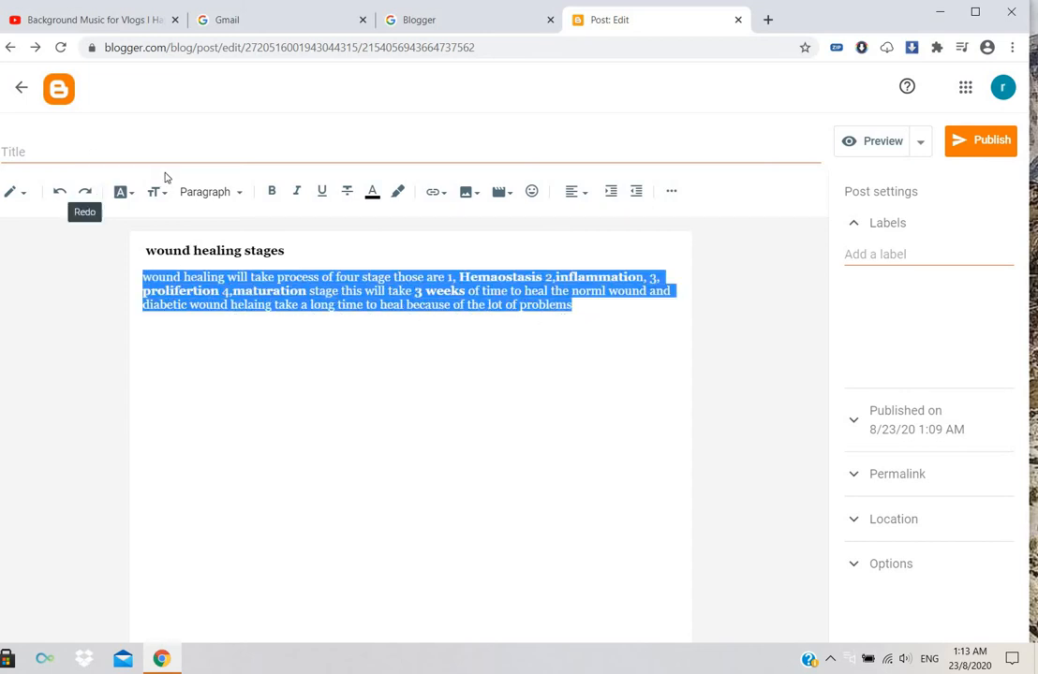
pyautogui.click(154, 191)
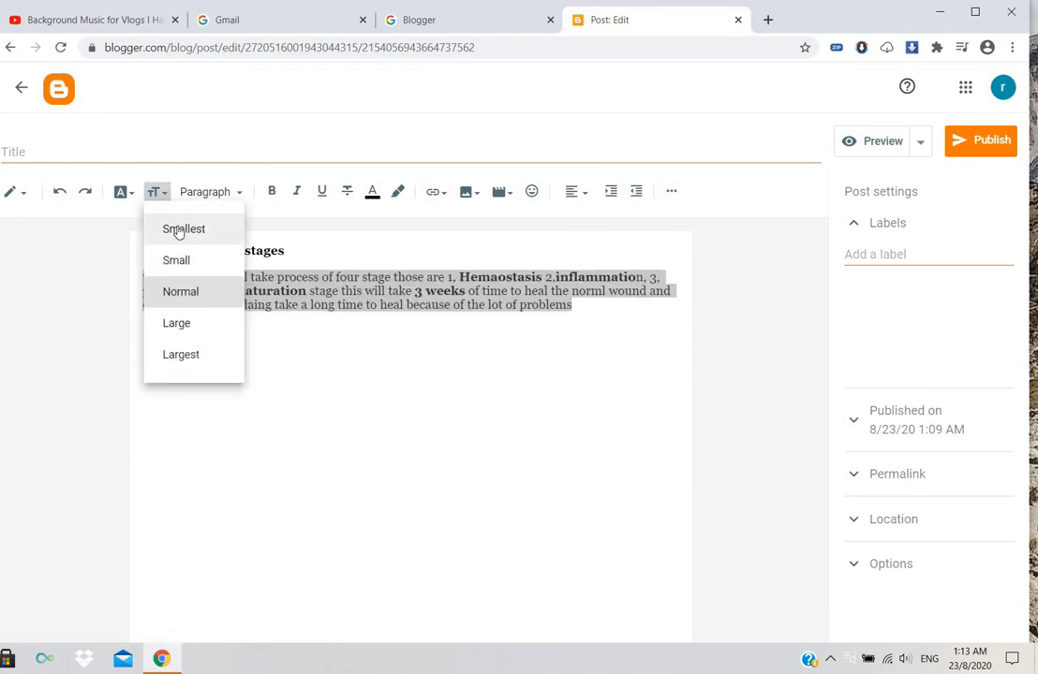
pyautogui.moveTo(176, 323)
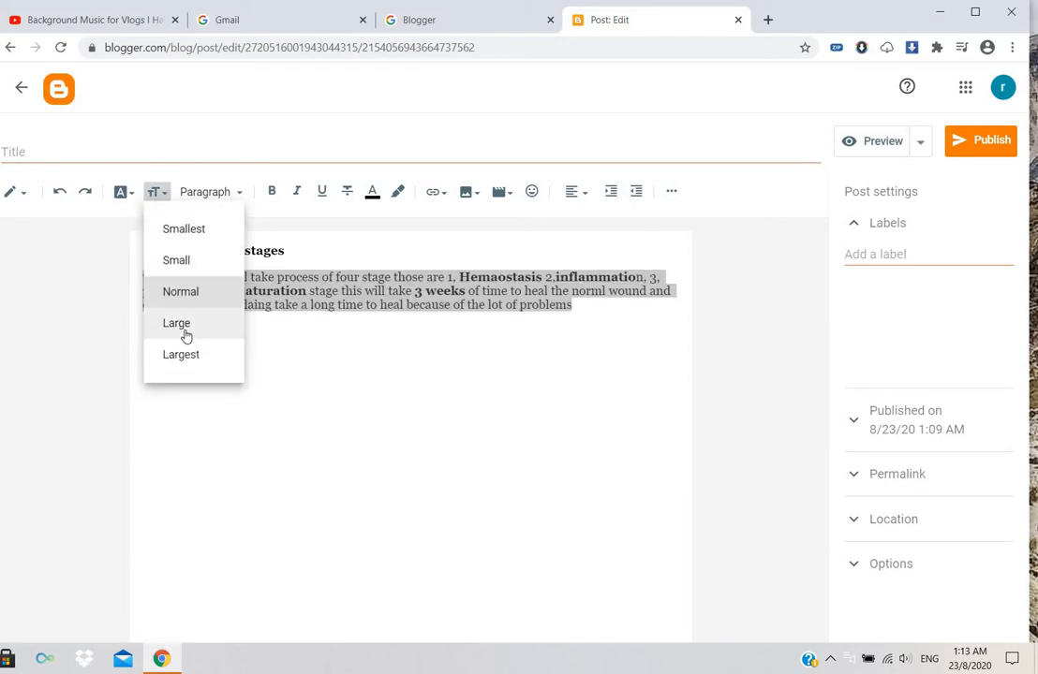
pyautogui.click(176, 322)
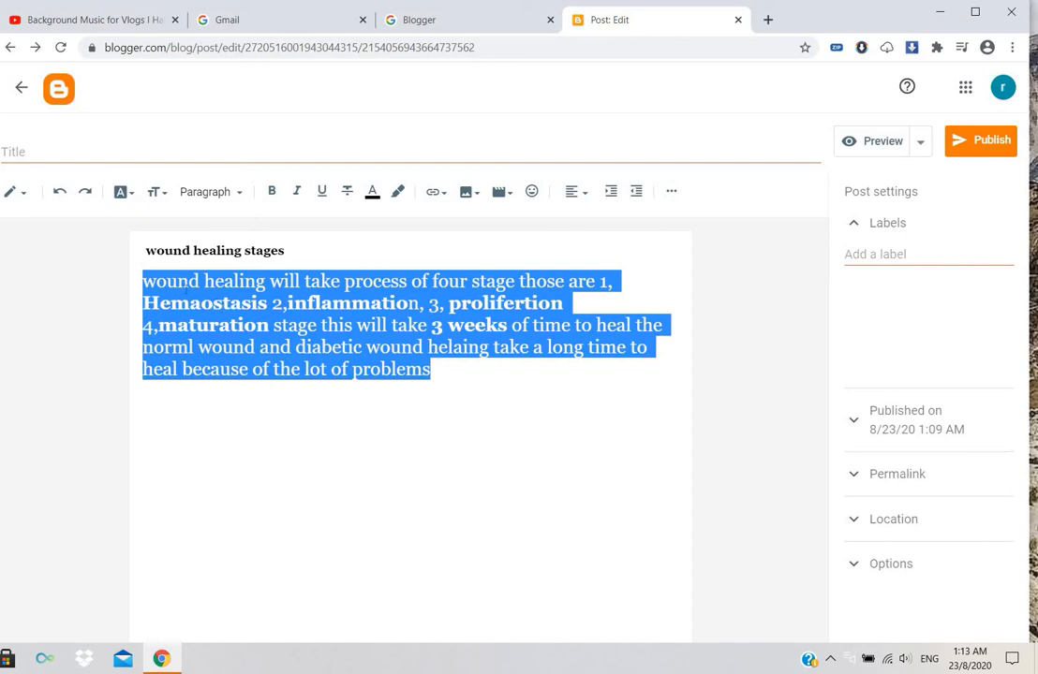
pyautogui.click(158, 191)
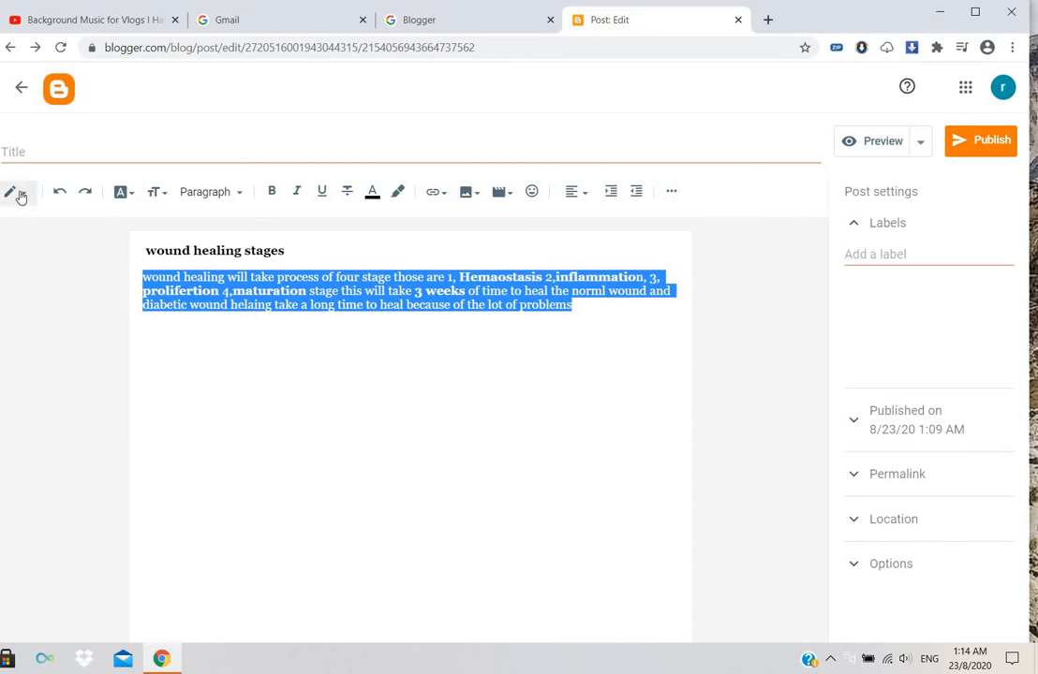
pyautogui.click(15, 193)
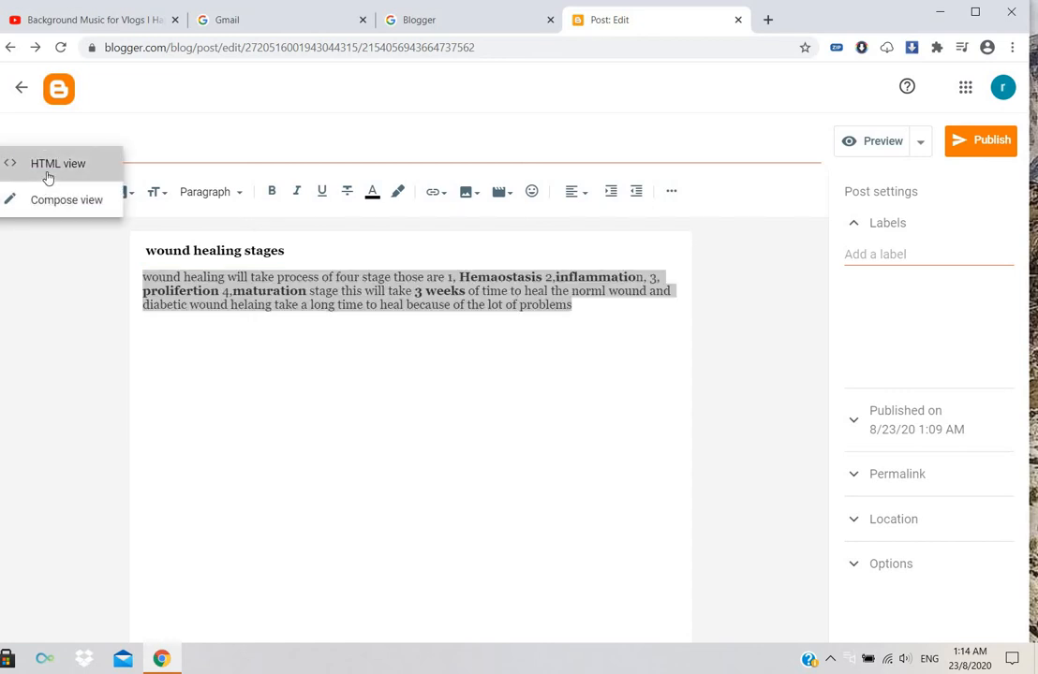
pyautogui.click(57, 163)
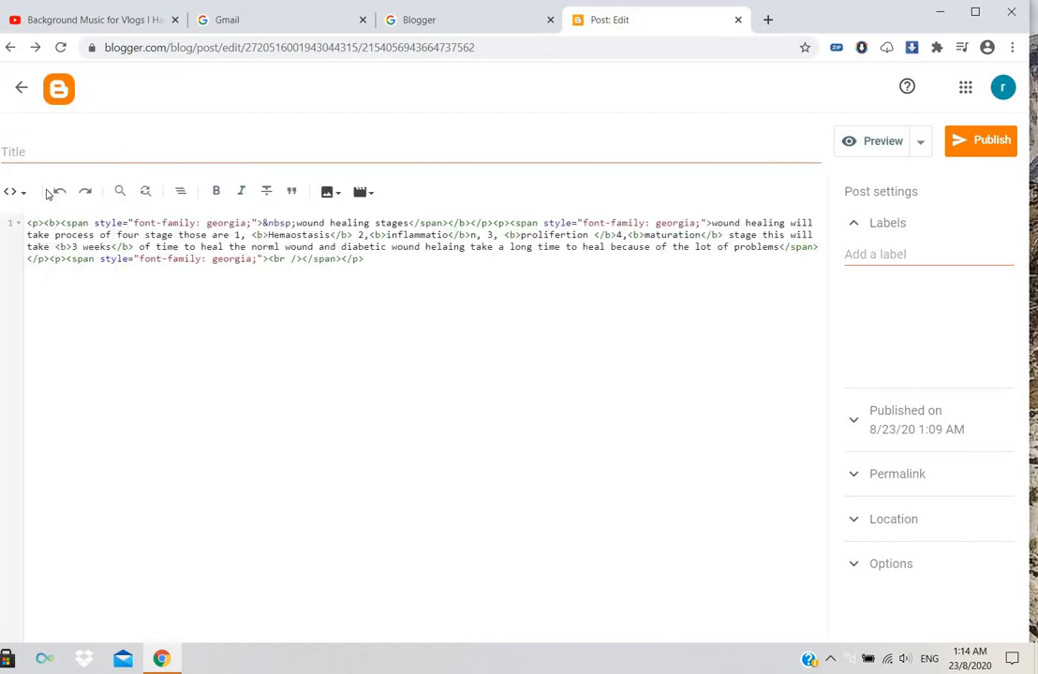
pyautogui.click(22, 88)
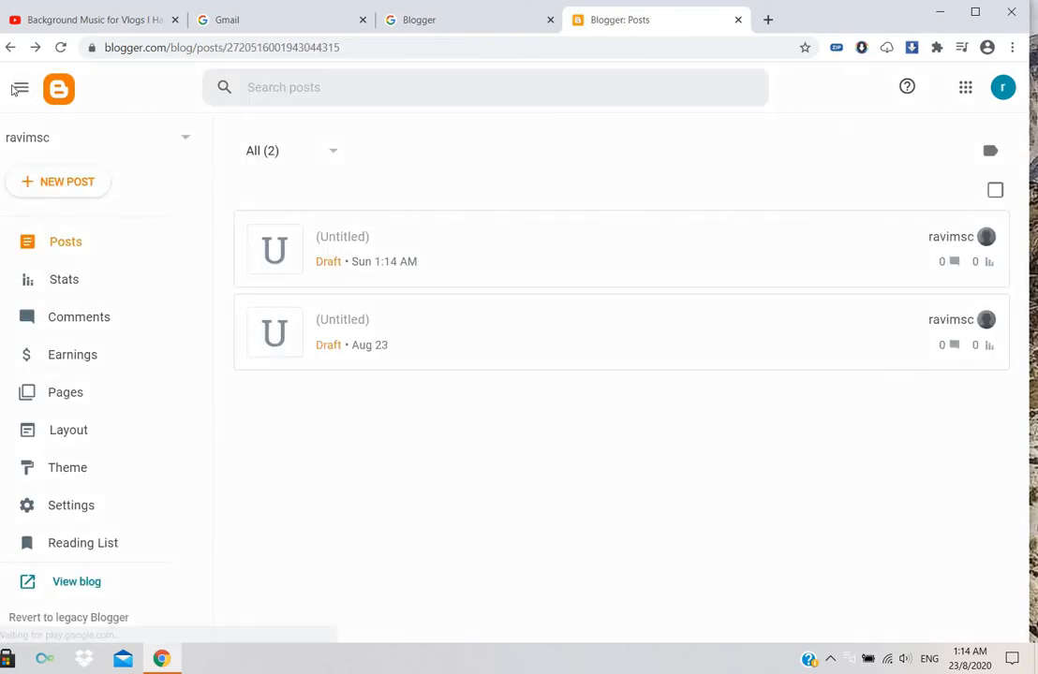
pyautogui.moveTo(20, 88)
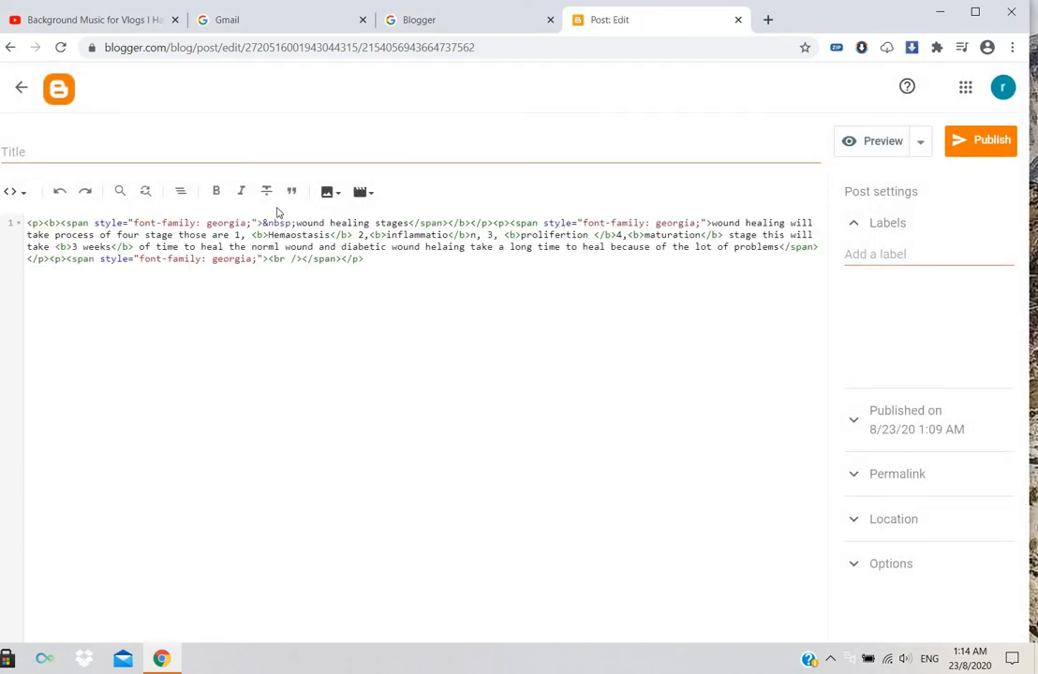
pyautogui.moveTo(52, 185)
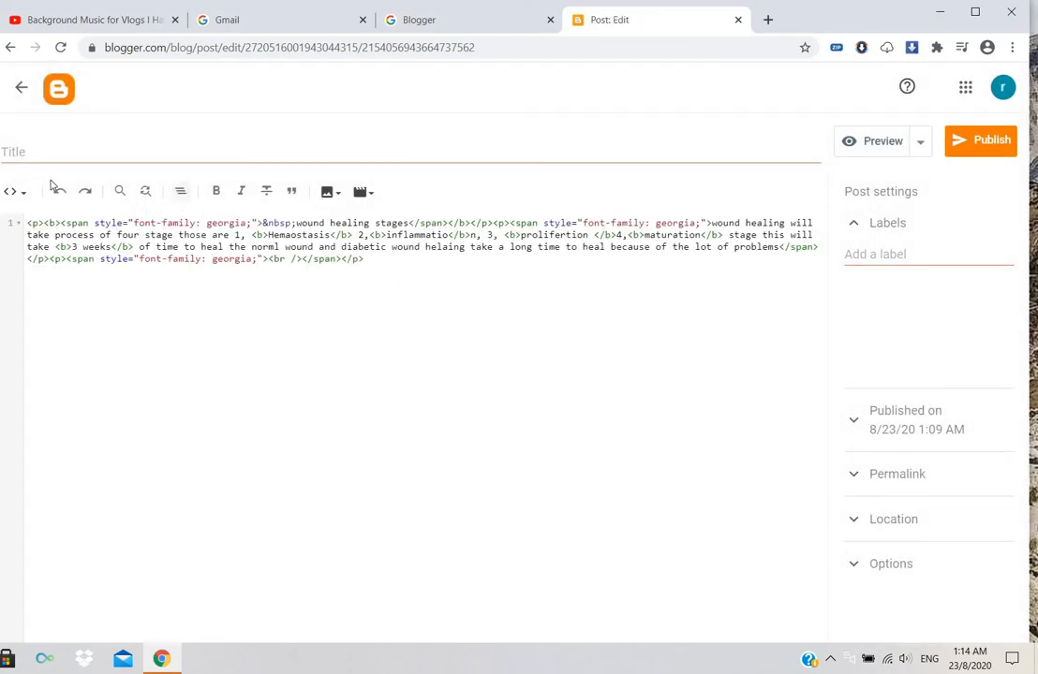
pyautogui.click(11, 191)
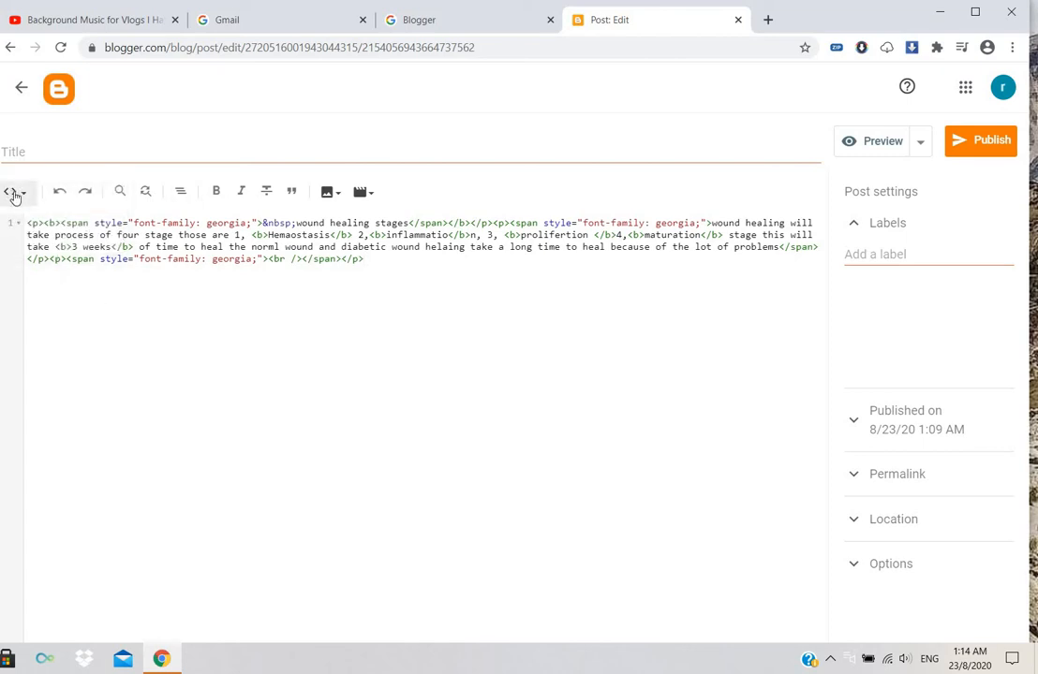
pyautogui.click(12, 191)
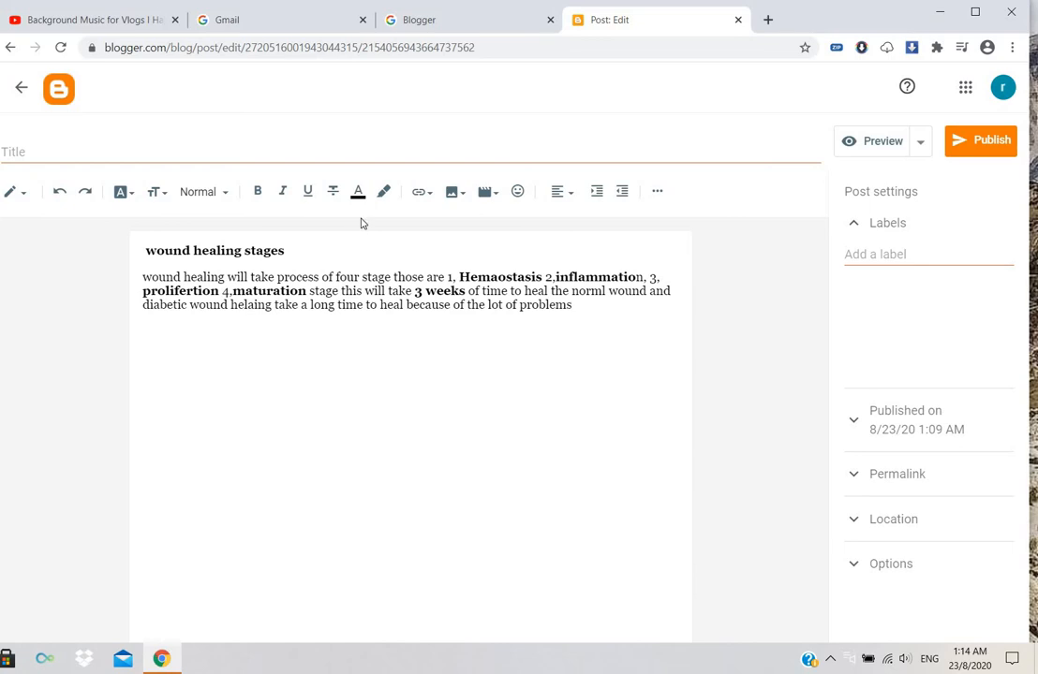
pyautogui.moveTo(142, 277); pyautogui.dragTo(571, 303)
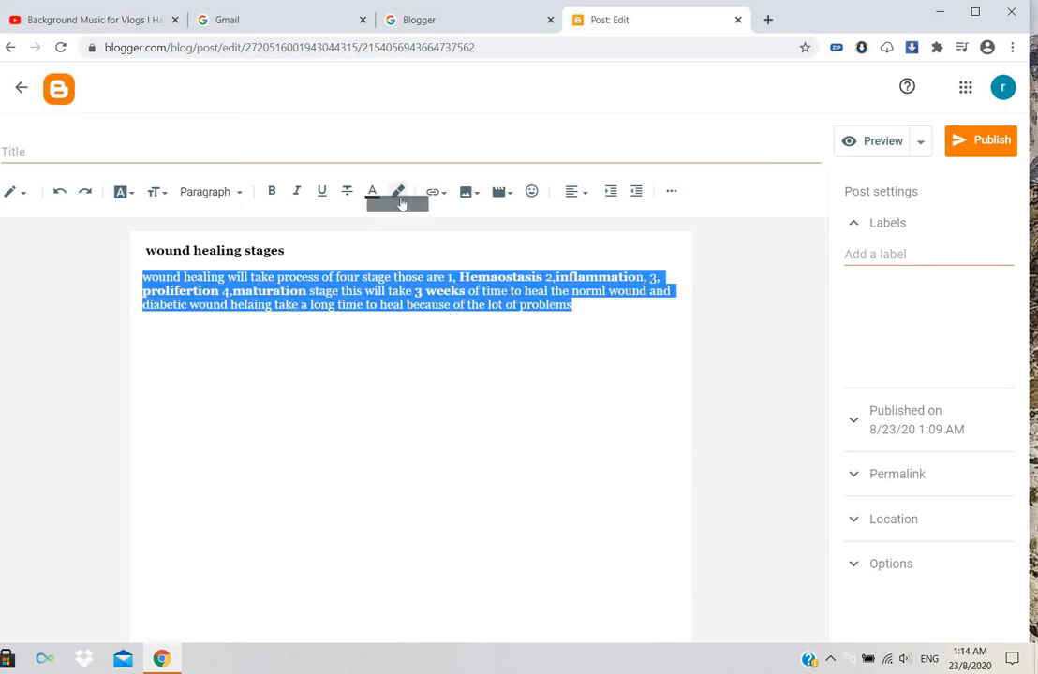
pyautogui.click(371, 191)
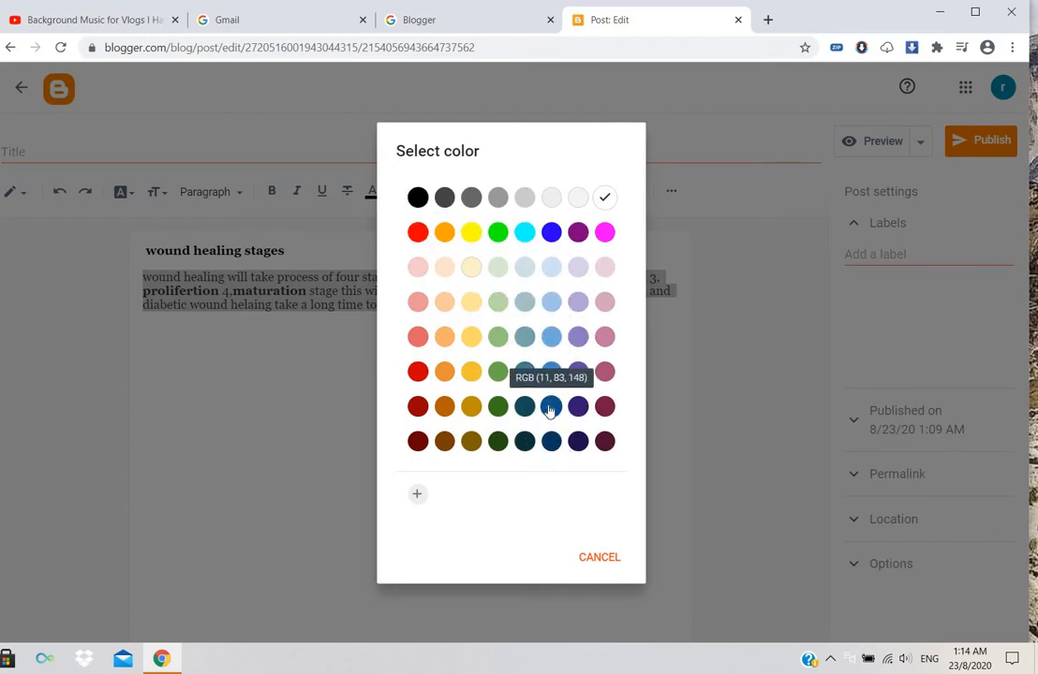
pyautogui.click(551, 406)
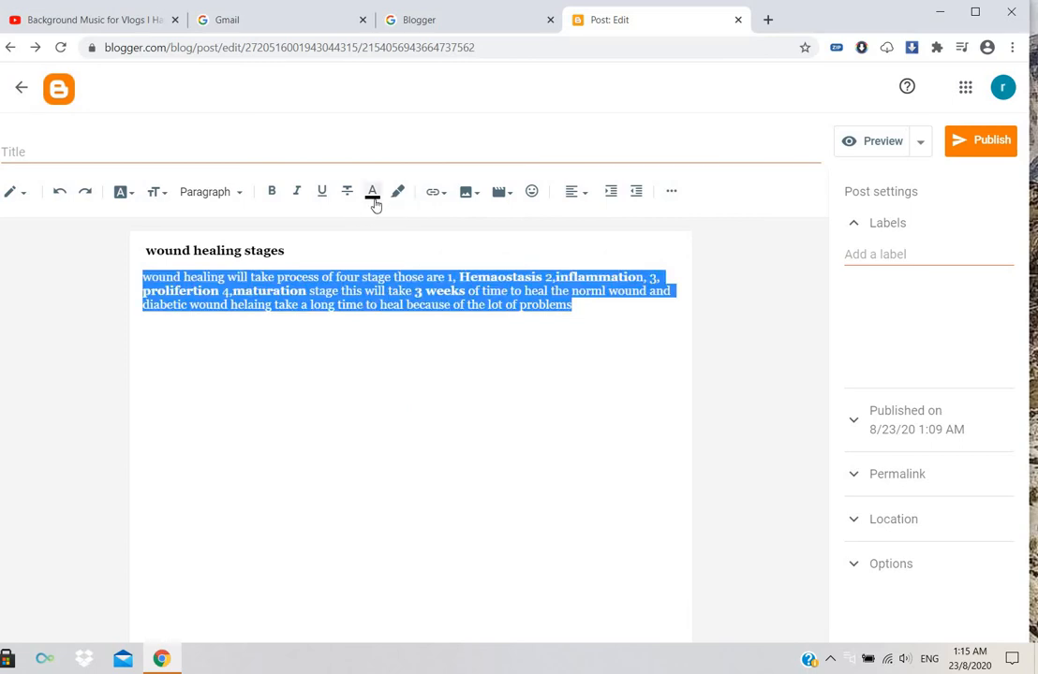
pyautogui.moveTo(346, 191)
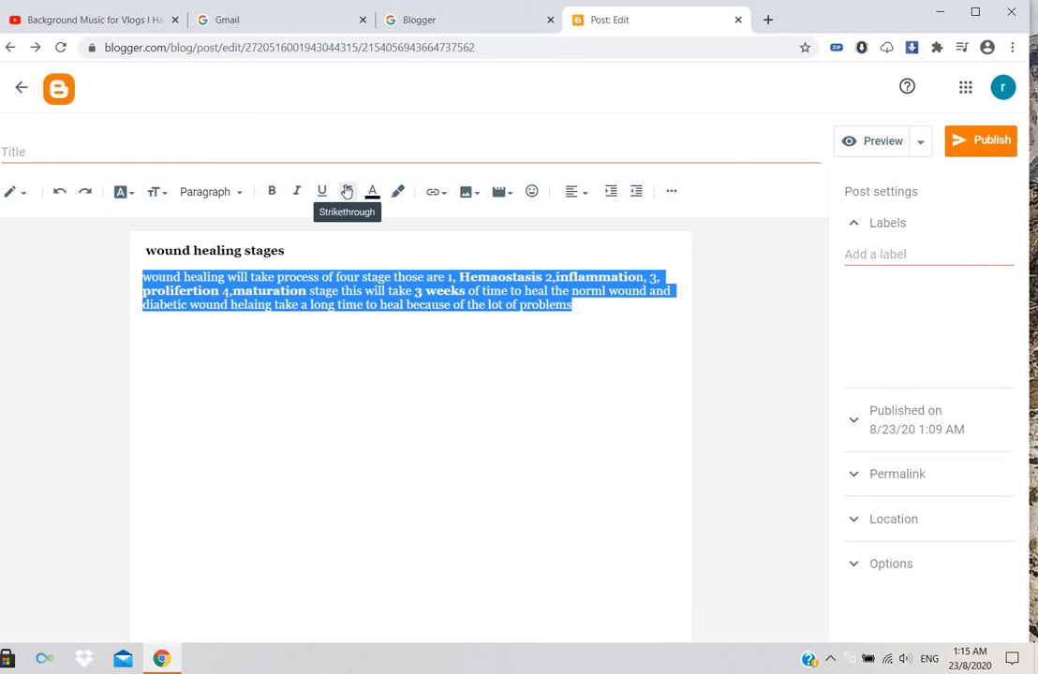
pyautogui.click(347, 191)
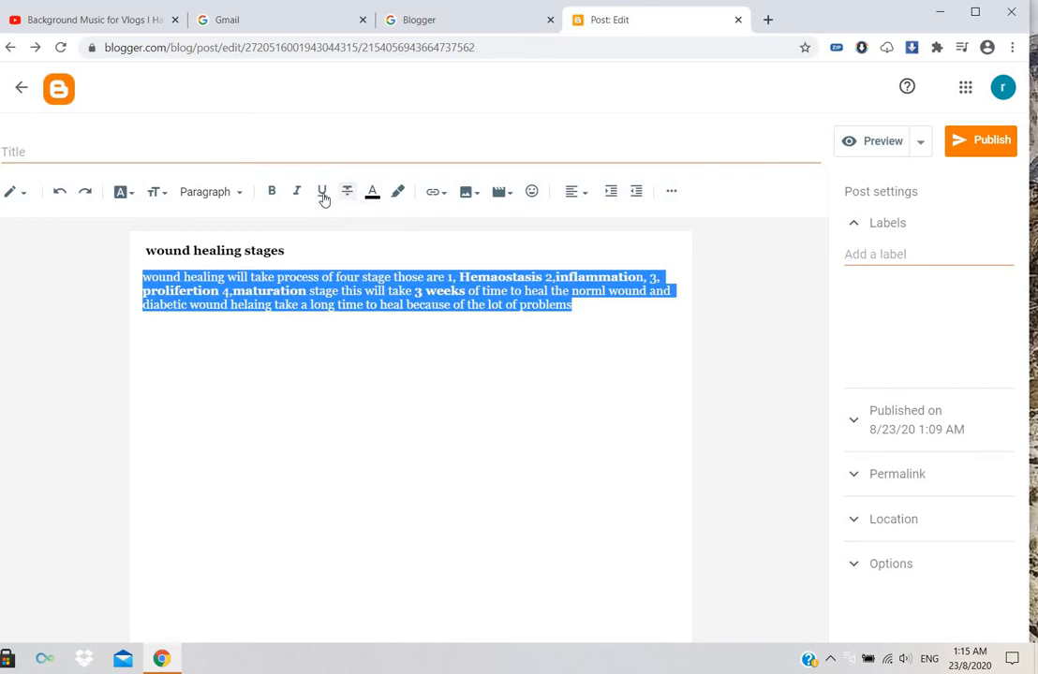
pyautogui.moveTo(322, 191)
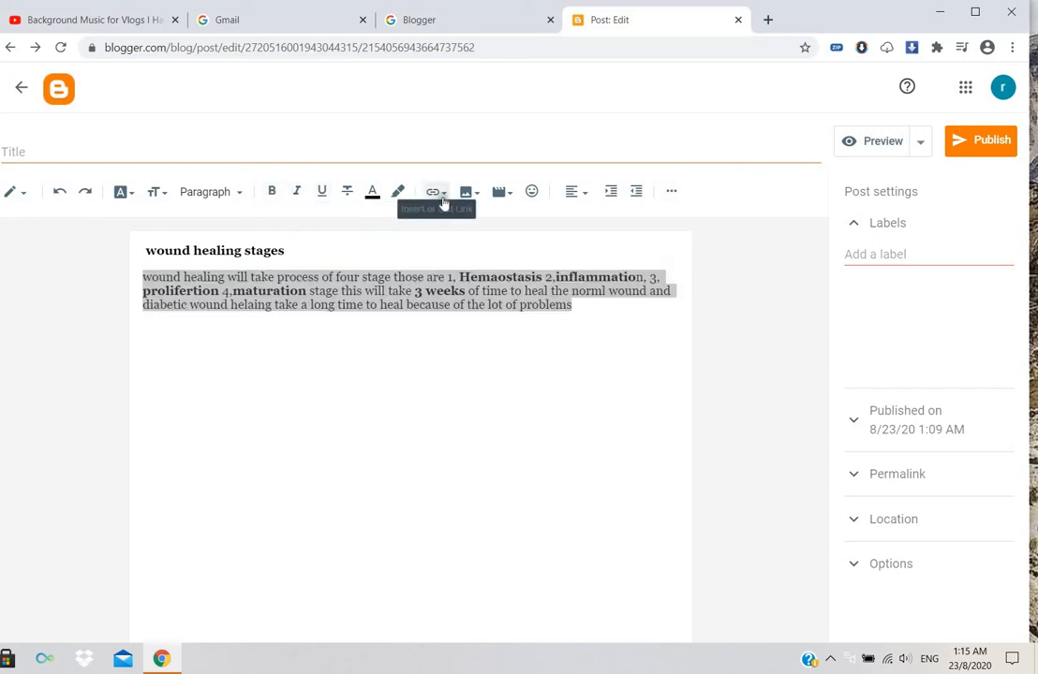
# Start a web-address link on the paragraph set to open in a new window
pyautogui.click(434, 192)
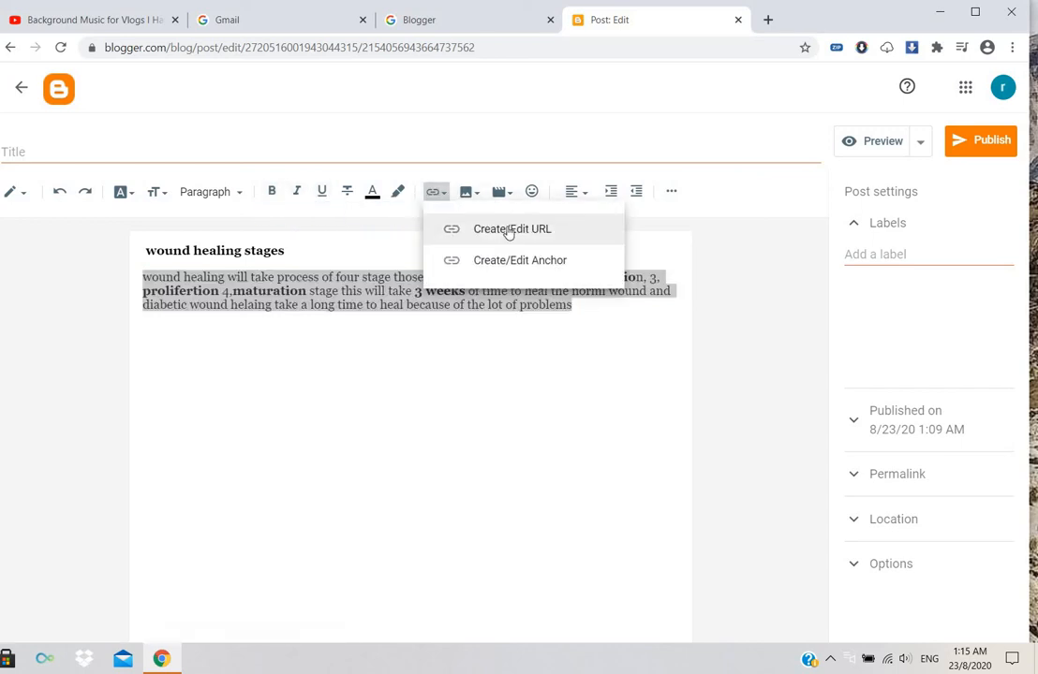
pyautogui.click(513, 229)
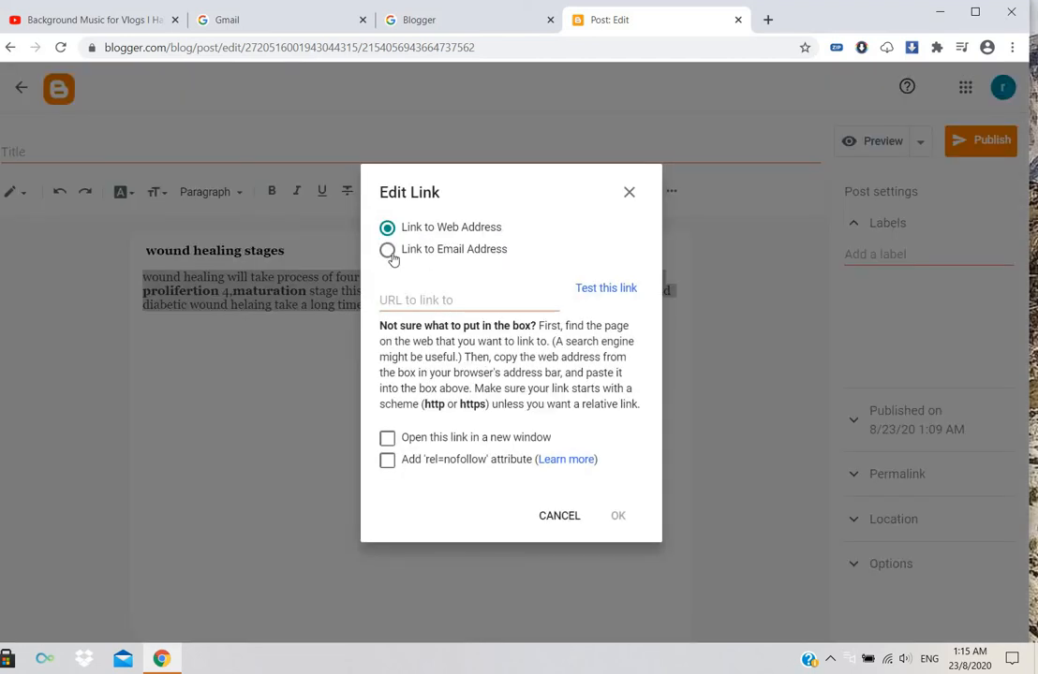
pyautogui.click(387, 250)
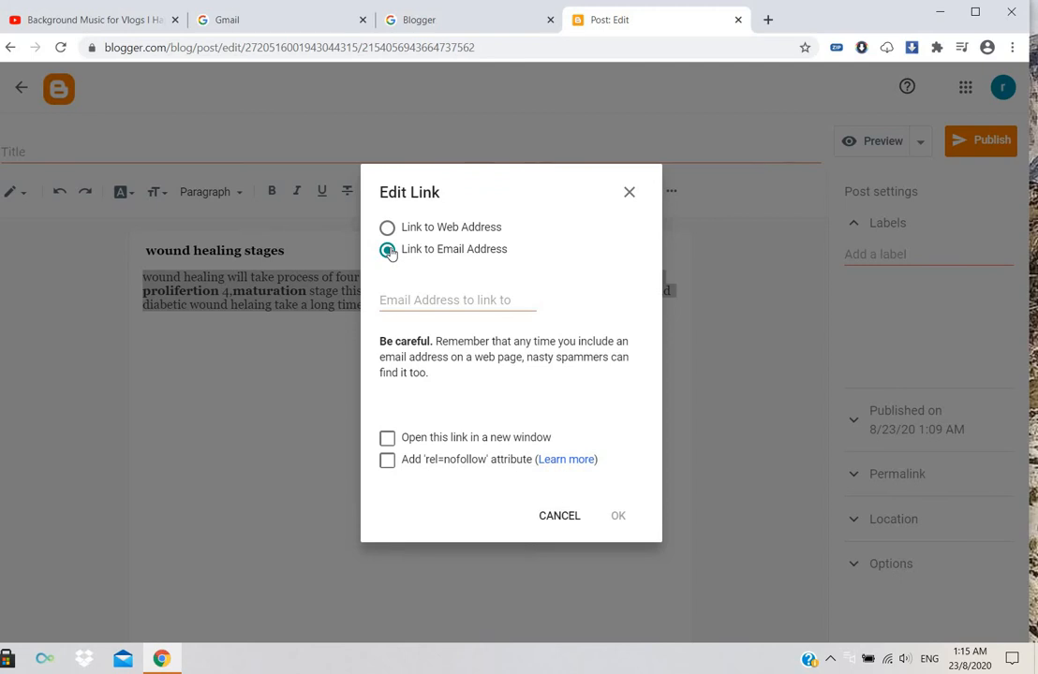
pyautogui.click(387, 227)
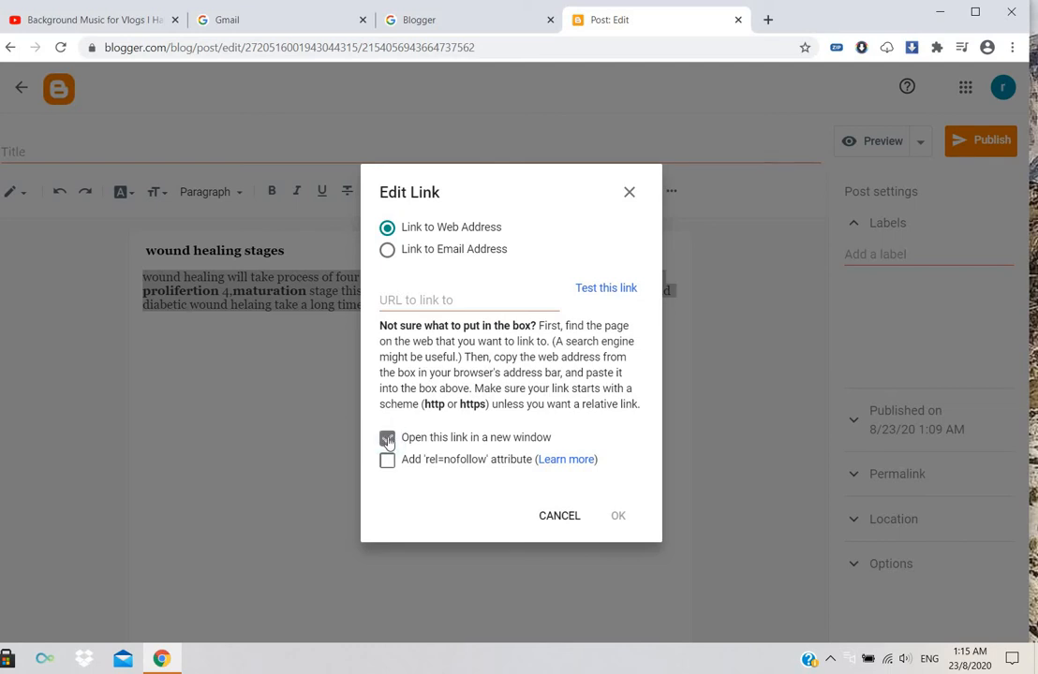
pyautogui.click(385, 439)
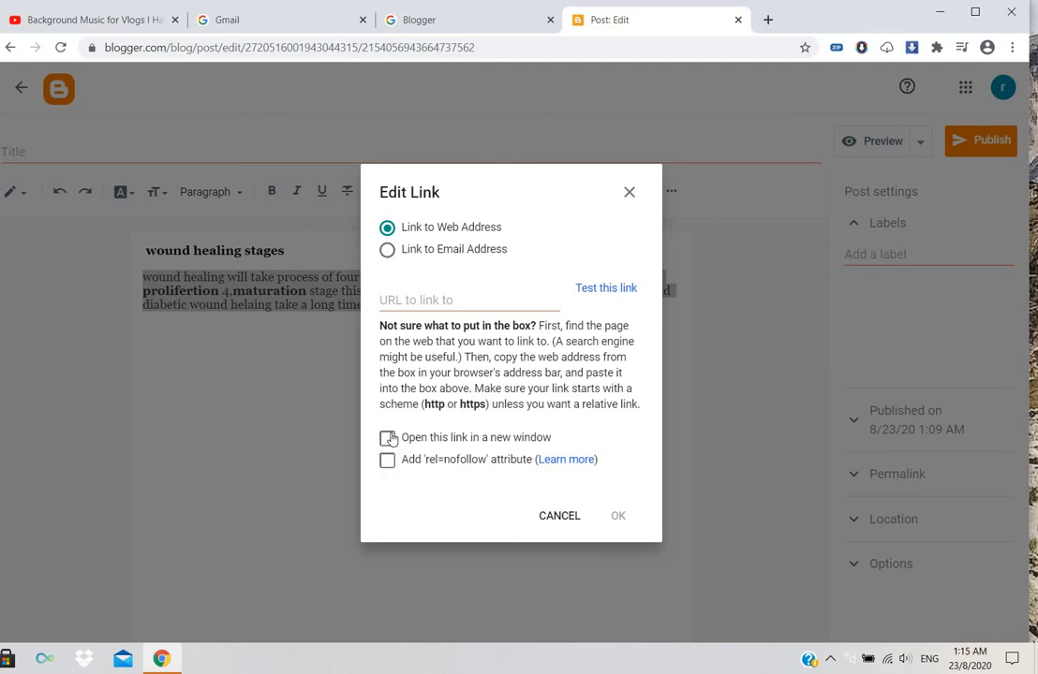
pyautogui.click(386, 438)
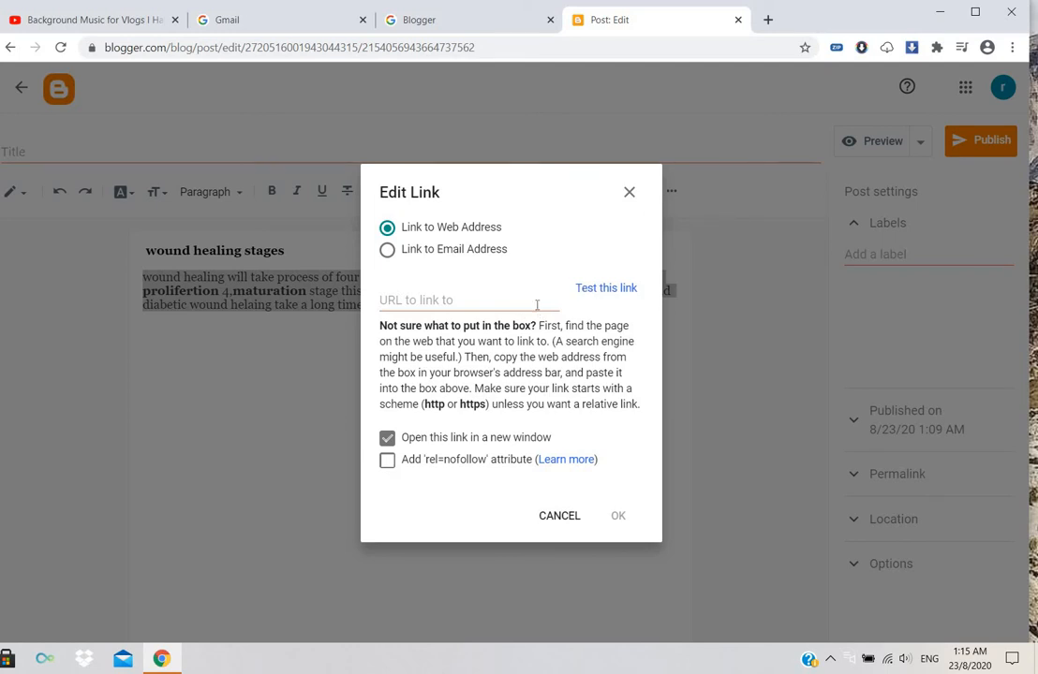
# Point the link to ravimscwound.com and confirm it
pyautogui.click(468, 299)
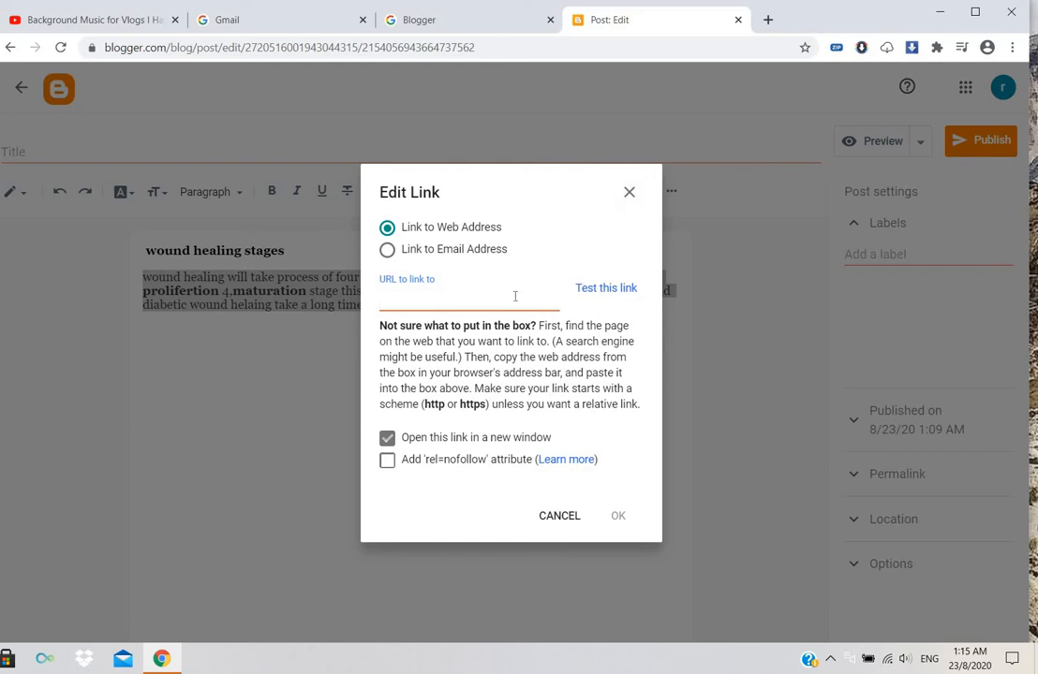
pyautogui.write('ravi')
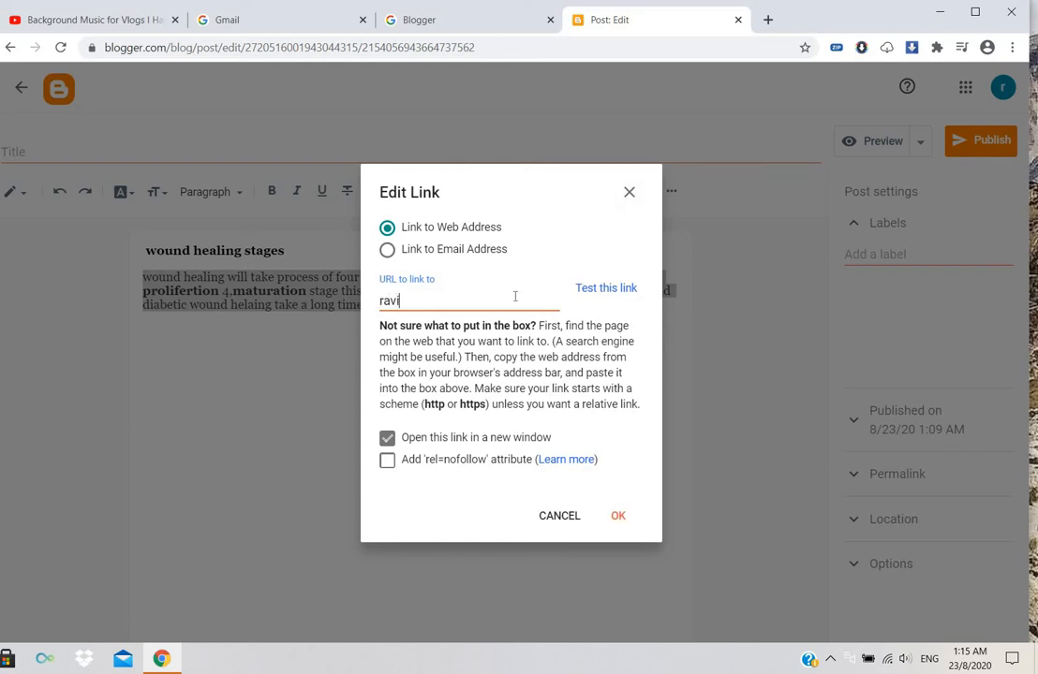
pyautogui.write('mscwound')
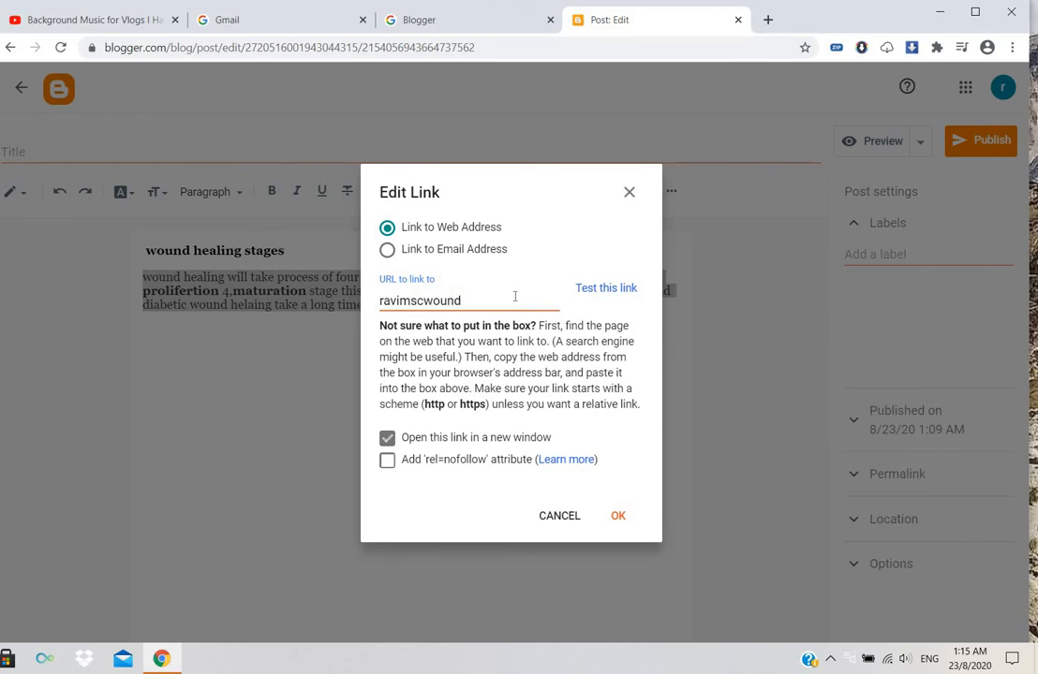
pyautogui.write('hea')
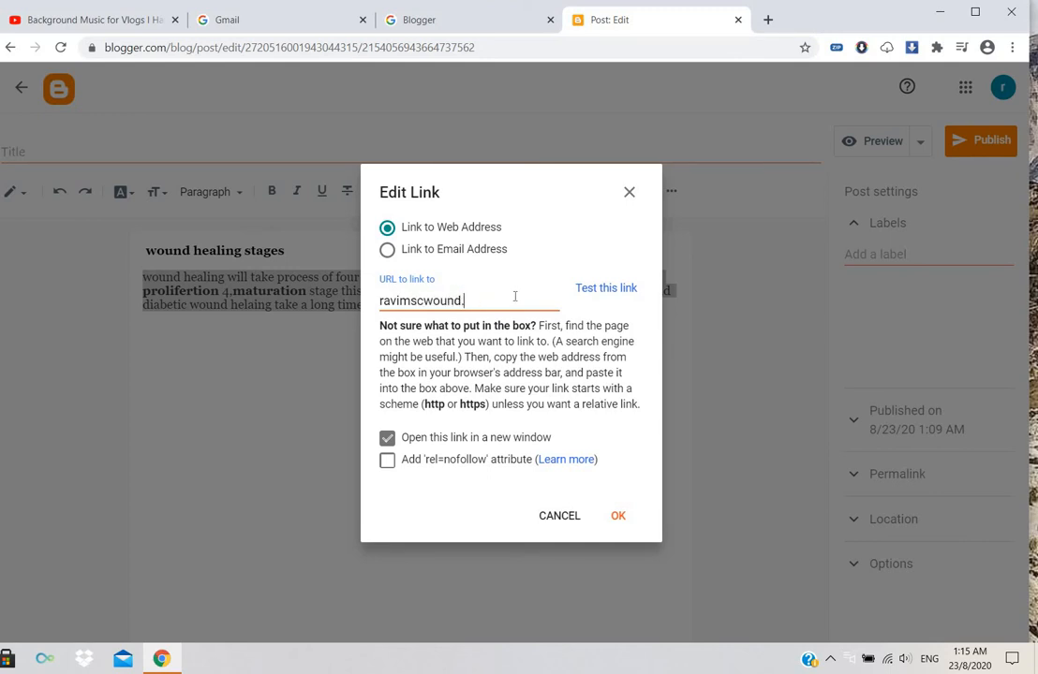
pyautogui.write('com')
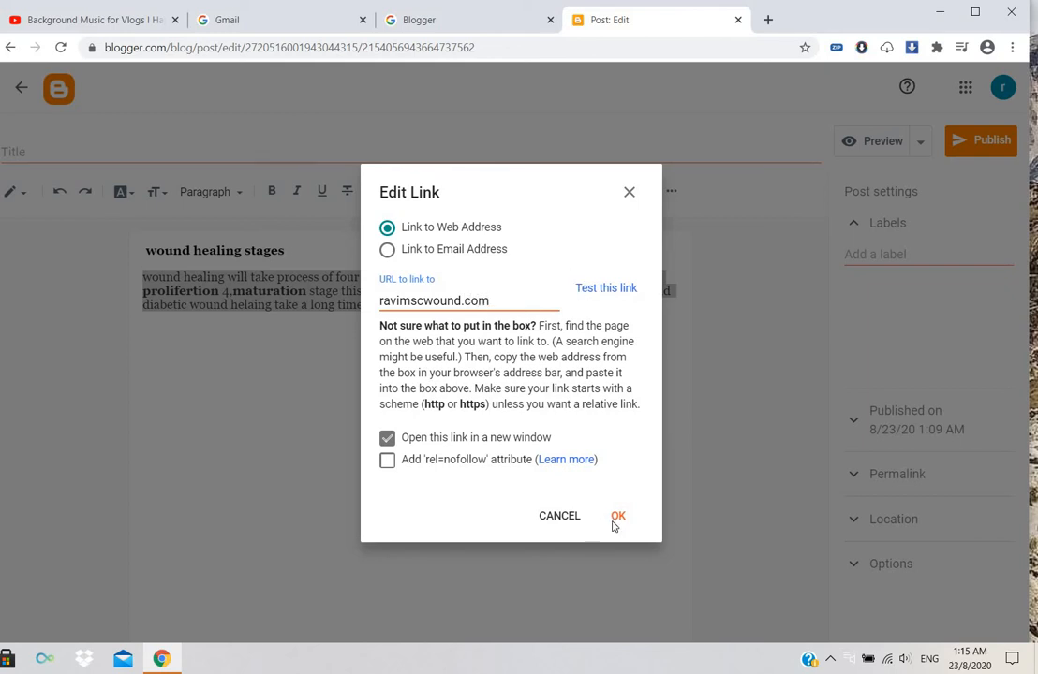
pyautogui.click(618, 517)
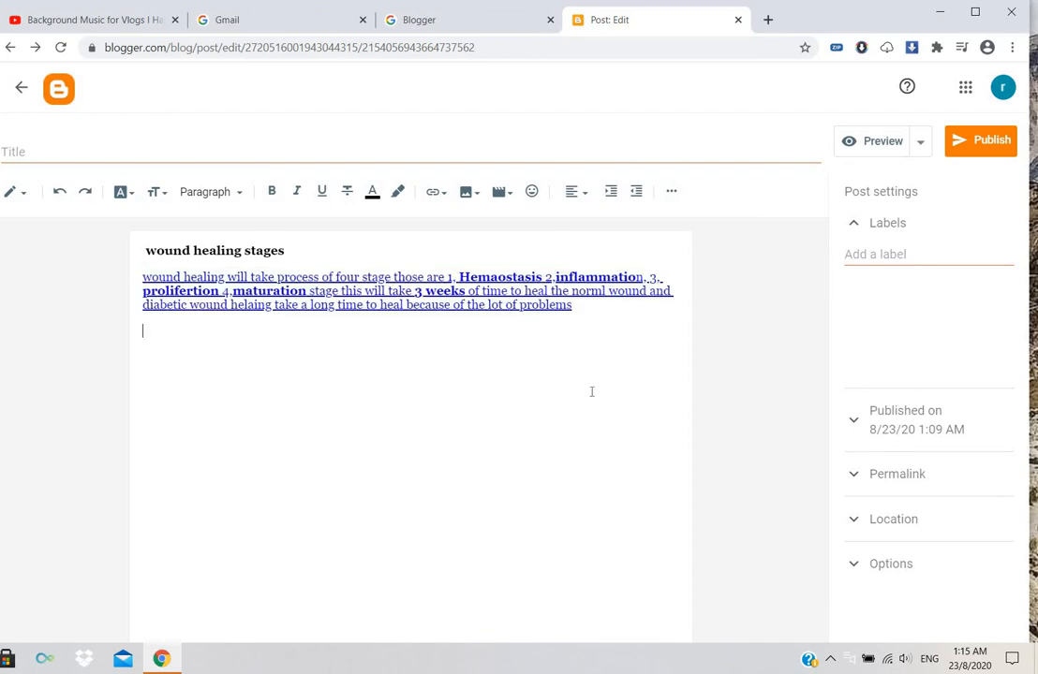
pyautogui.click(466, 191)
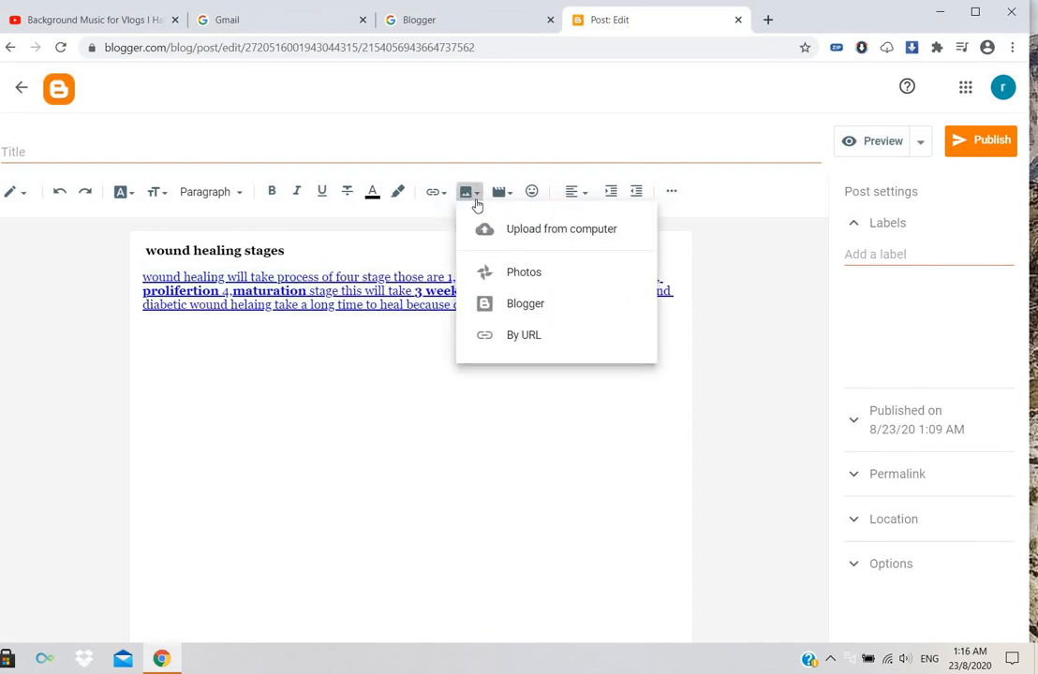
pyautogui.moveTo(524, 273)
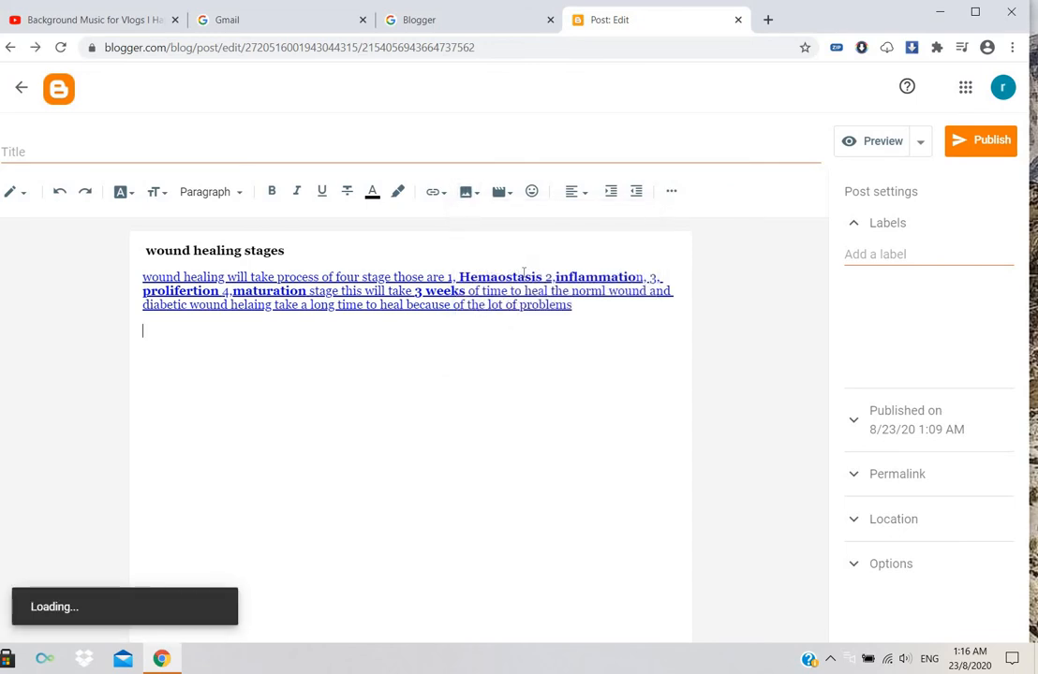
pyautogui.click(464, 191)
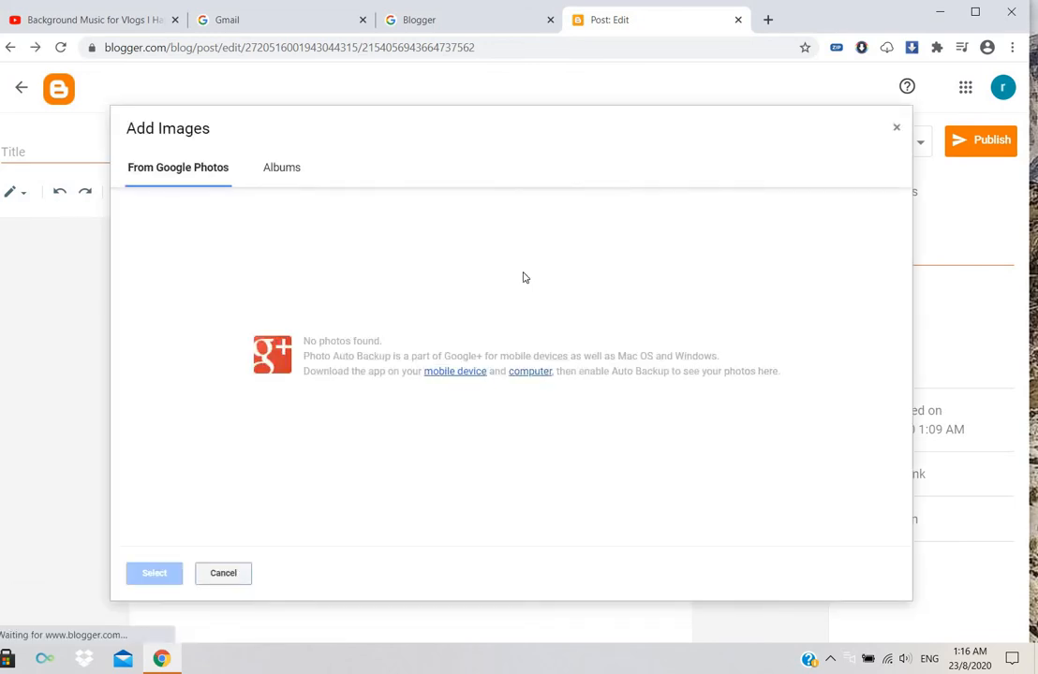
pyautogui.click(281, 167)
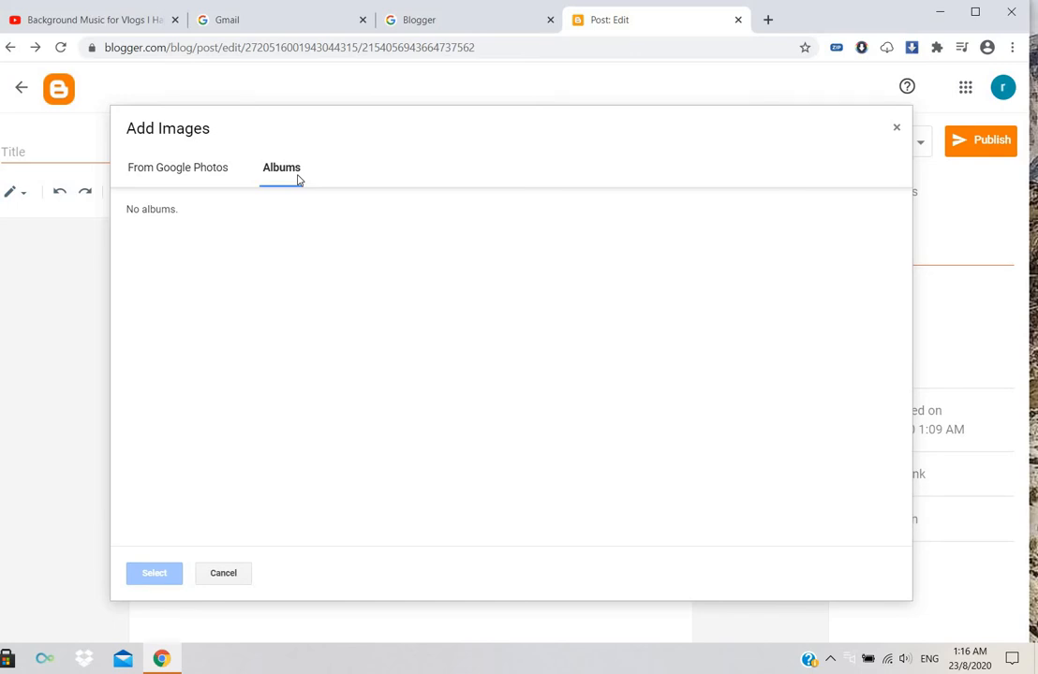
pyautogui.moveTo(882, 112)
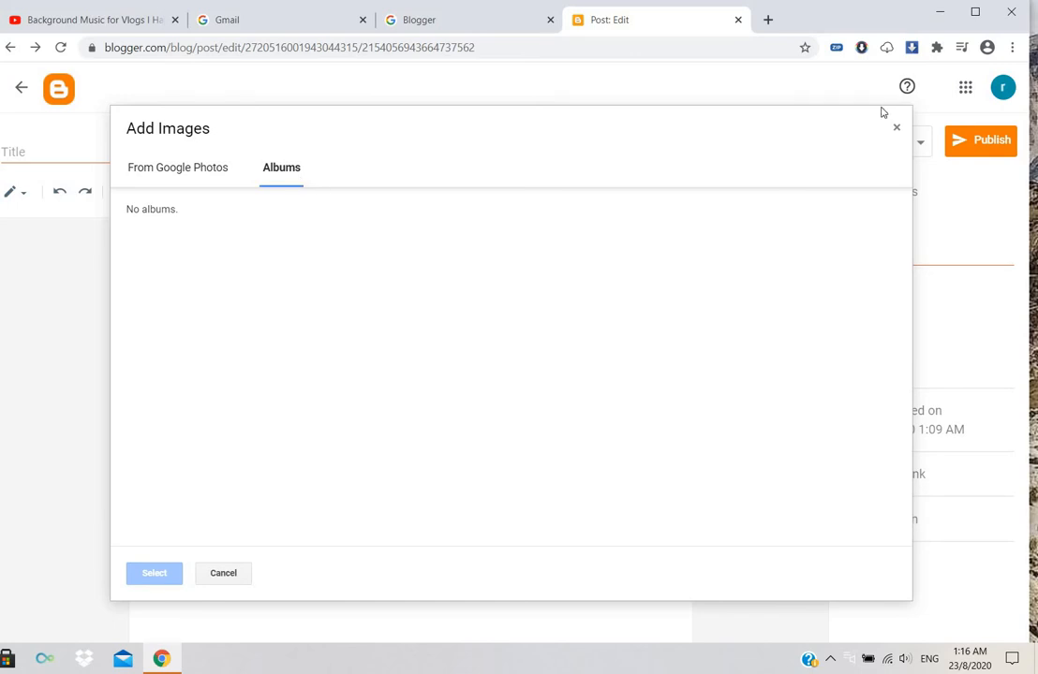
pyautogui.click(223, 573)
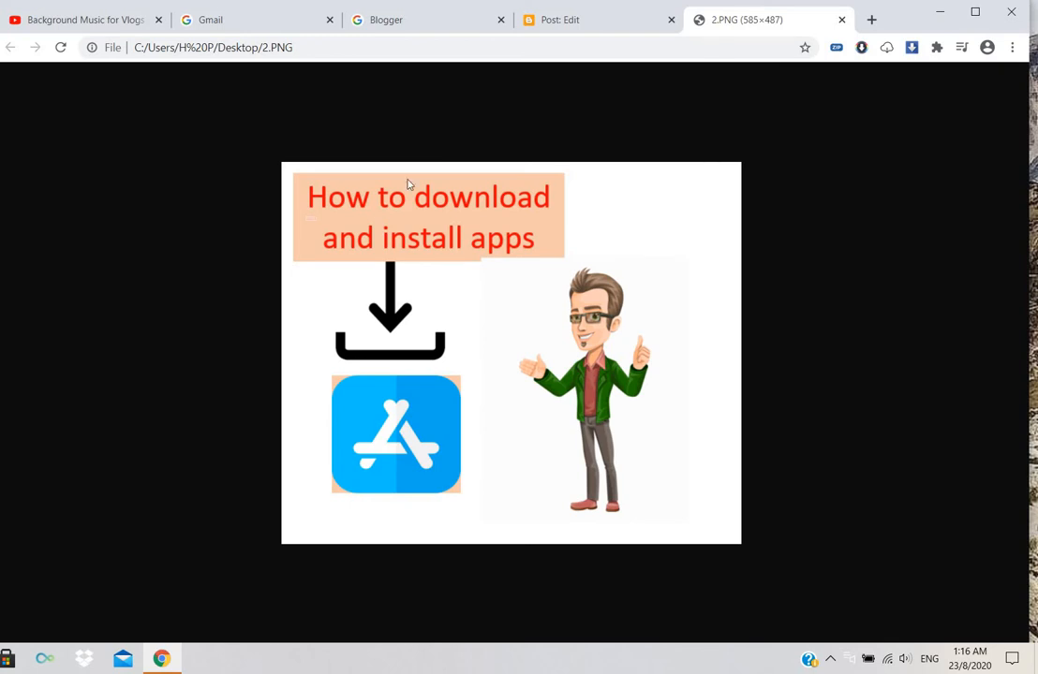
pyautogui.click(581, 19)
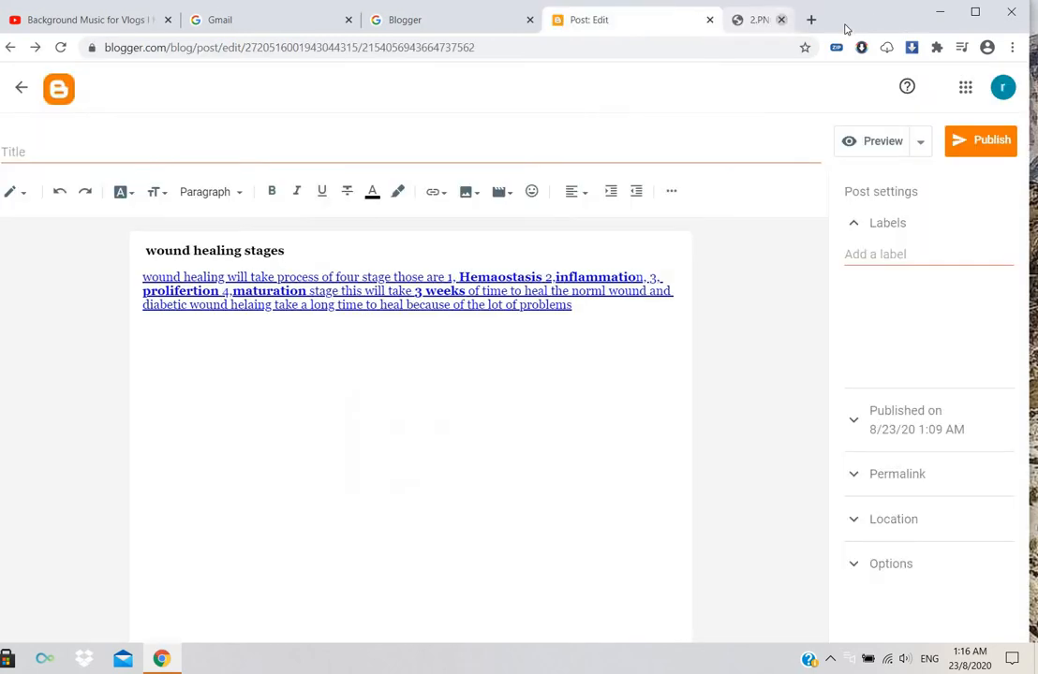
# Upload the landscape photo from the computer and insert it into the post body
pyautogui.click(465, 191)
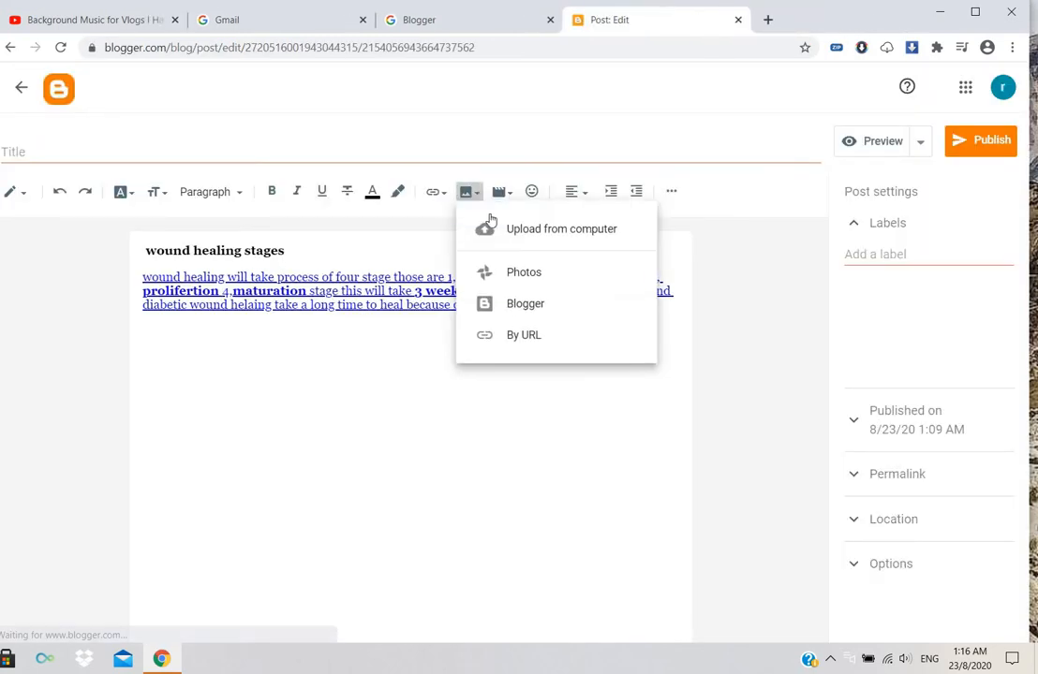
pyautogui.moveTo(562, 228)
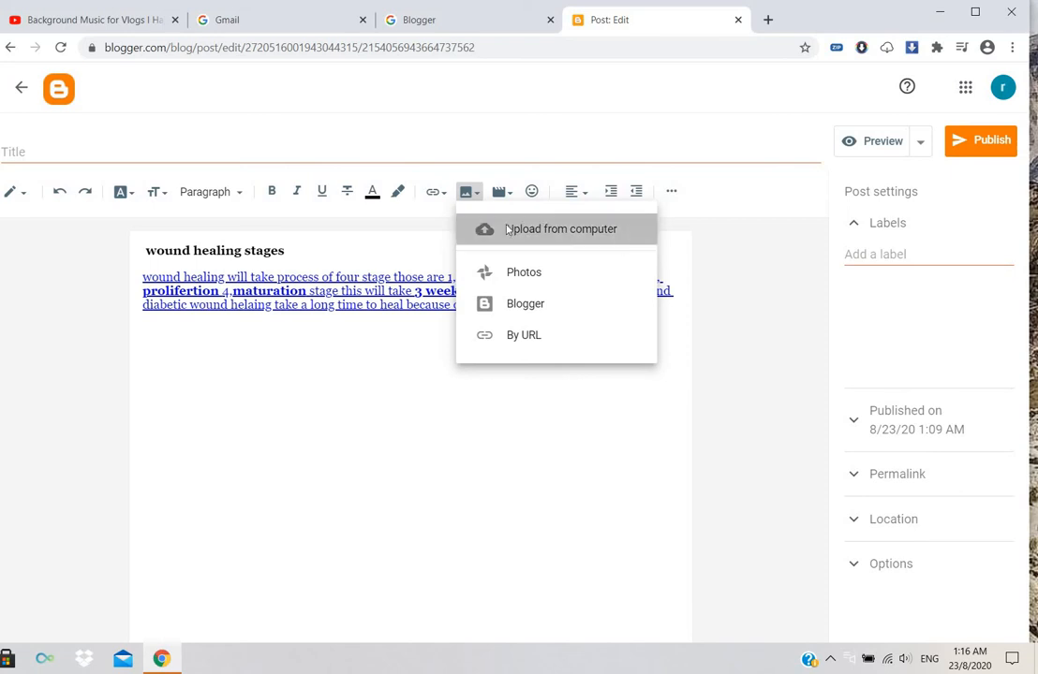
pyautogui.click(561, 229)
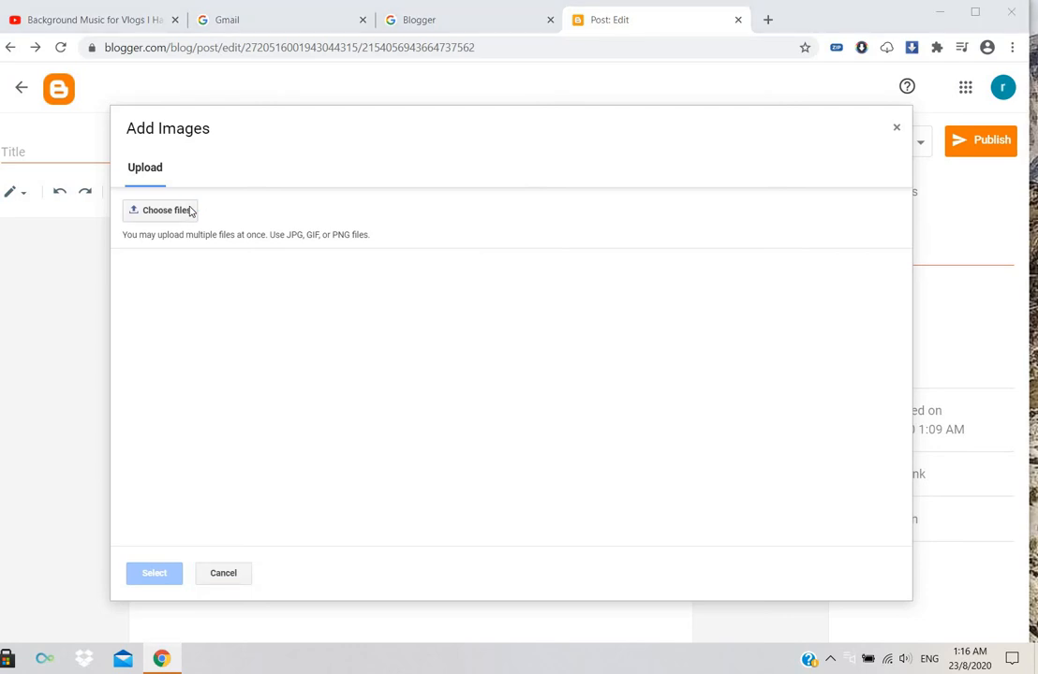
pyautogui.click(161, 210)
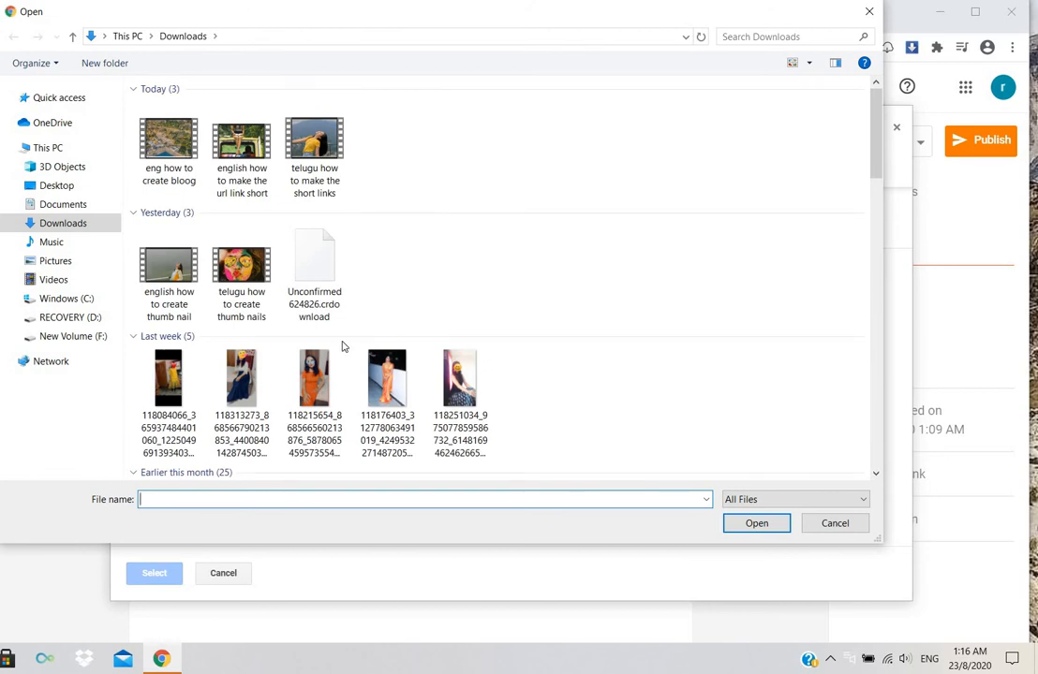
pyautogui.scroll(-3)
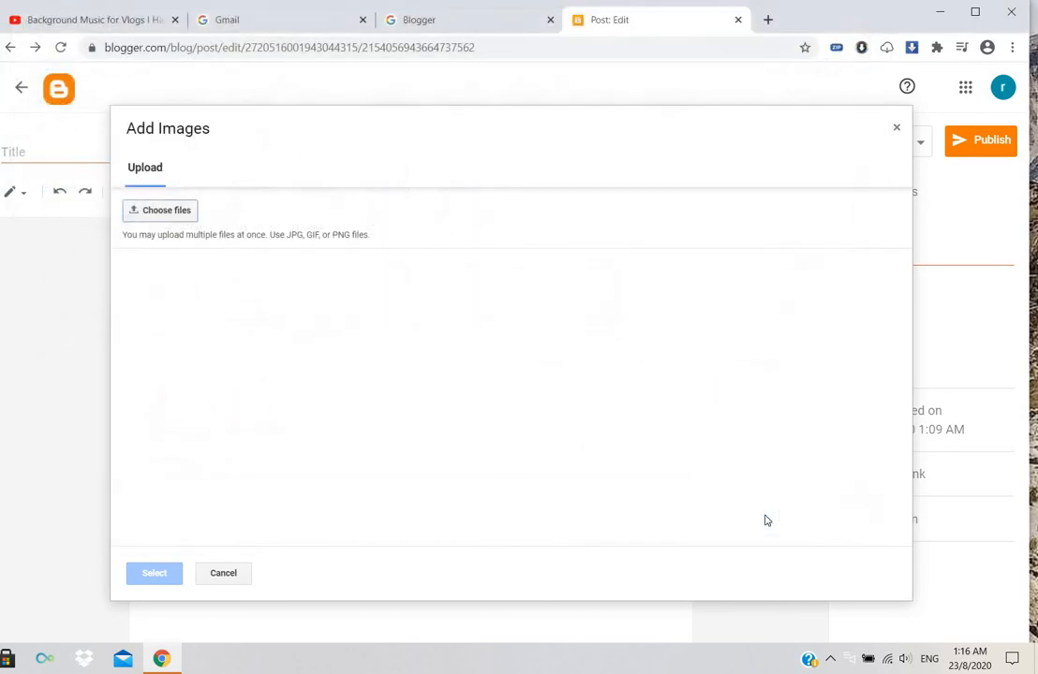
pyautogui.click(159, 210)
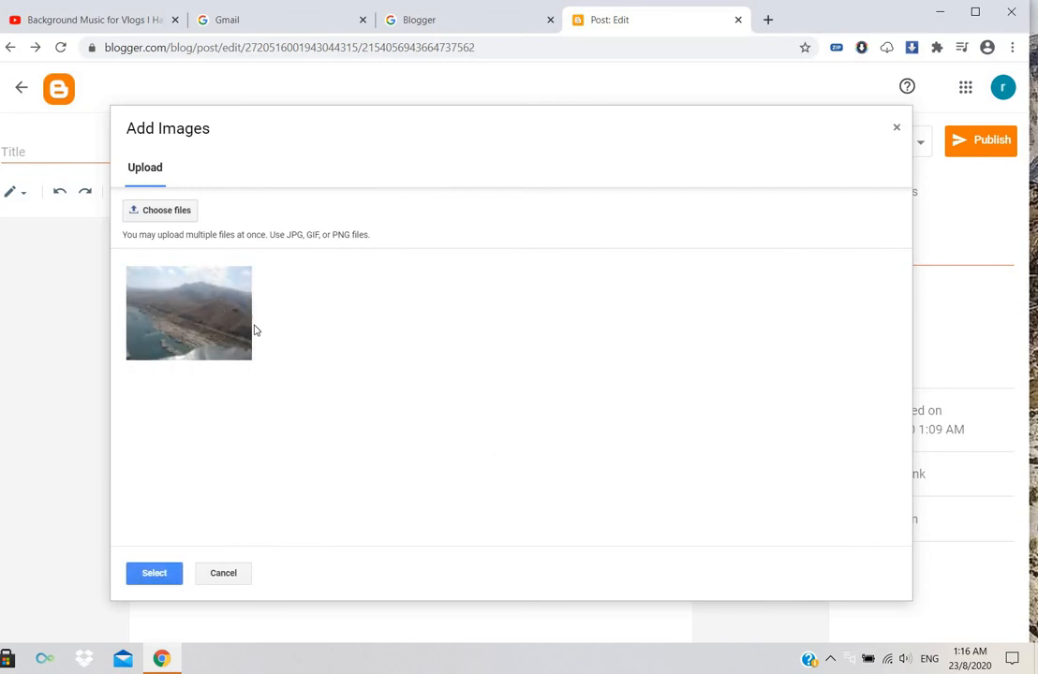
pyautogui.moveTo(165, 479)
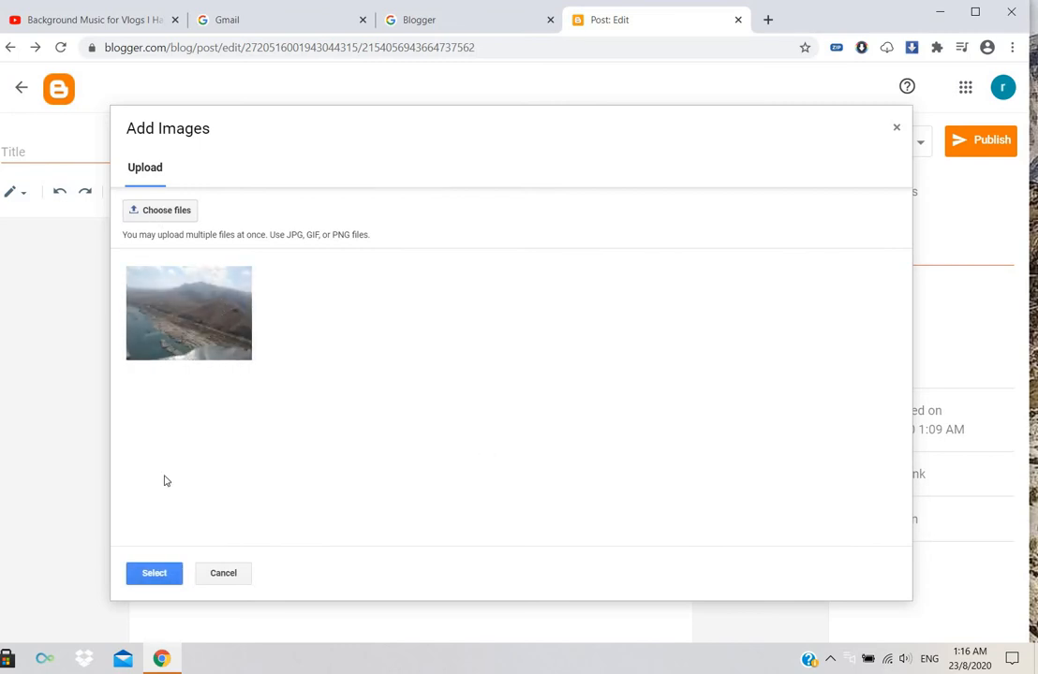
pyautogui.click(153, 574)
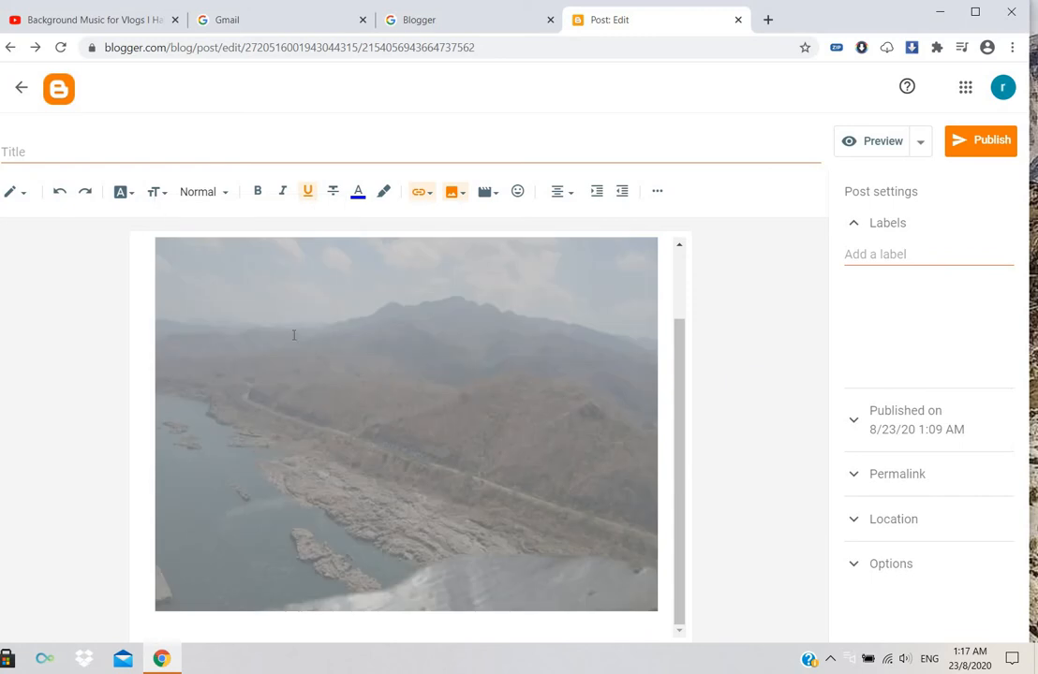
# View the post's HTML source, then show the landscape image at a smaller, centred size
pyautogui.click(406, 423)
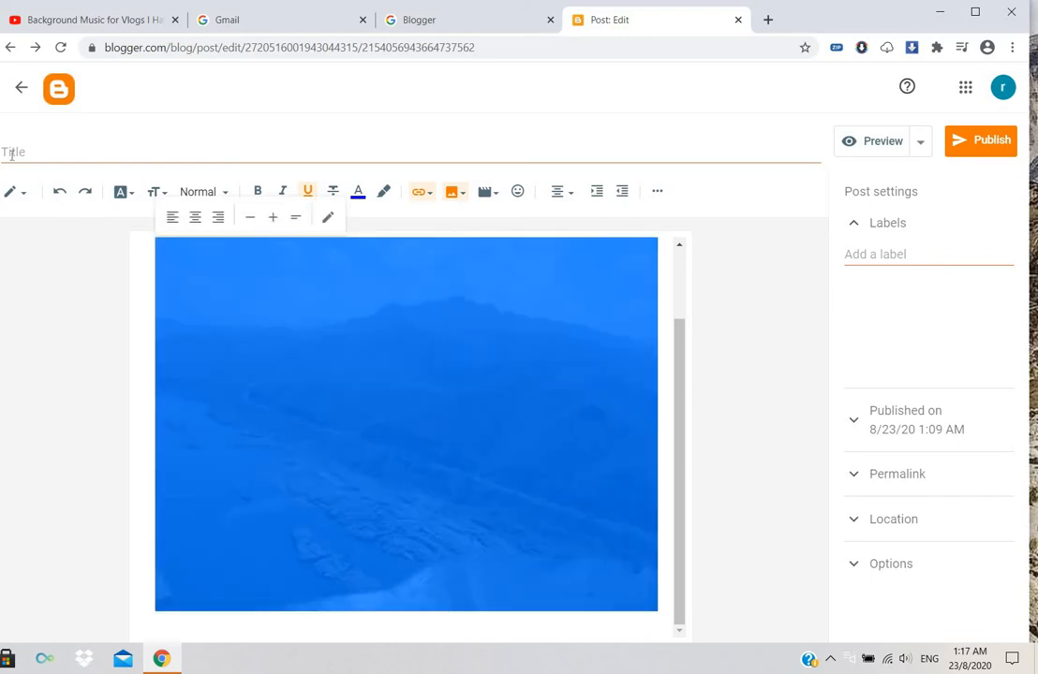
pyautogui.click(15, 191)
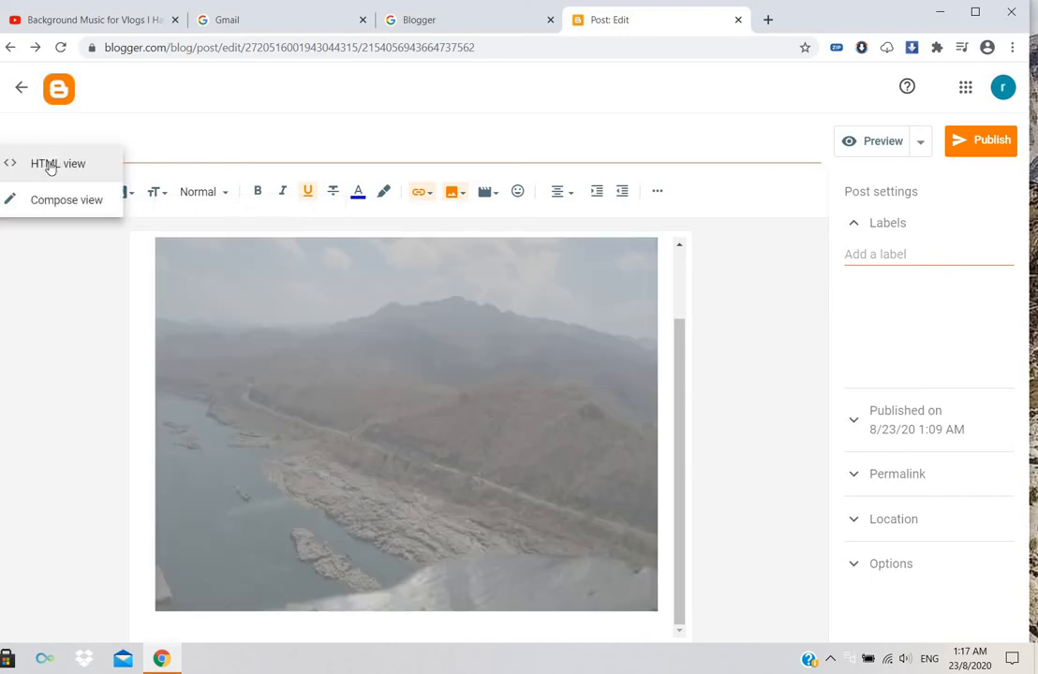
pyautogui.click(58, 163)
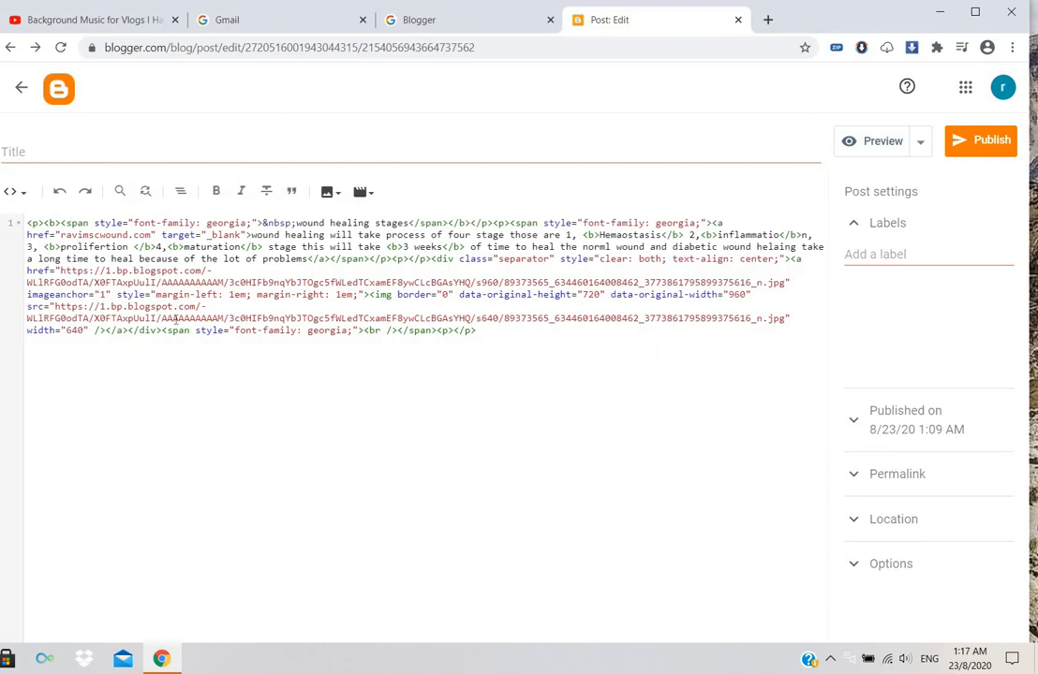
pyautogui.moveTo(296, 359)
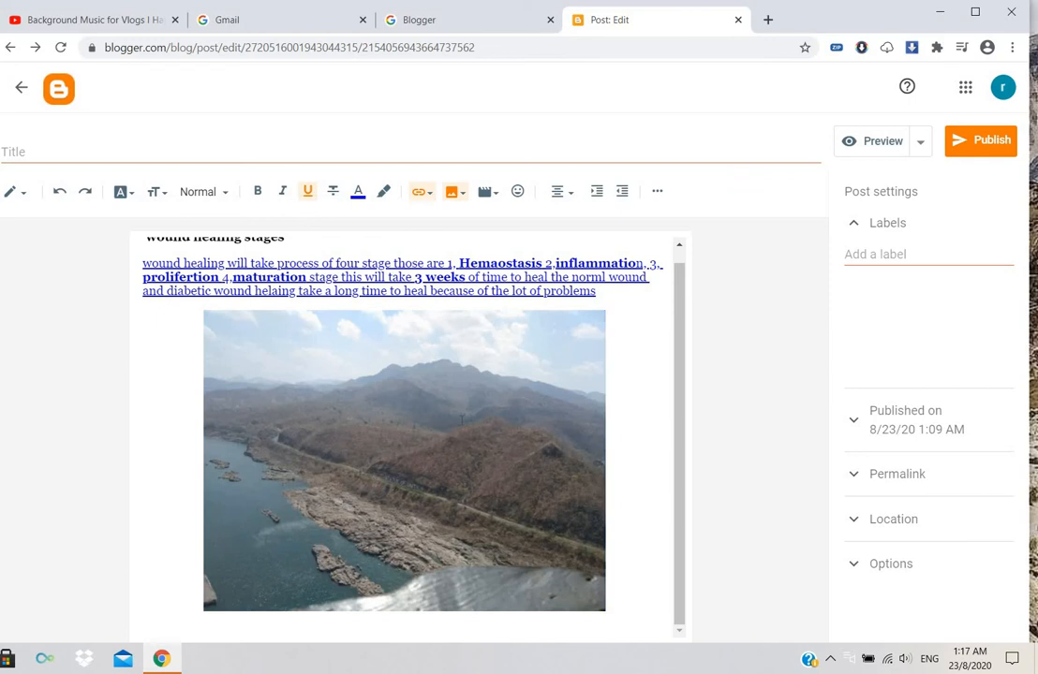
pyautogui.click(405, 461)
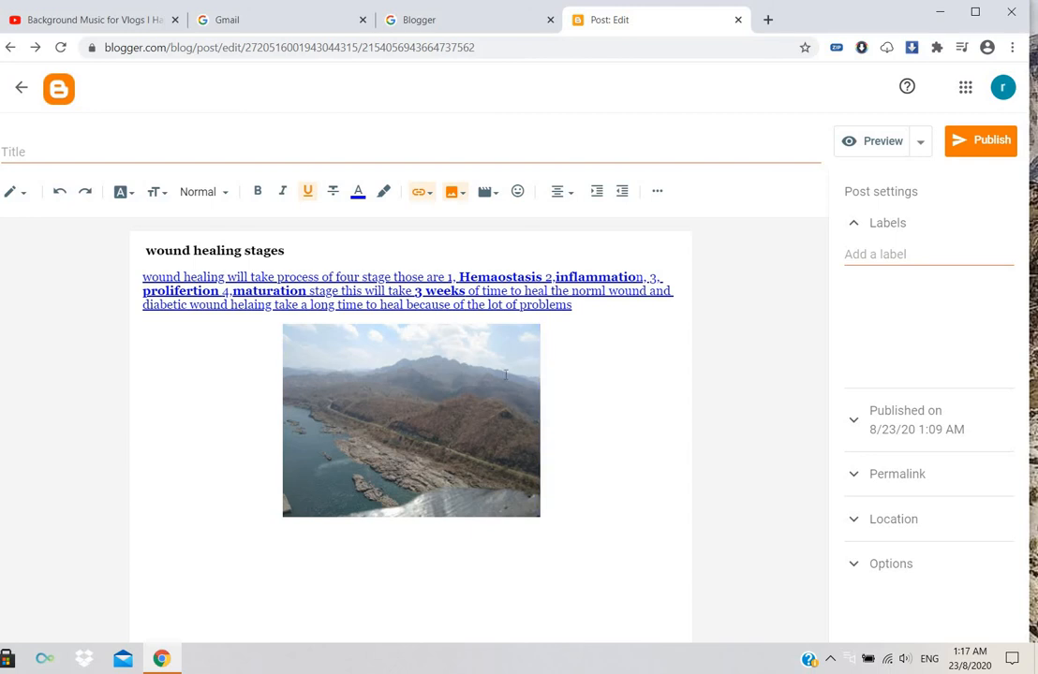
# Search YouTube from the Insert video dialog for 'how to sing a song'
pyautogui.click(482, 192)
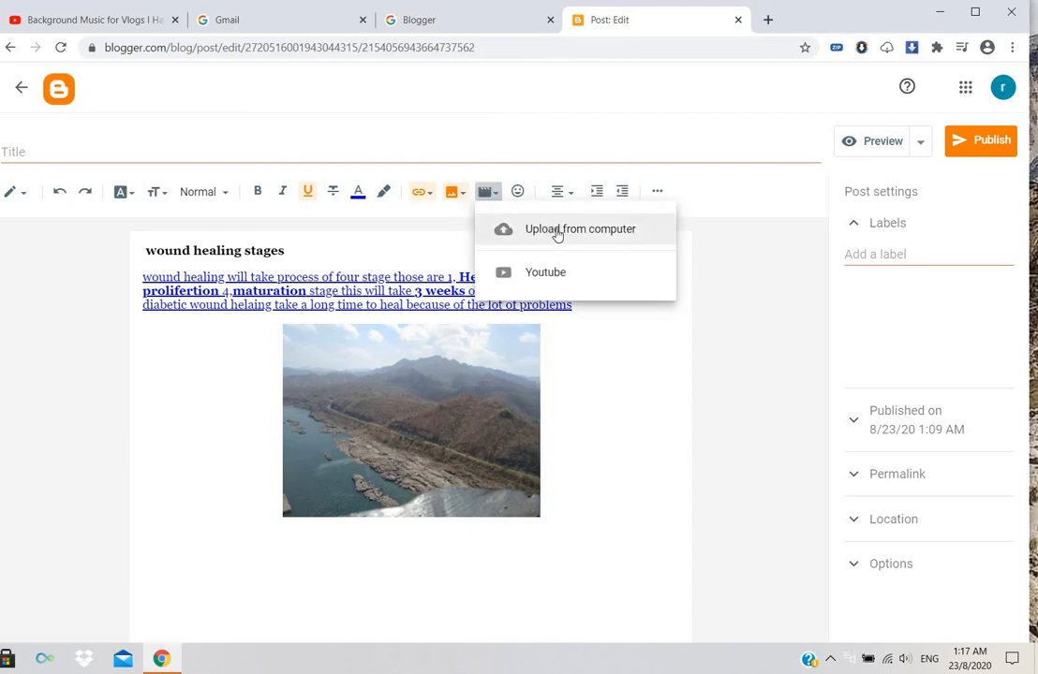
pyautogui.moveTo(545, 274)
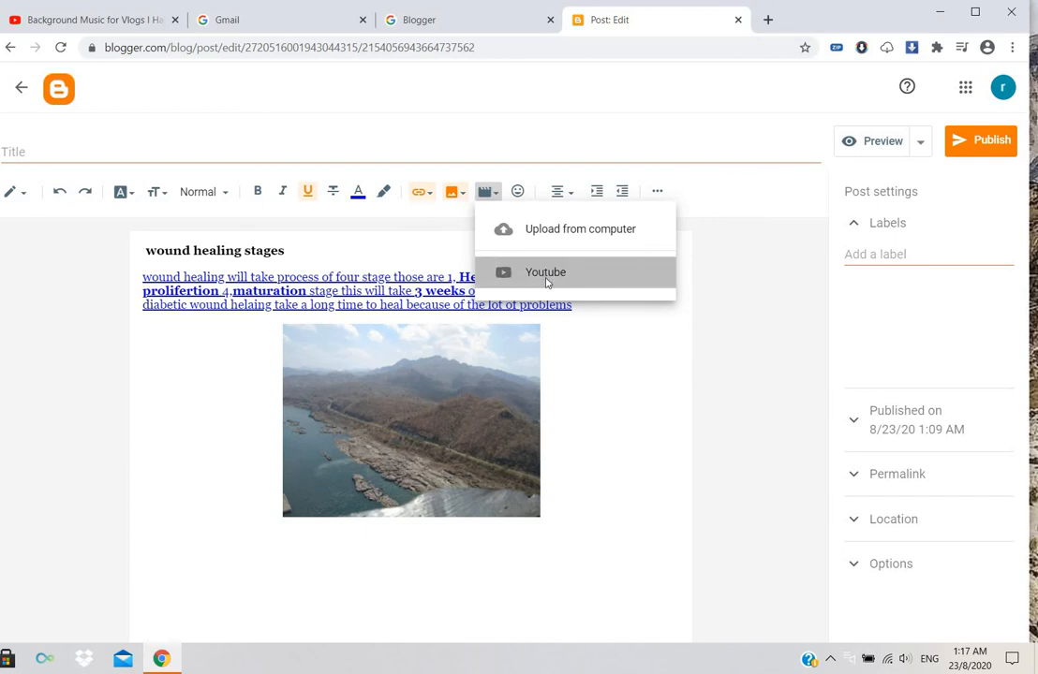
pyautogui.click(545, 271)
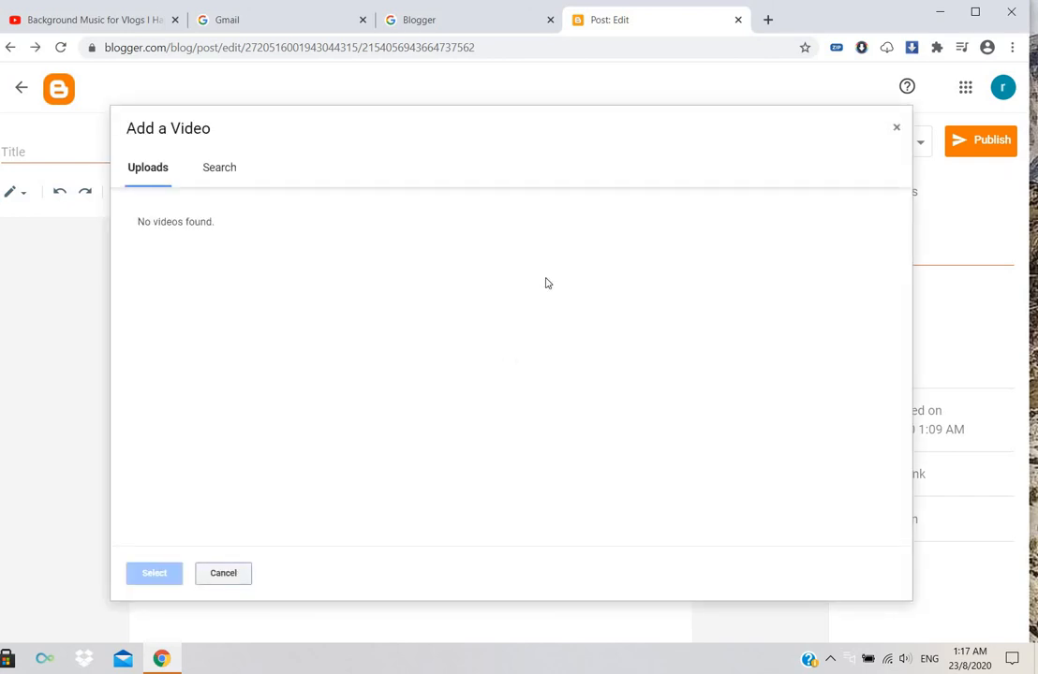
pyautogui.moveTo(655, 135)
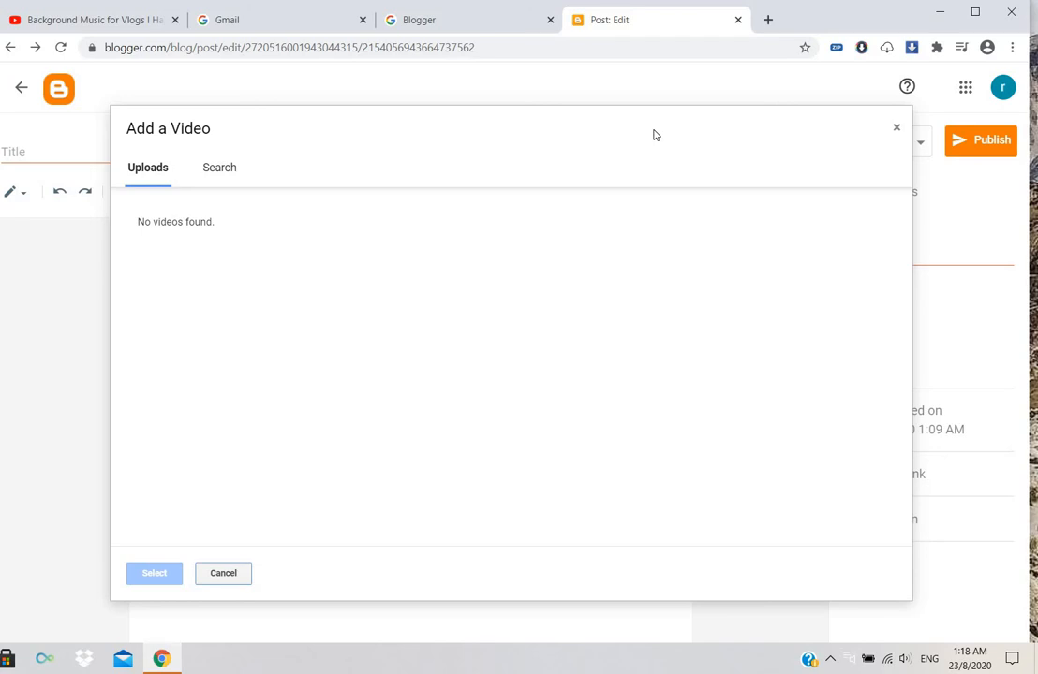
pyautogui.moveTo(525, 165)
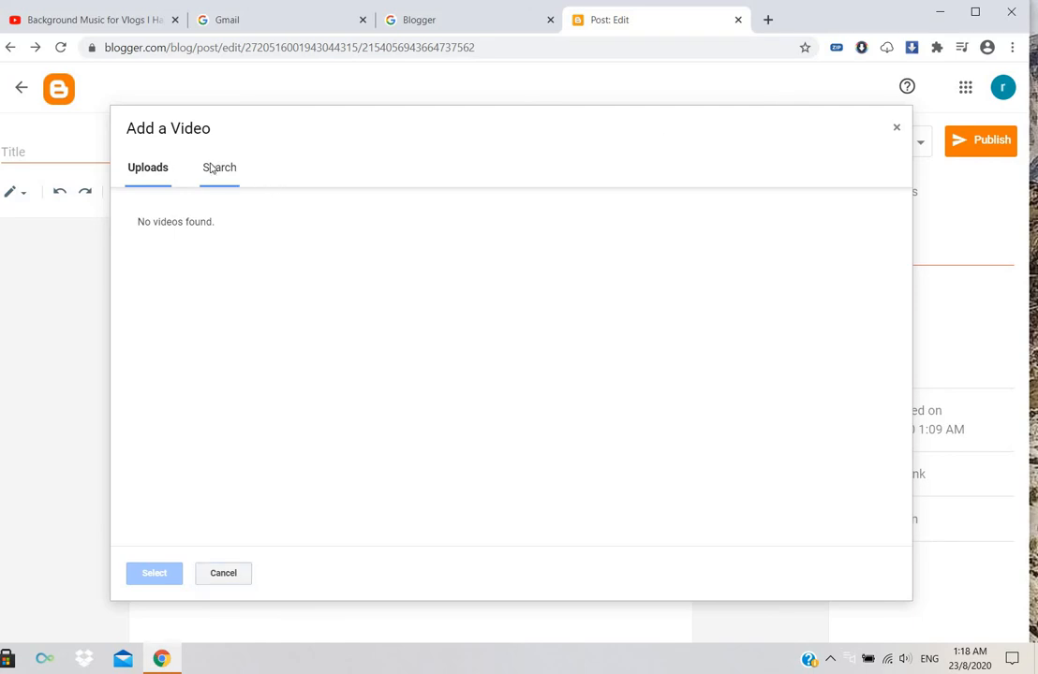
pyautogui.click(220, 167)
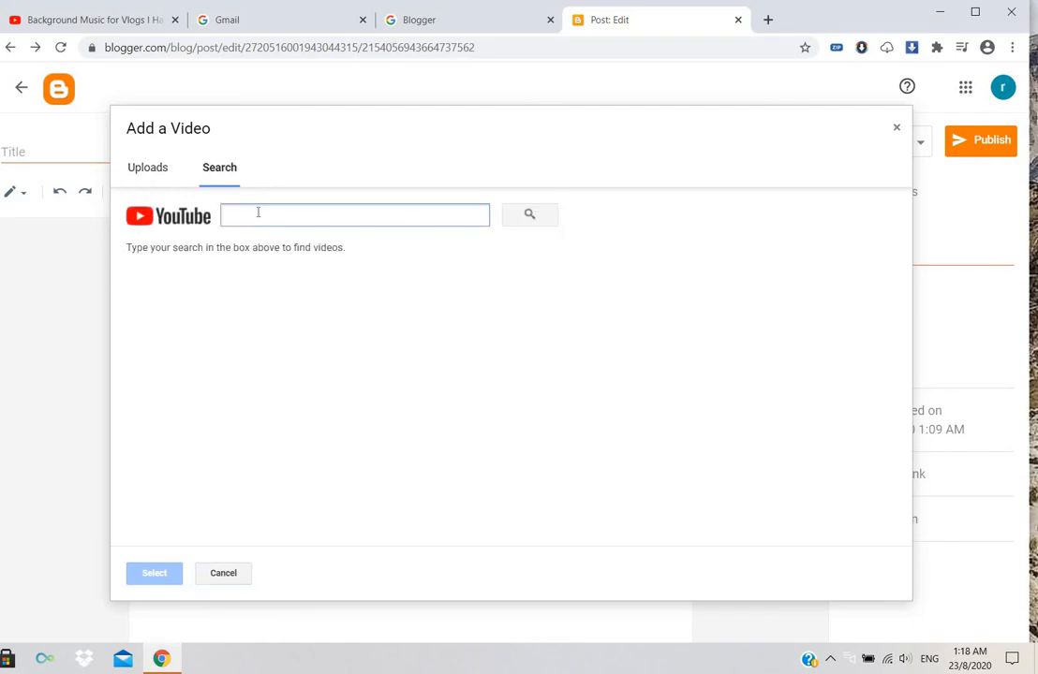
pyautogui.click(354, 213)
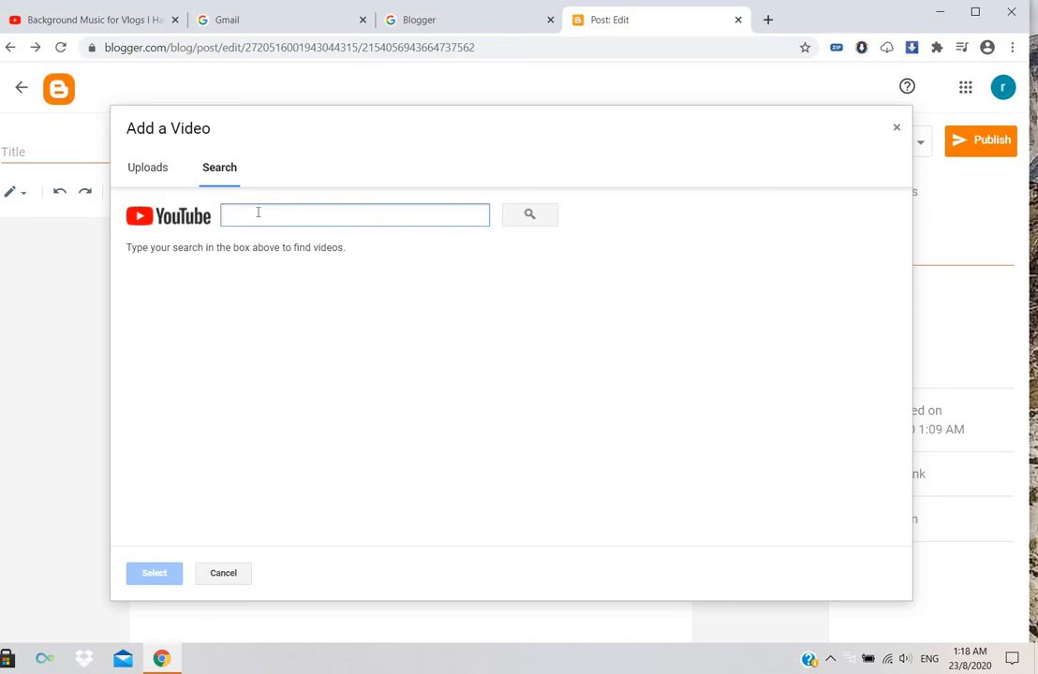
pyautogui.write('hd')
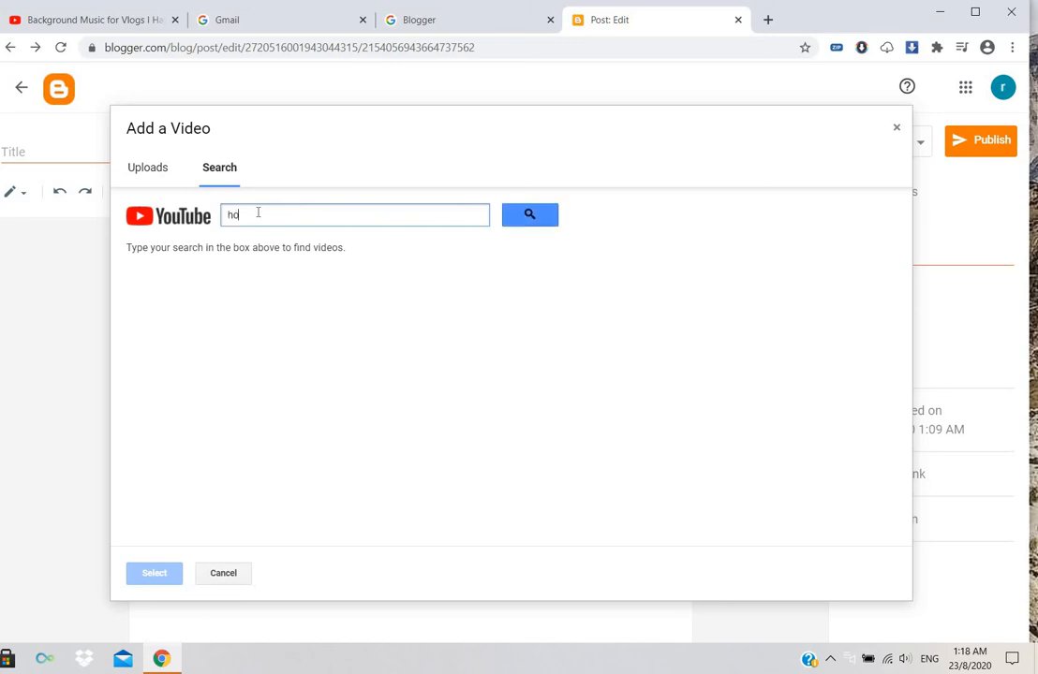
pyautogui.write('how to s')
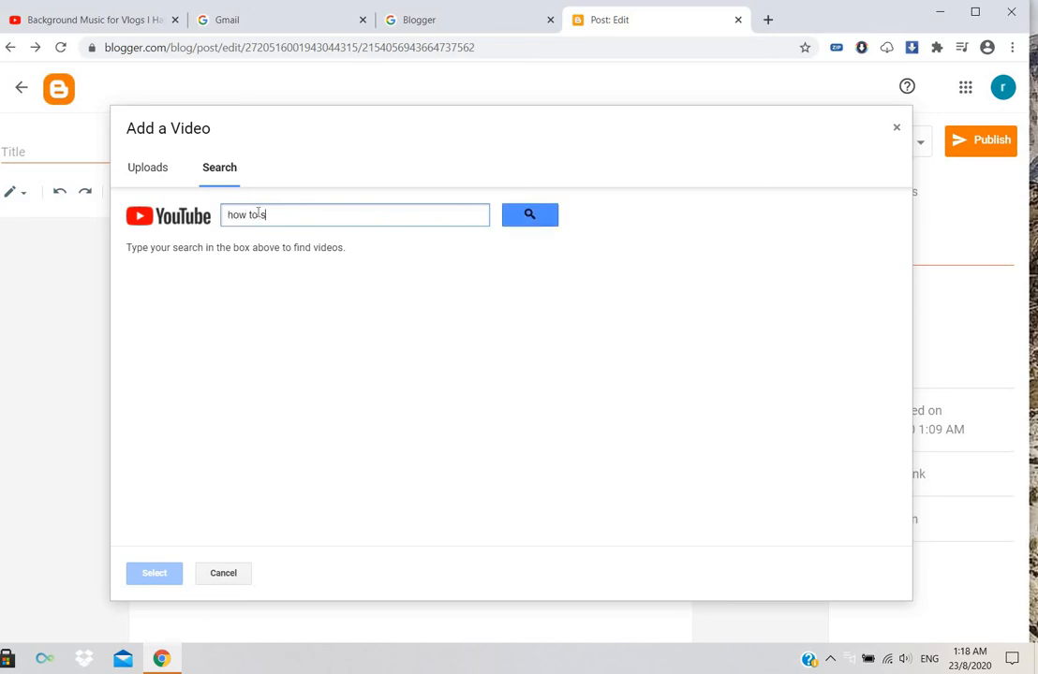
pyautogui.write('ing a song')
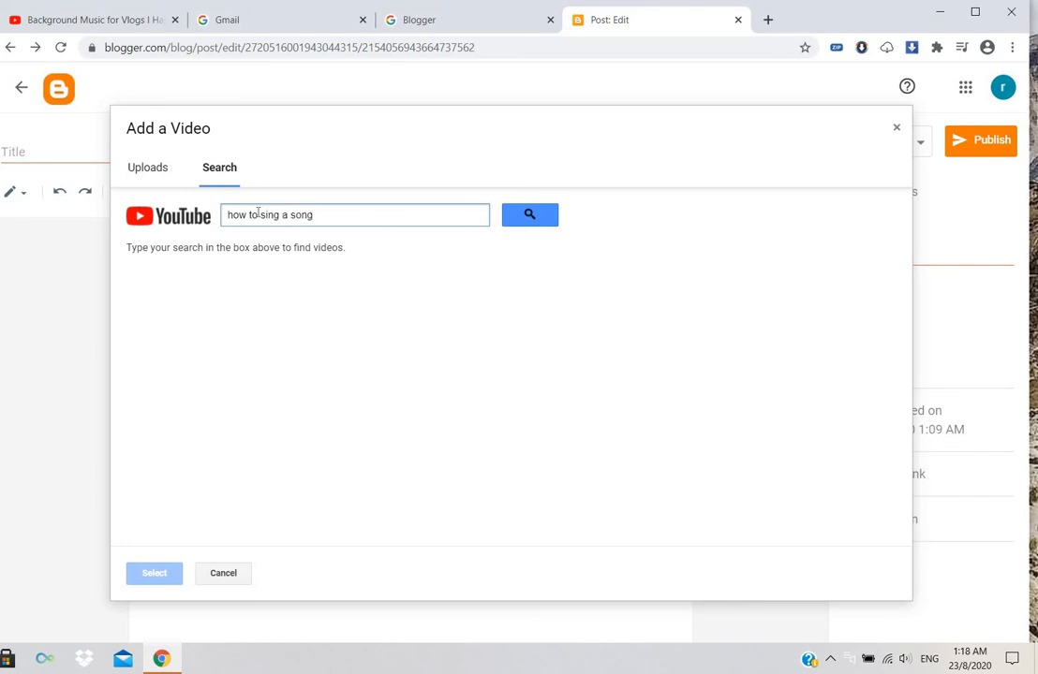
pyautogui.click(528, 214)
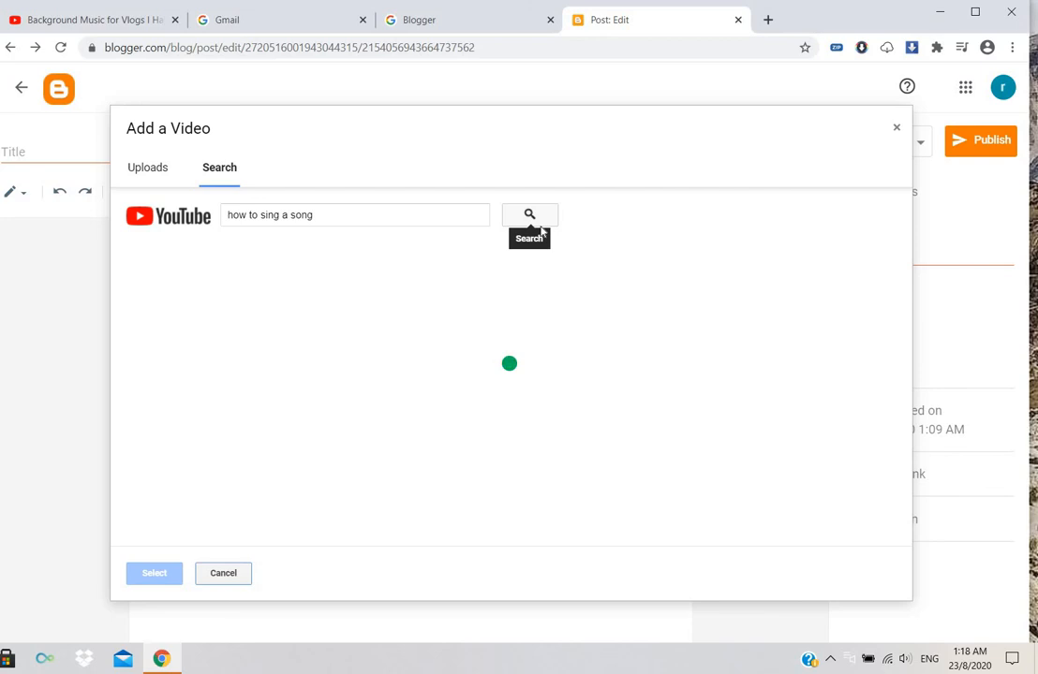
pyautogui.click(528, 214)
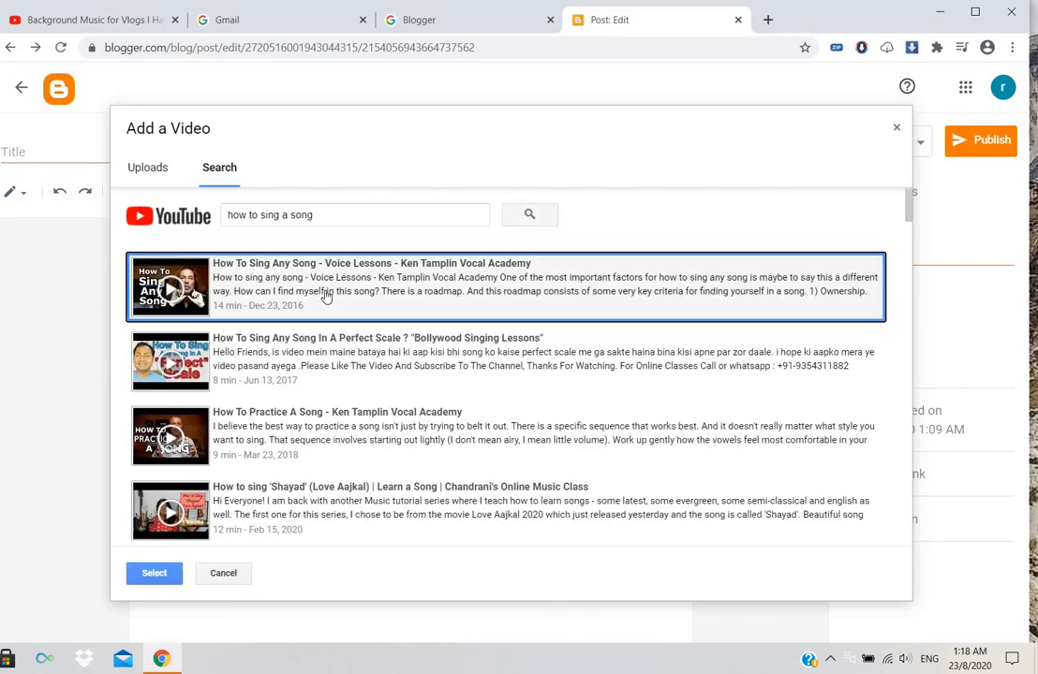
# Embed the first 'How To Sing' result beneath the landscape image
pyautogui.rightClick(326, 296)
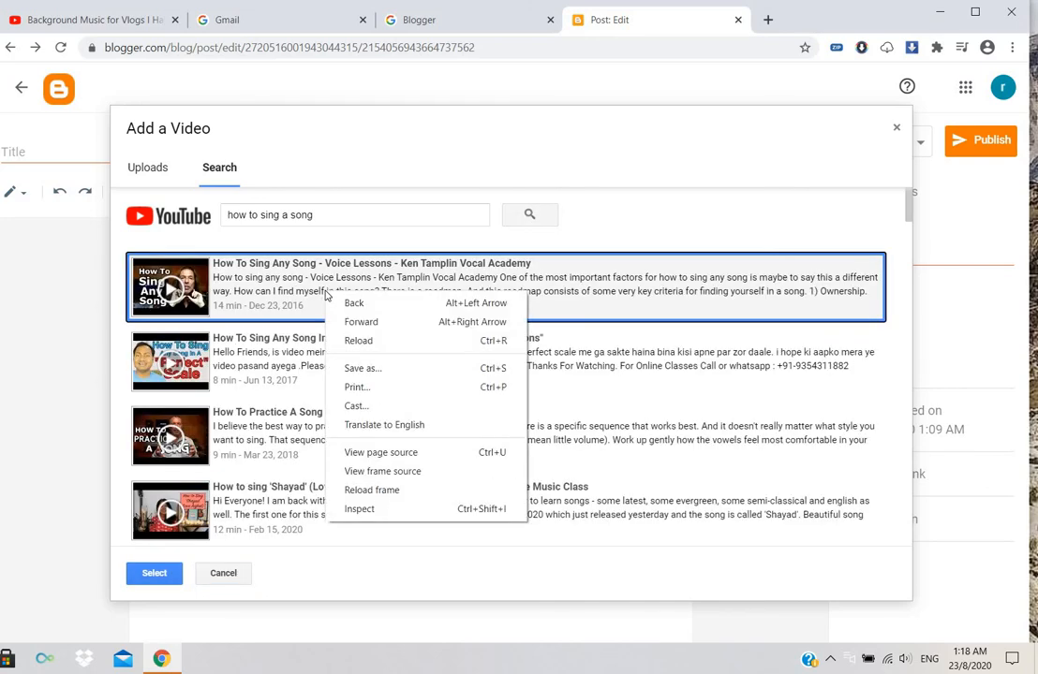
pyautogui.moveTo(791, 319)
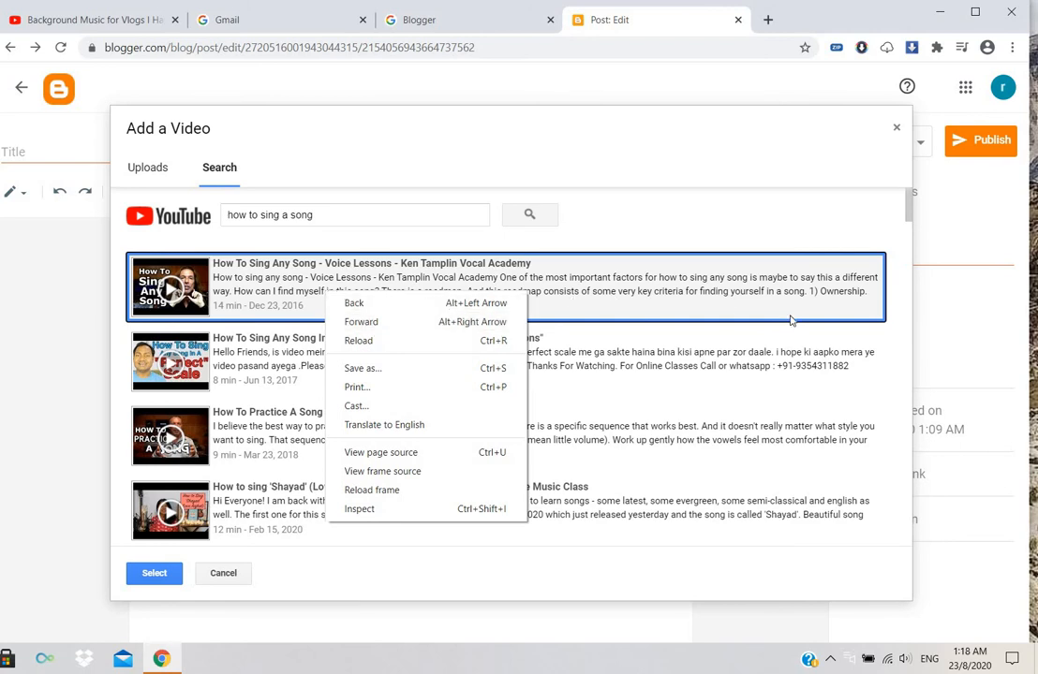
pyautogui.moveTo(363, 485)
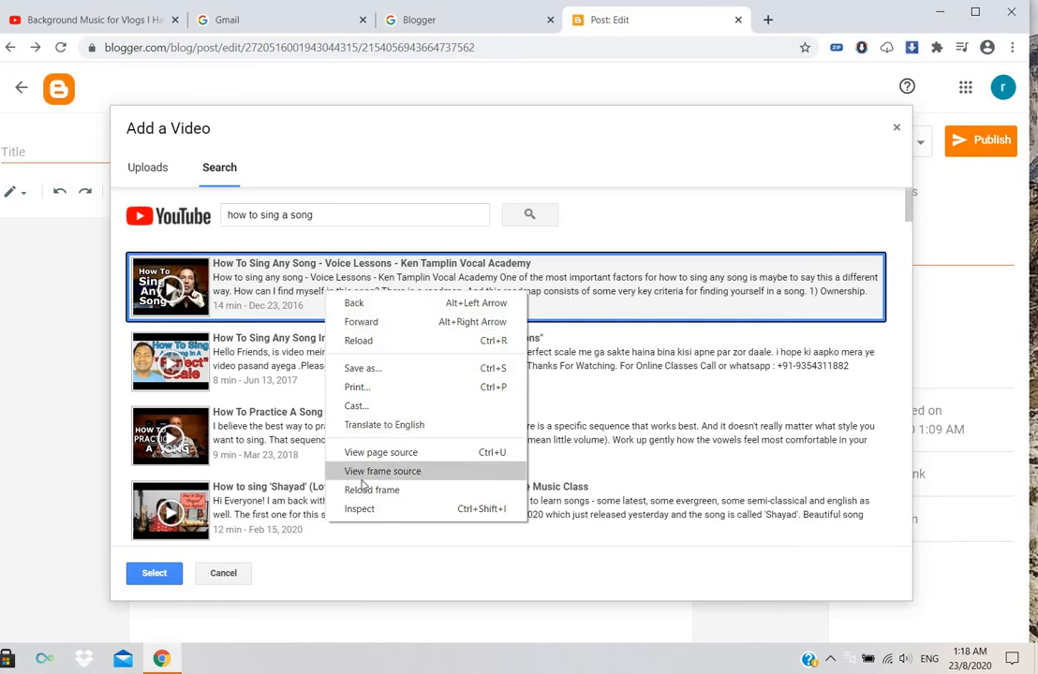
pyautogui.moveTo(375, 562)
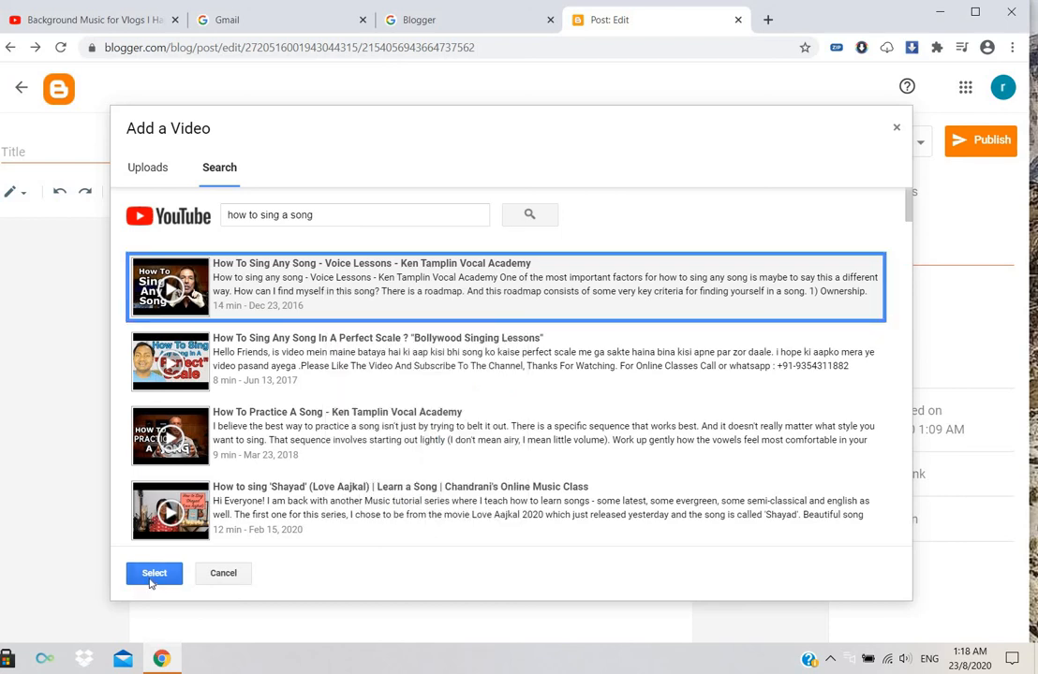
pyautogui.click(154, 573)
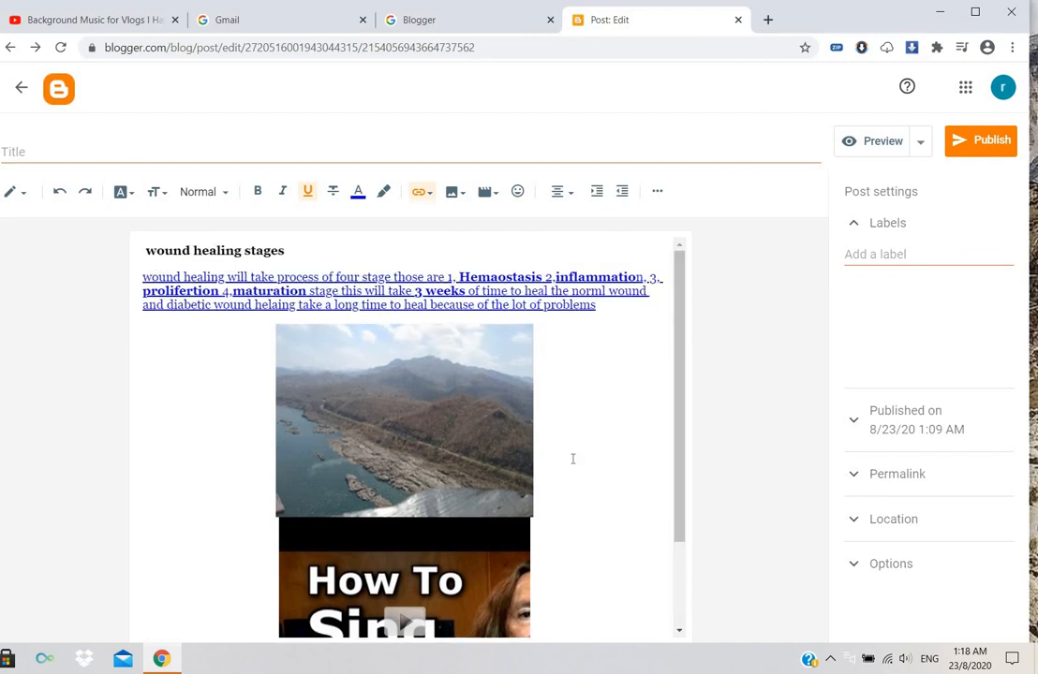
pyautogui.scroll(-3)
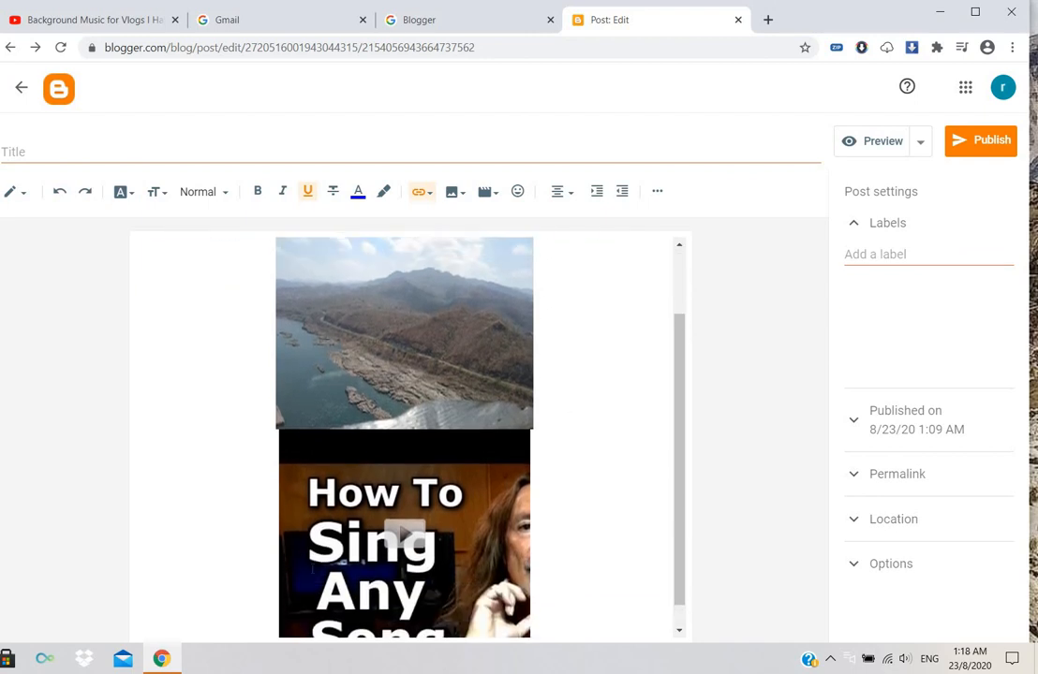
pyautogui.scroll(-3)
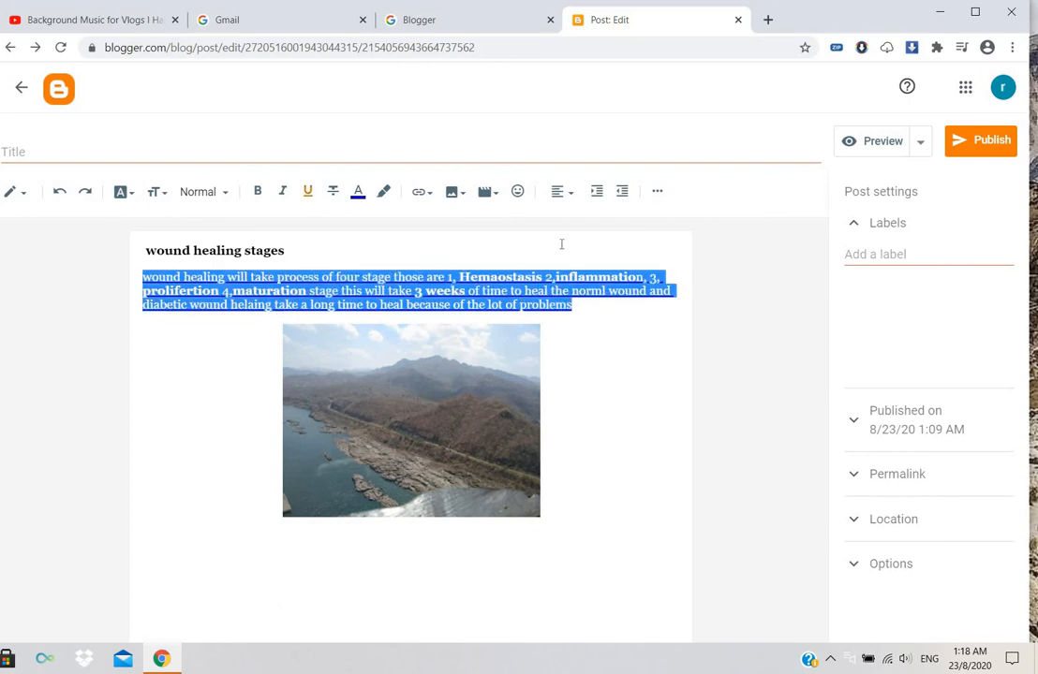
pyautogui.click(556, 191)
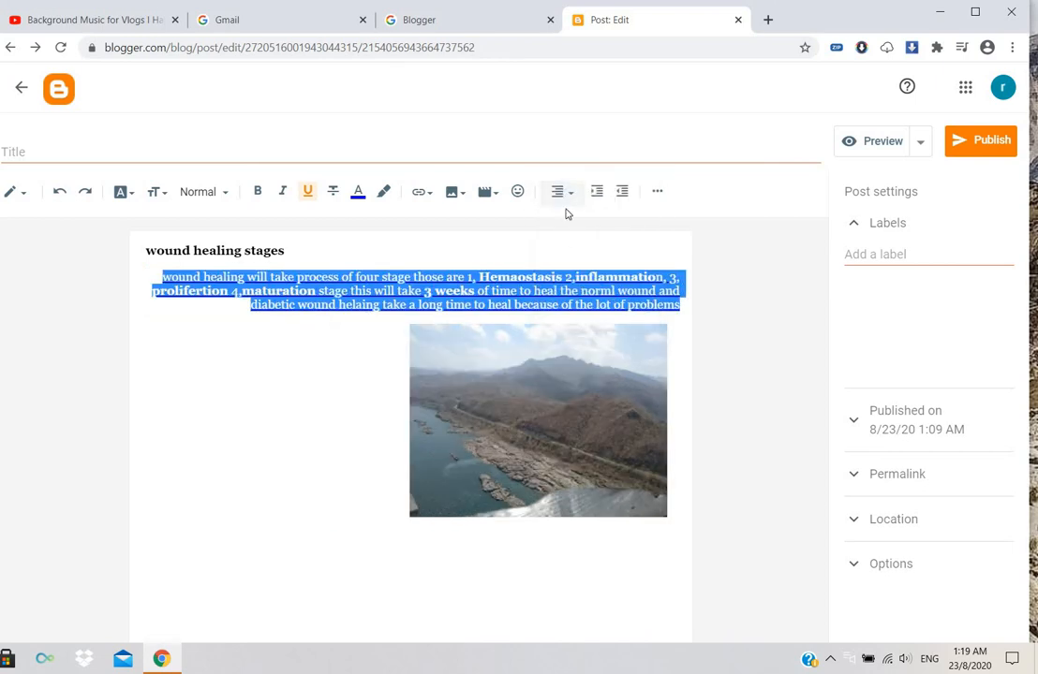
pyautogui.click(556, 191)
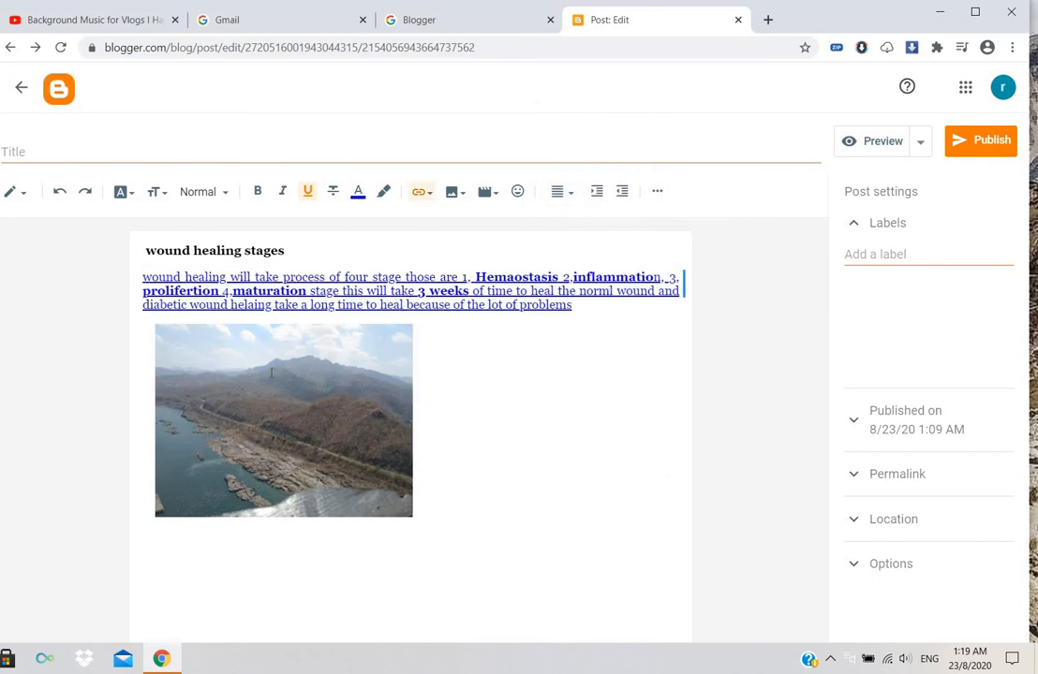
pyautogui.click(283, 420)
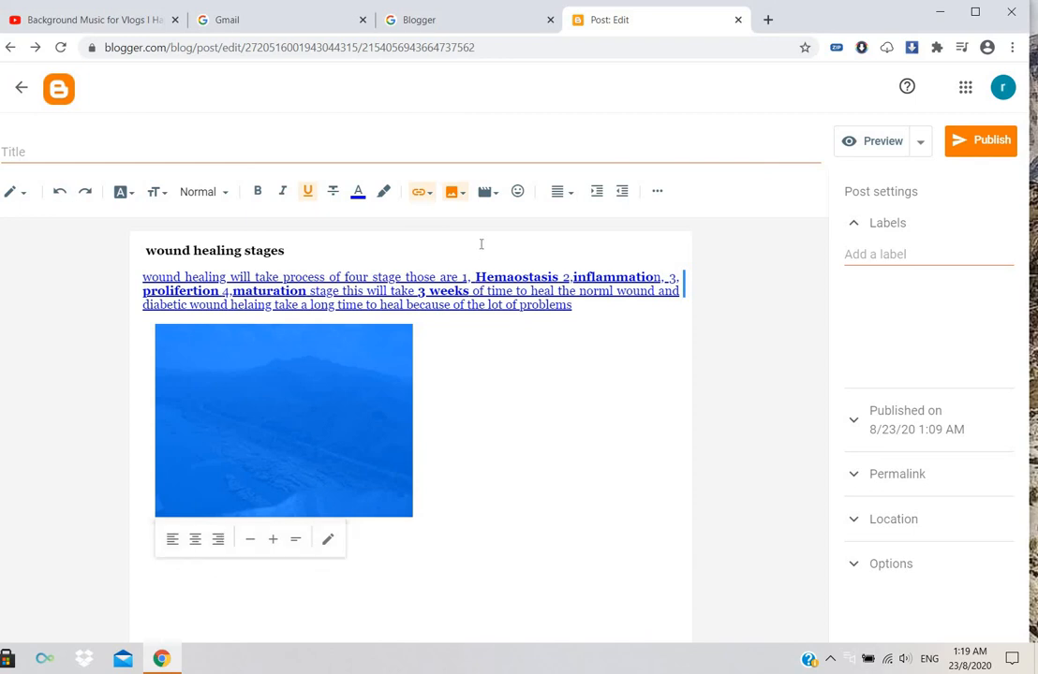
pyautogui.click(555, 191)
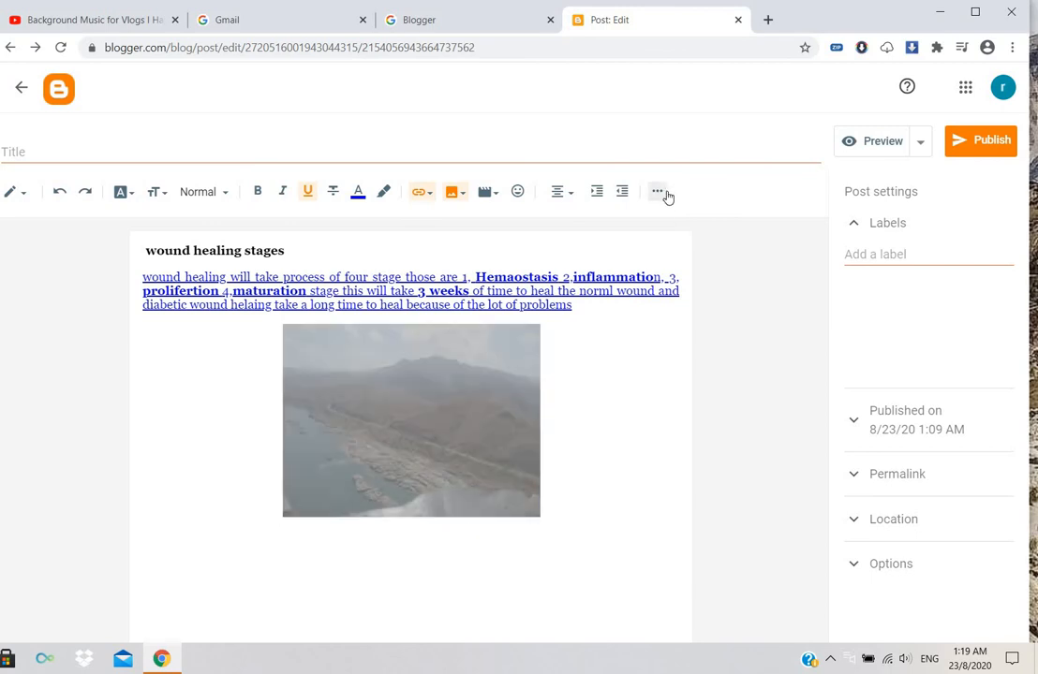
pyautogui.moveTo(663, 198)
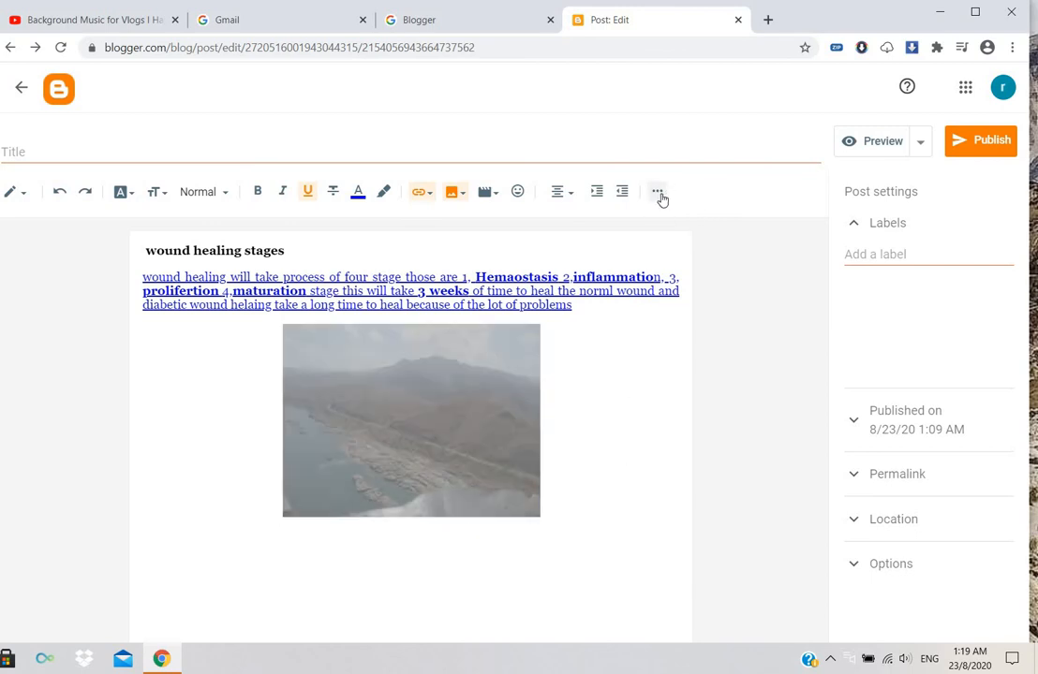
pyautogui.click(655, 191)
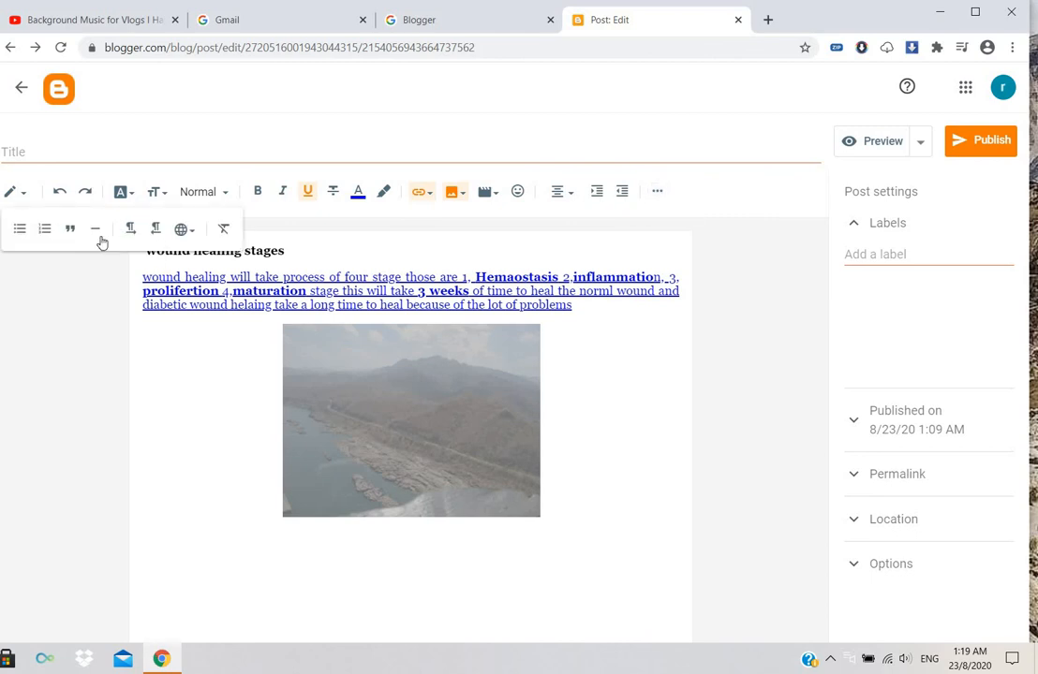
pyautogui.moveTo(71, 229)
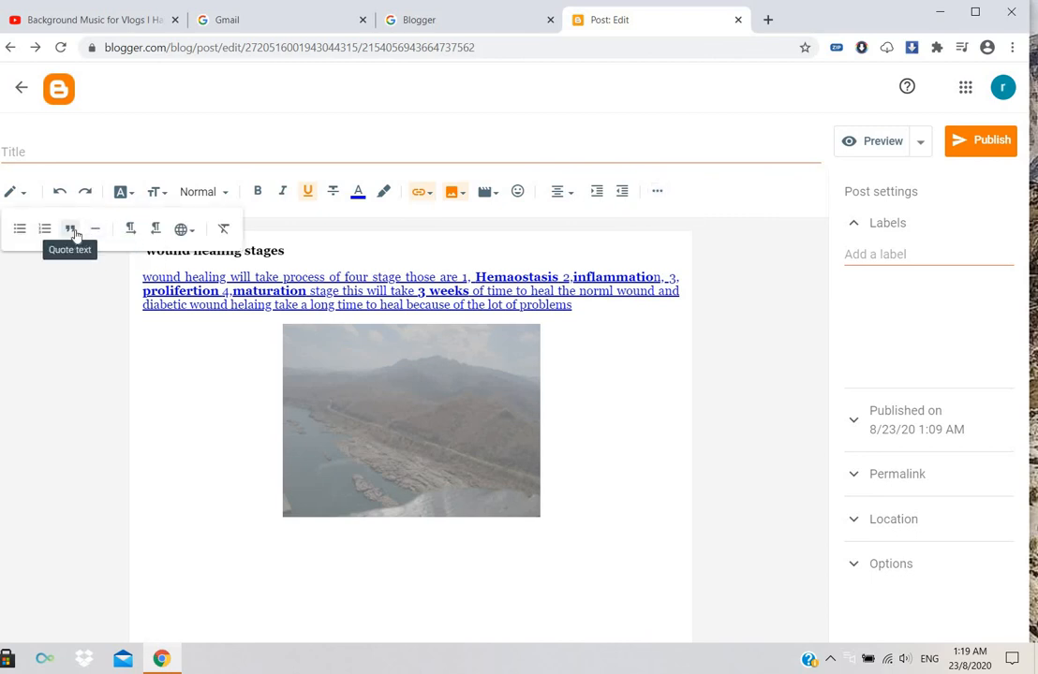
pyautogui.moveTo(131, 228)
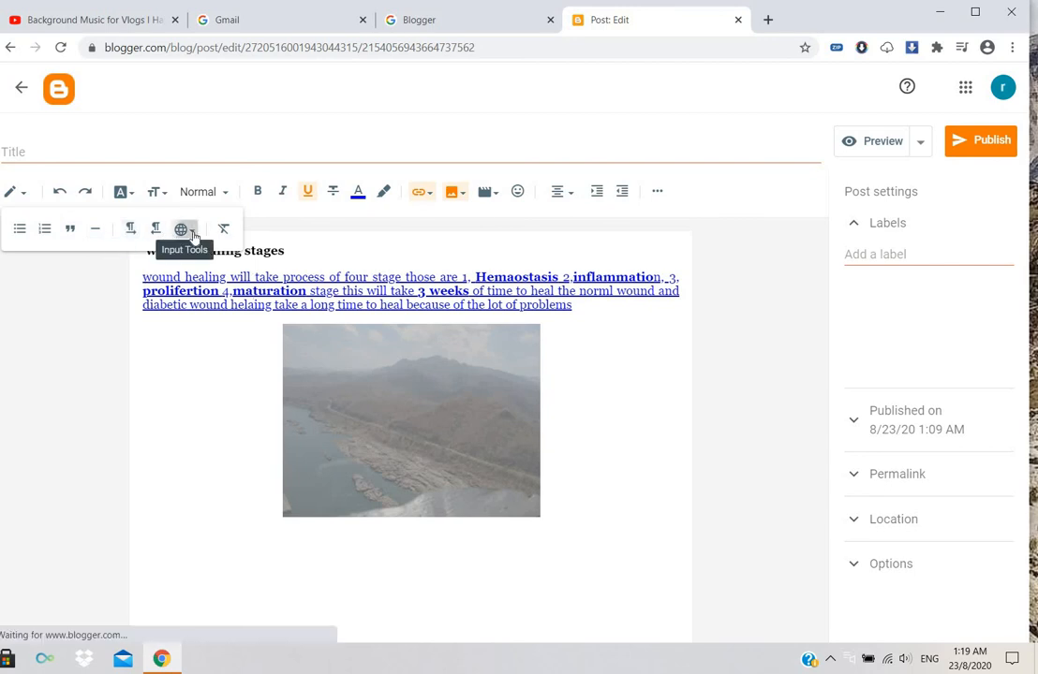
pyautogui.click(182, 229)
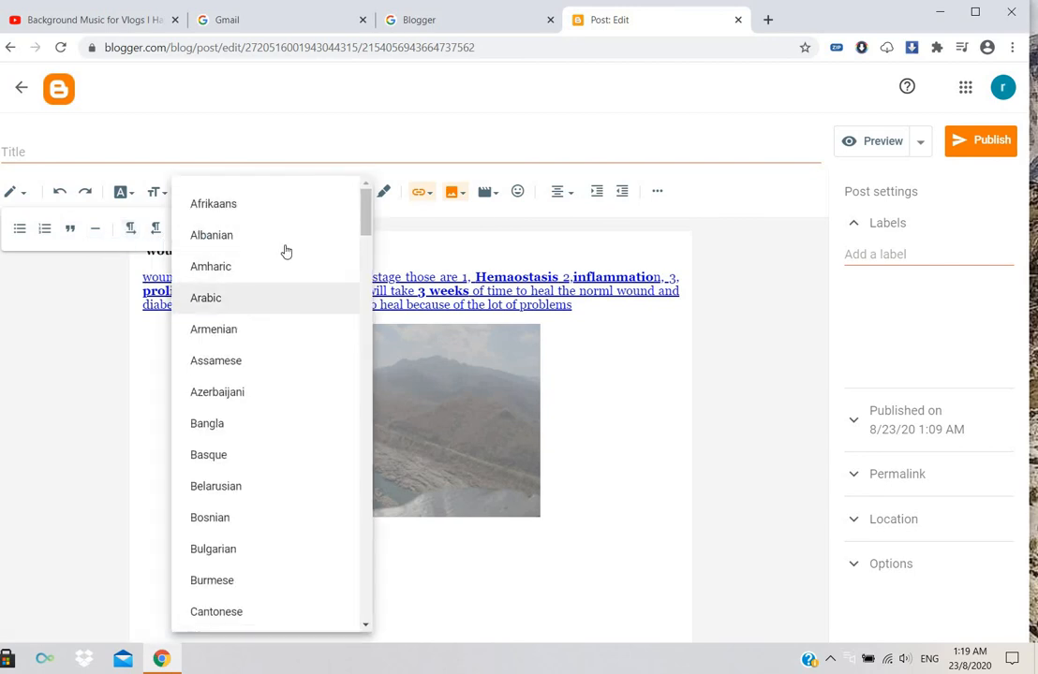
pyautogui.scroll(-3)
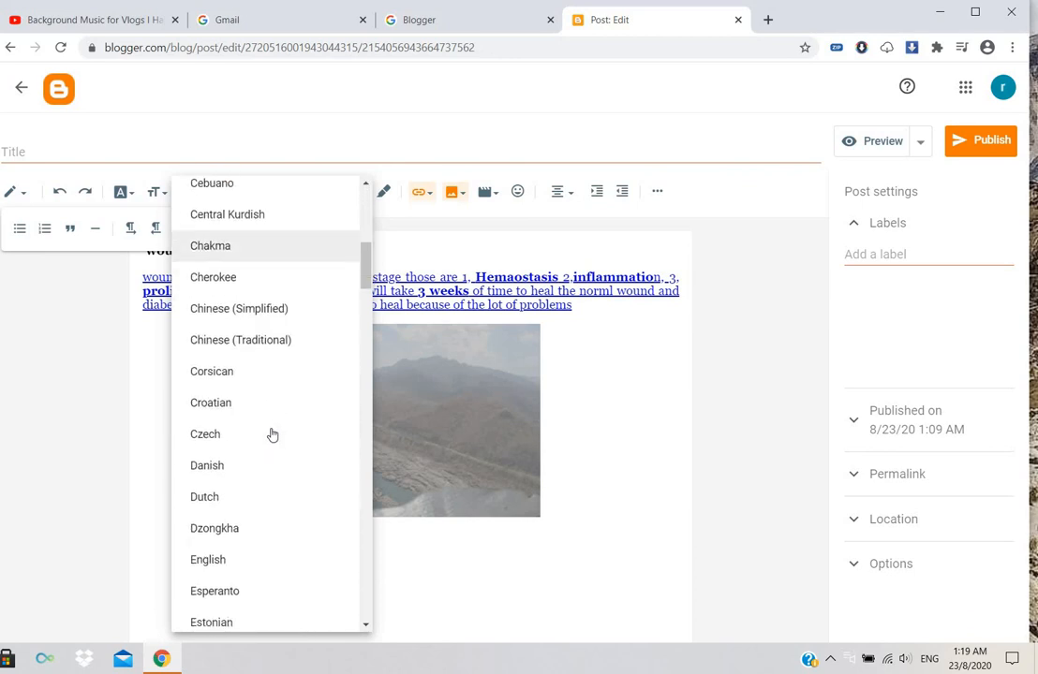
pyautogui.scroll(-3)
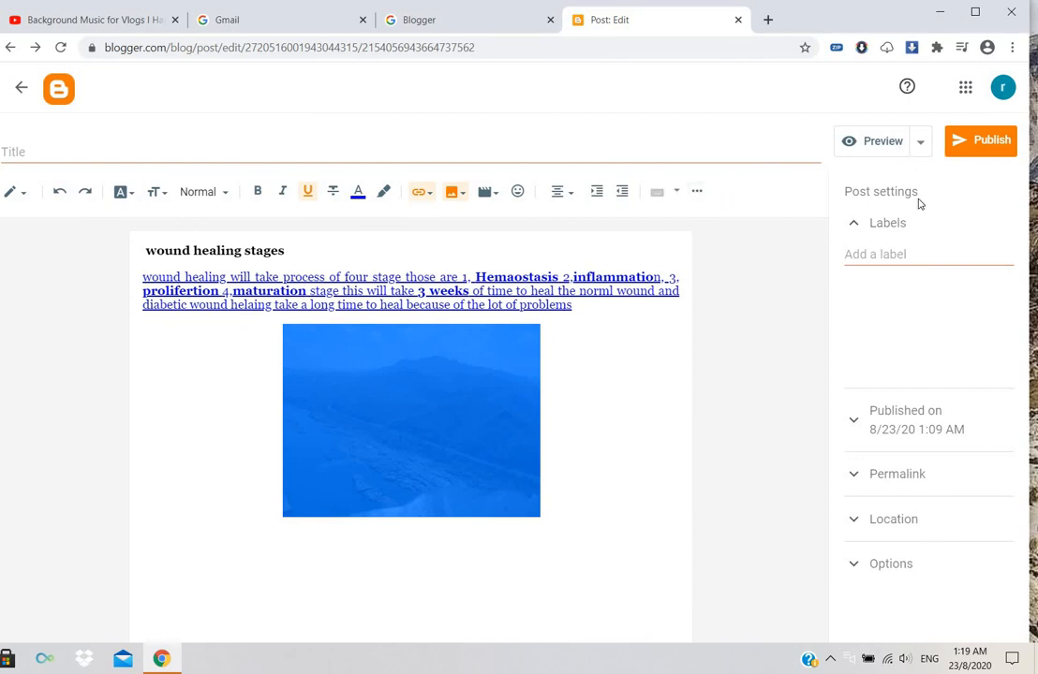
# Preview the post as readers will see it, then return to editing
pyautogui.click(880, 141)
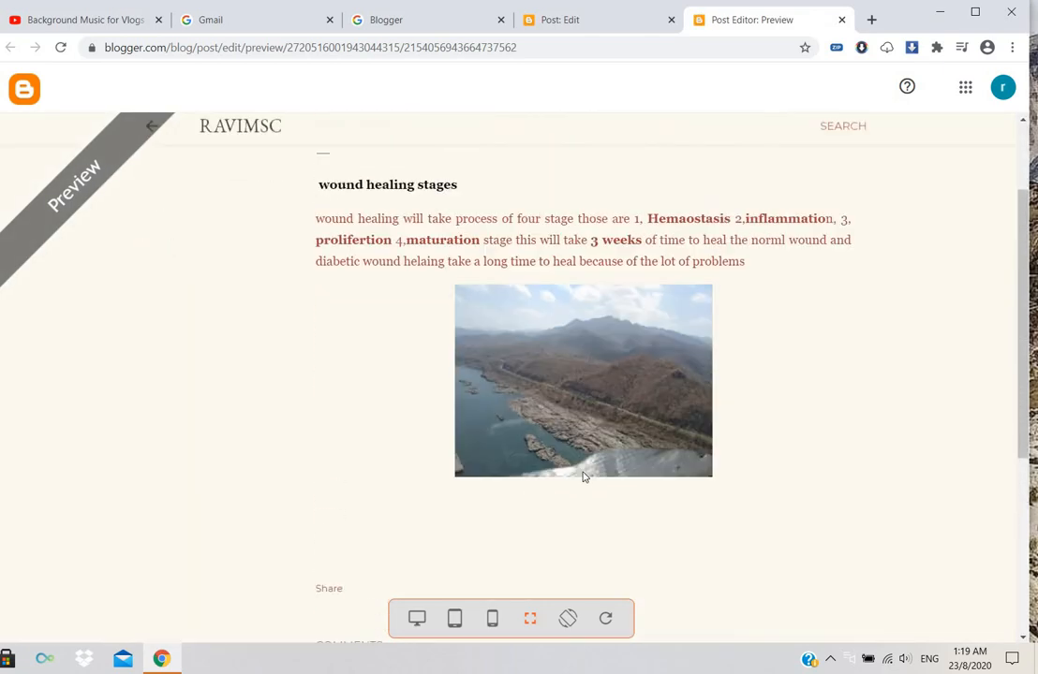
pyautogui.click(600, 18)
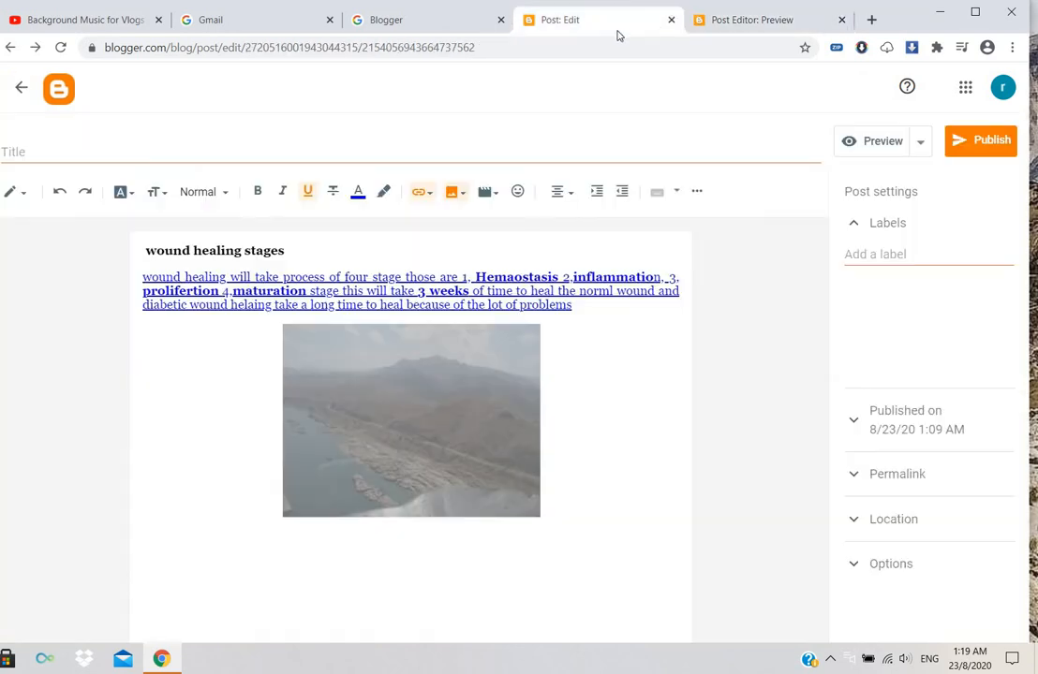
pyautogui.click(839, 19)
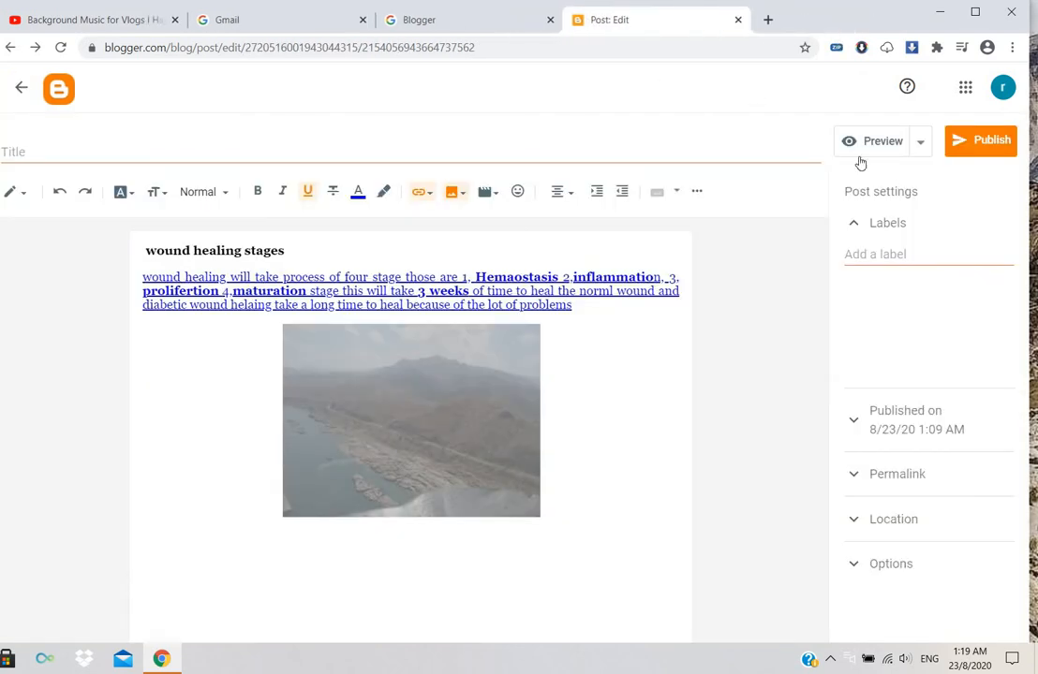
pyautogui.click(927, 255)
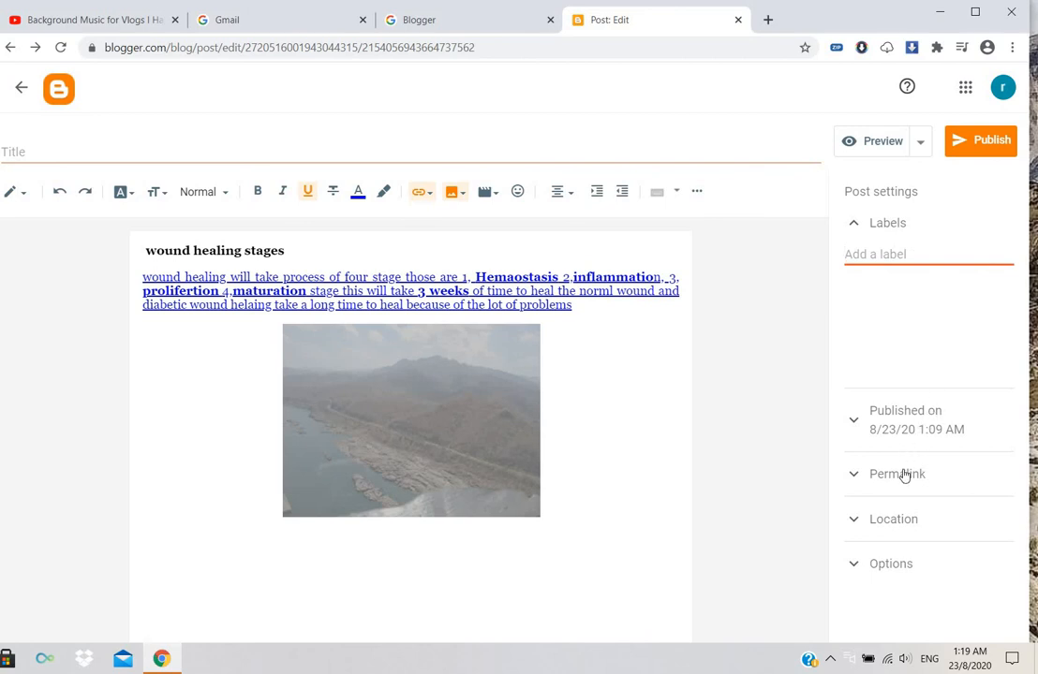
# Switch the post to a Custom Permalink and keep reader comments set to Allow
pyautogui.click(895, 474)
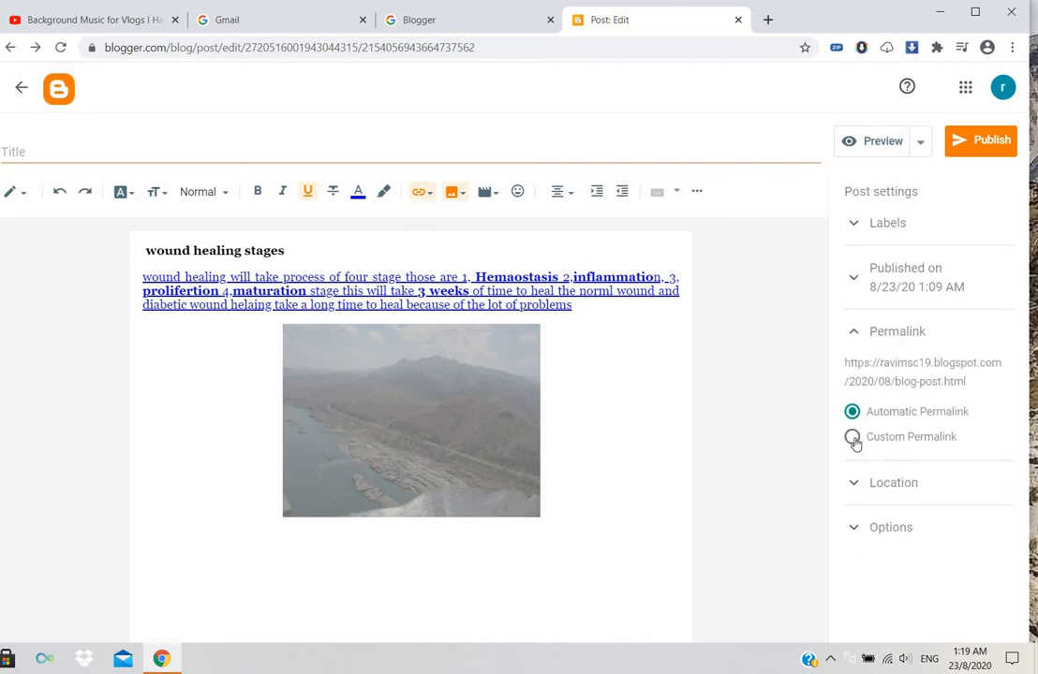
pyautogui.click(851, 437)
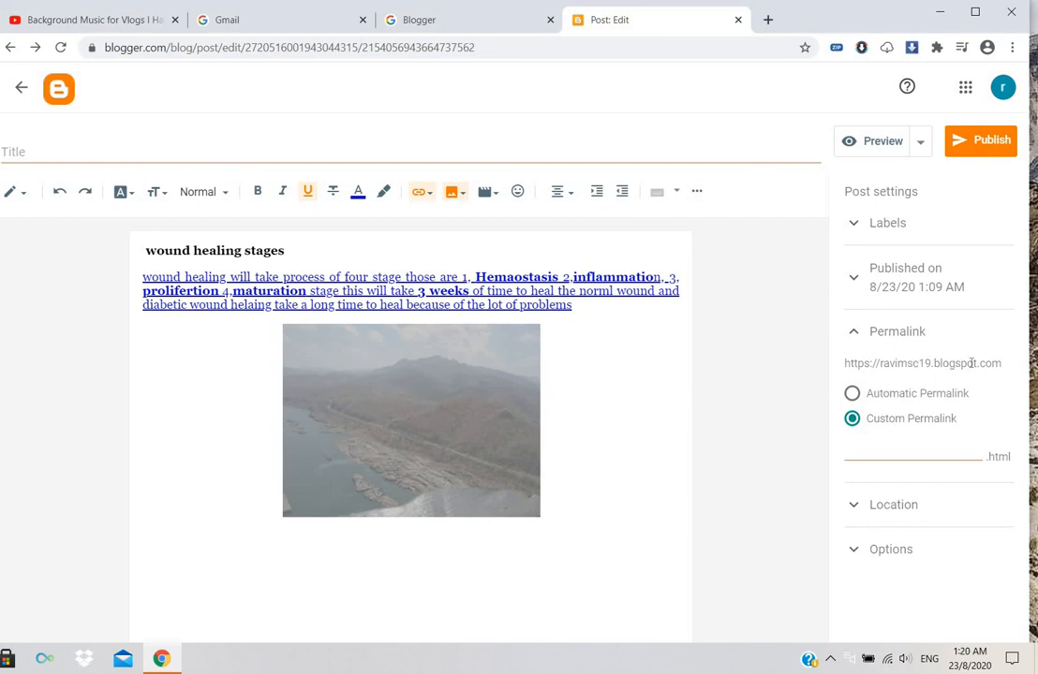
pyautogui.moveTo(851, 517)
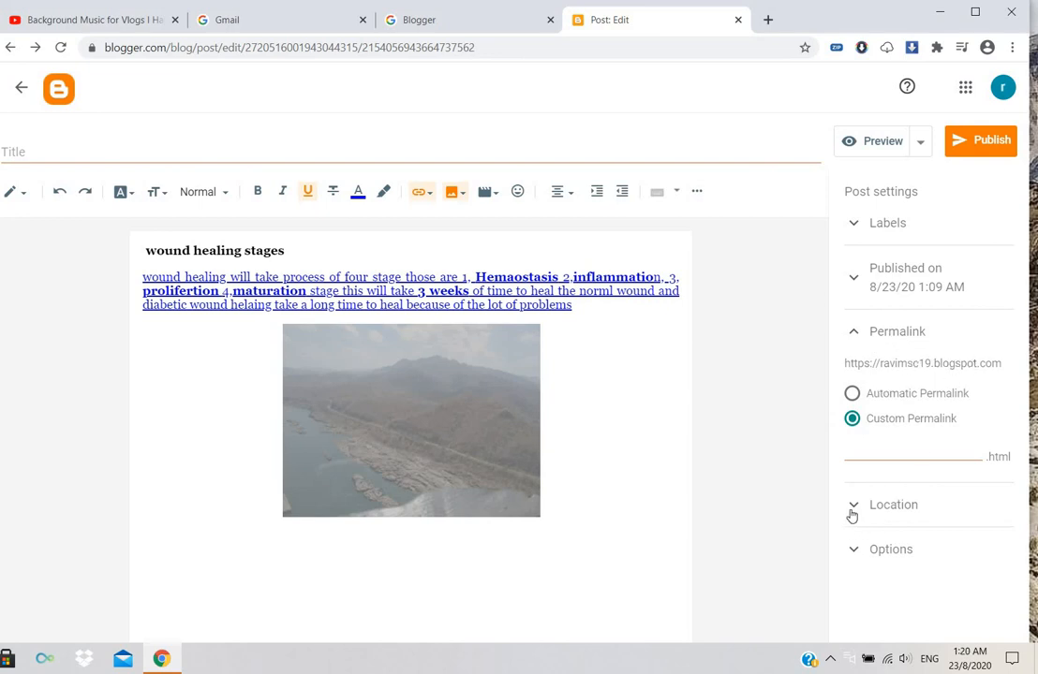
pyautogui.click(894, 506)
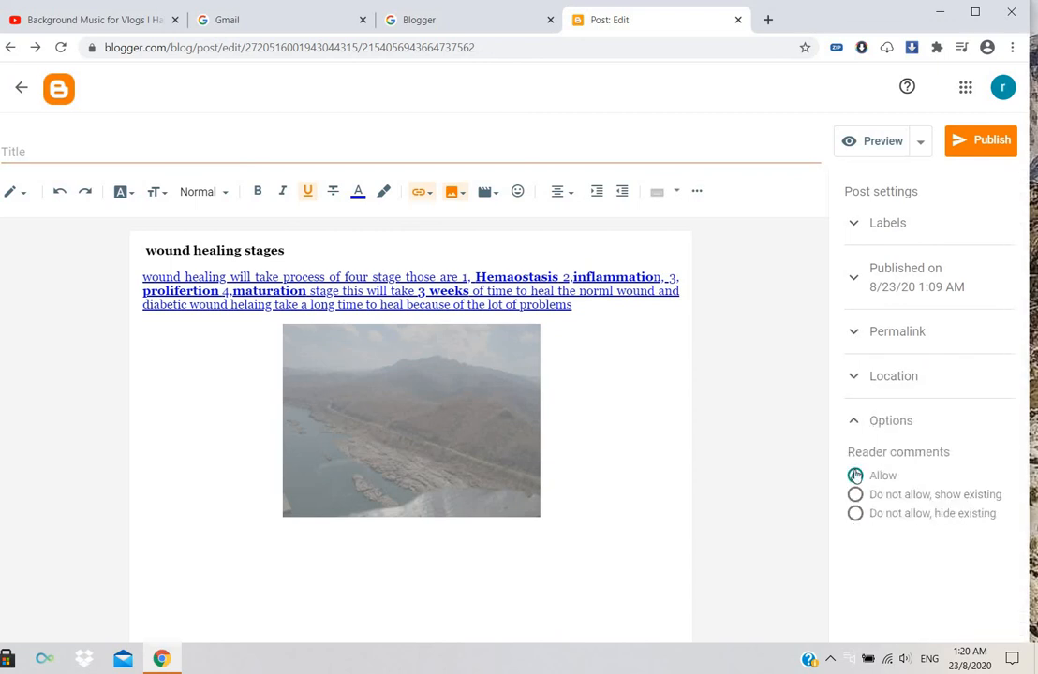
pyautogui.click(854, 476)
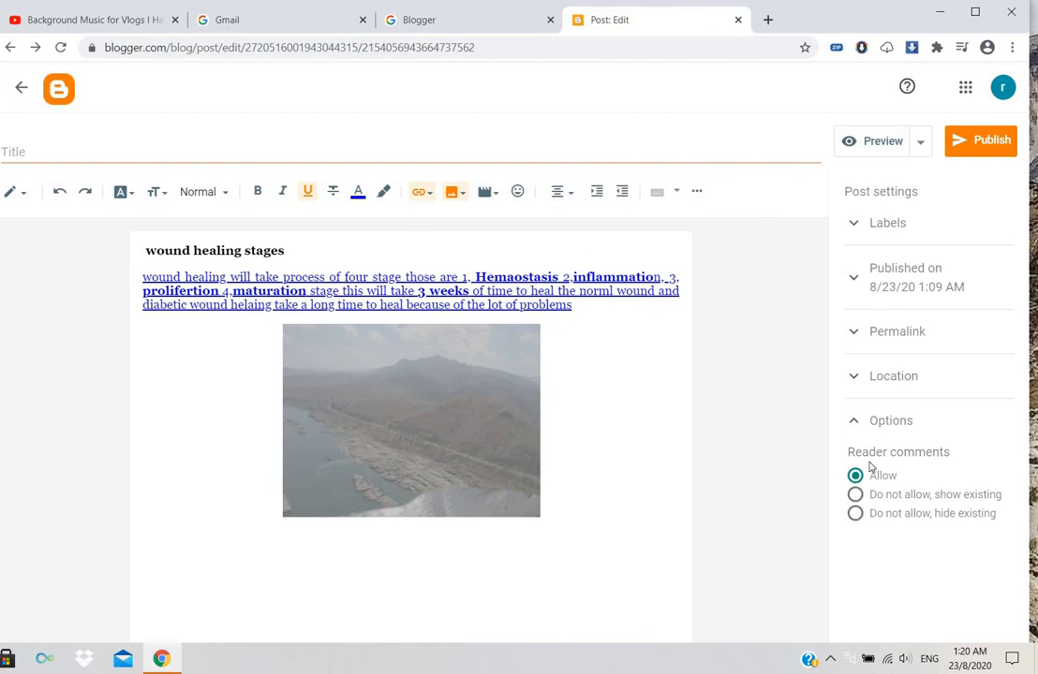
pyautogui.click(888, 223)
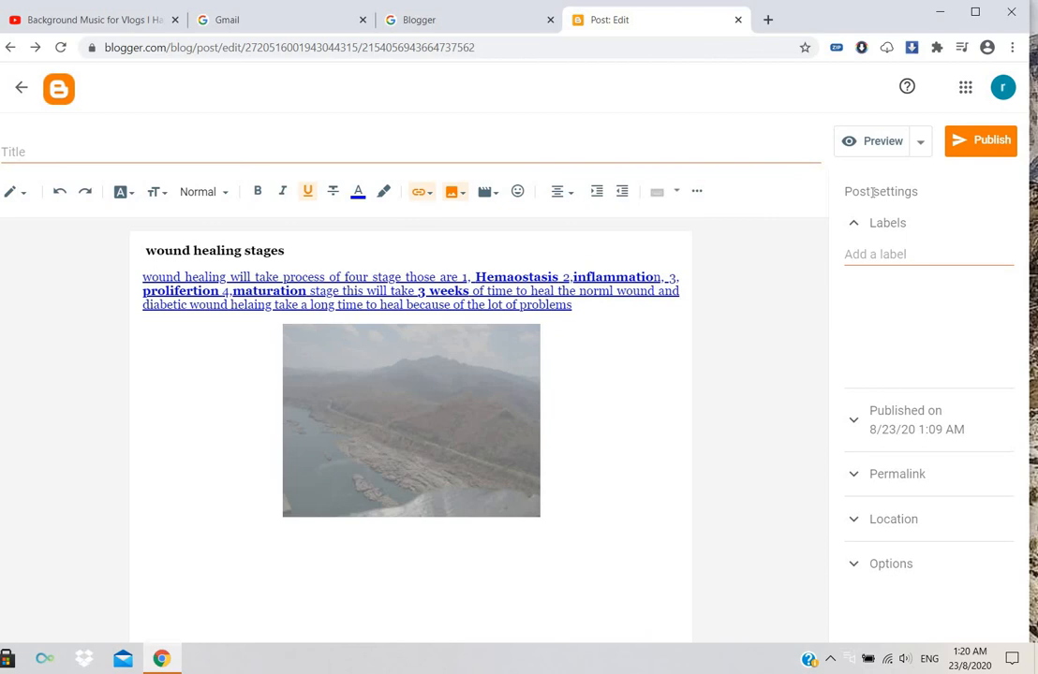
pyautogui.moveTo(292, 243)
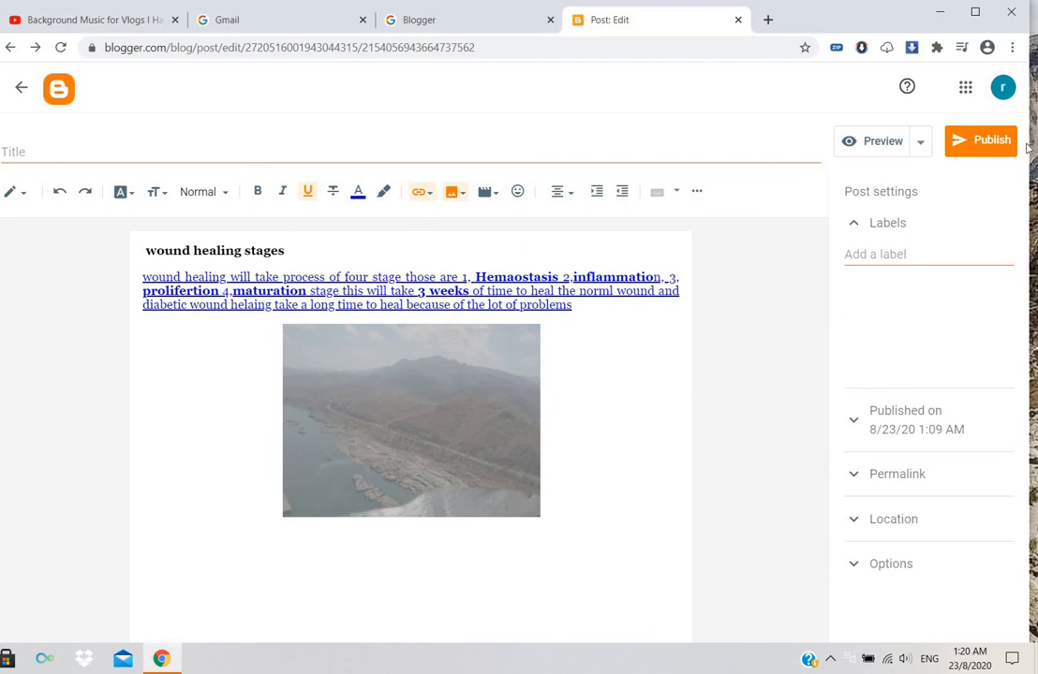
# Publish the post and confirm, so it shows as Published in the Posts list
pyautogui.click(980, 140)
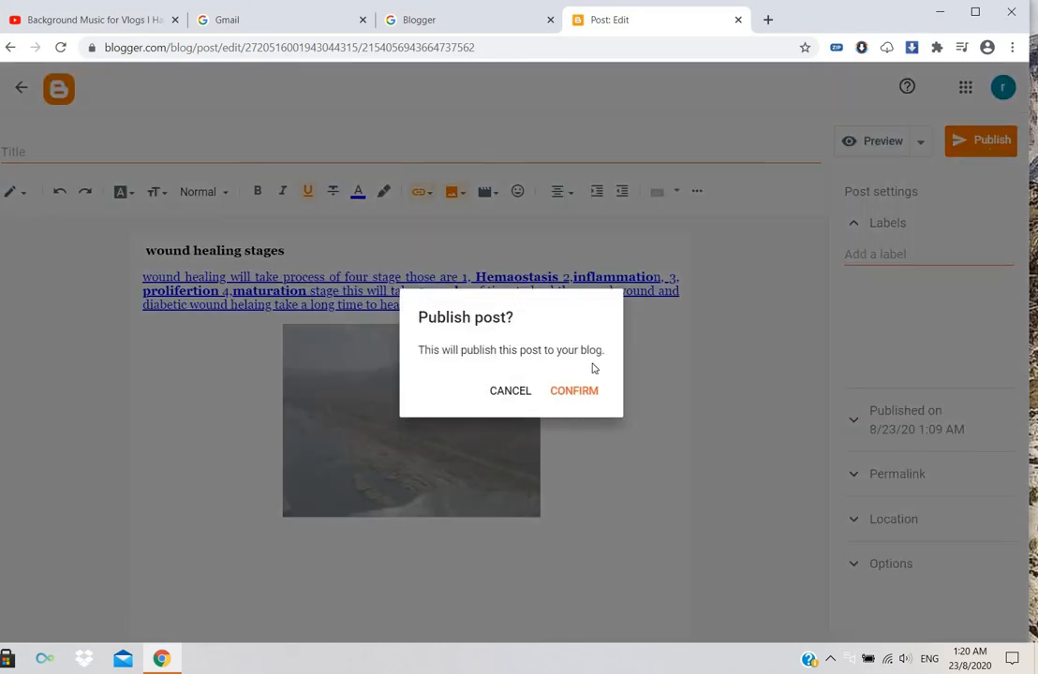
pyautogui.click(573, 392)
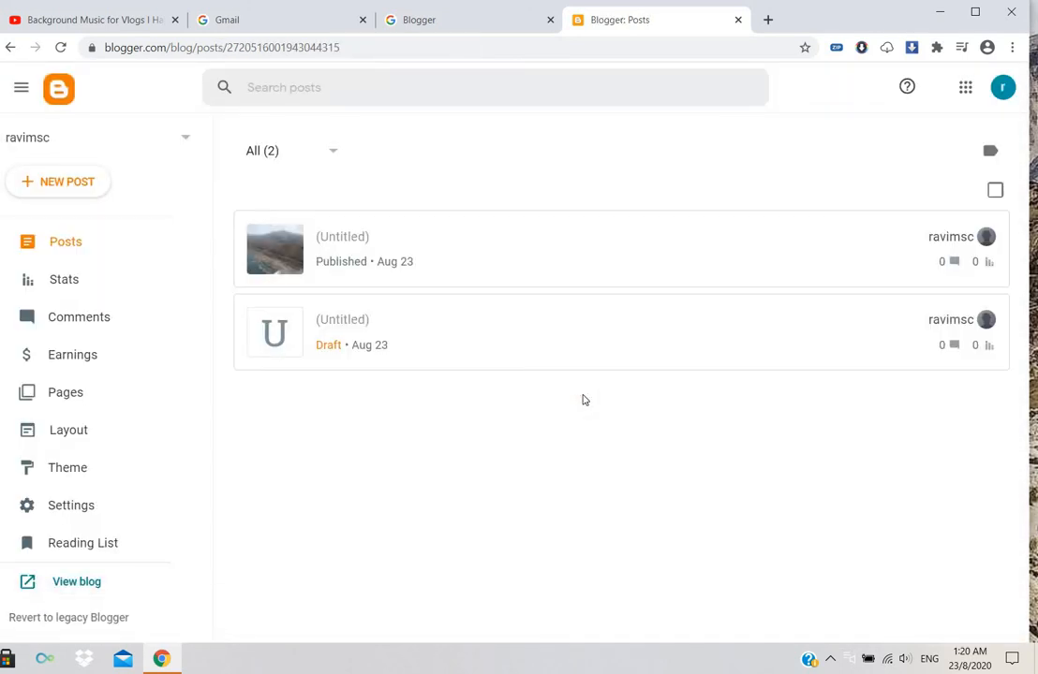
pyautogui.moveTo(515, 236)
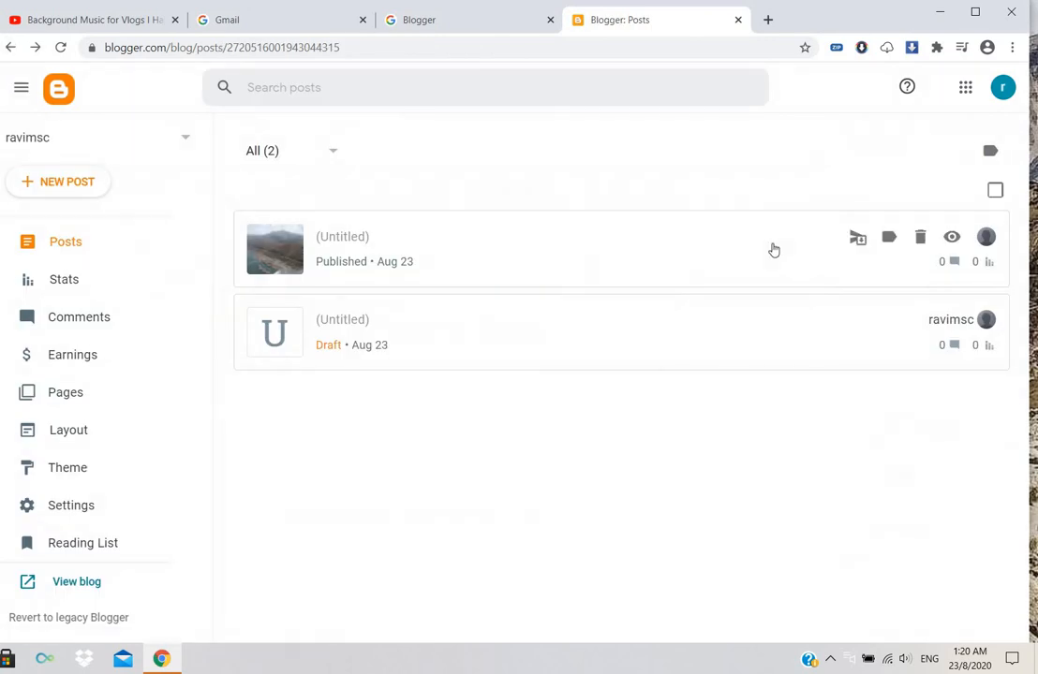
pyautogui.moveTo(952, 262)
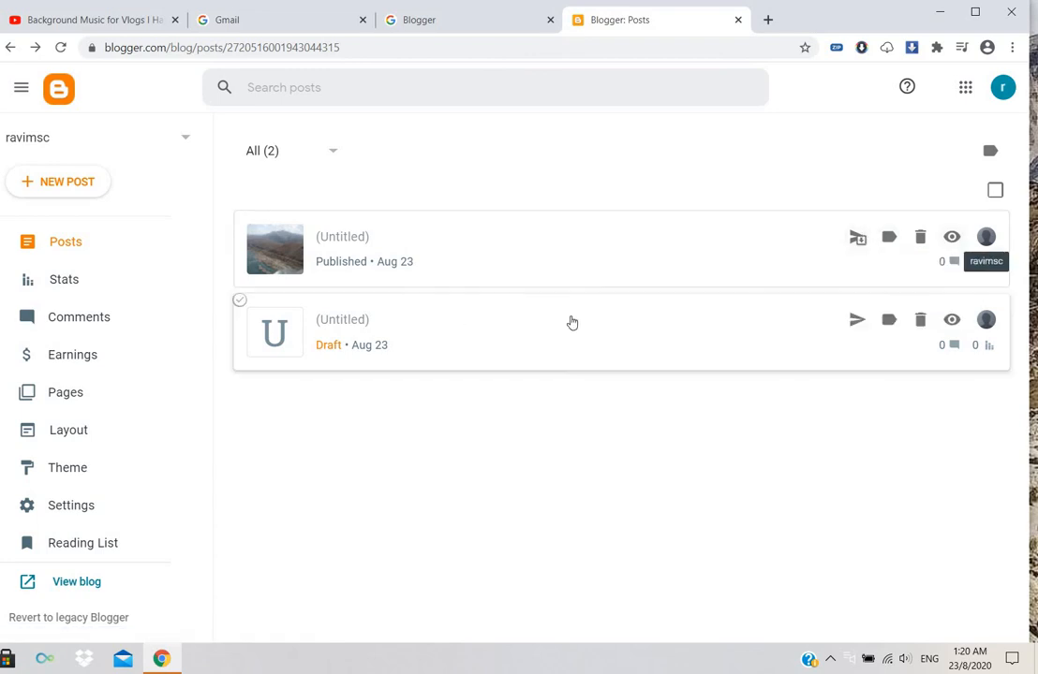
pyautogui.moveTo(247, 248)
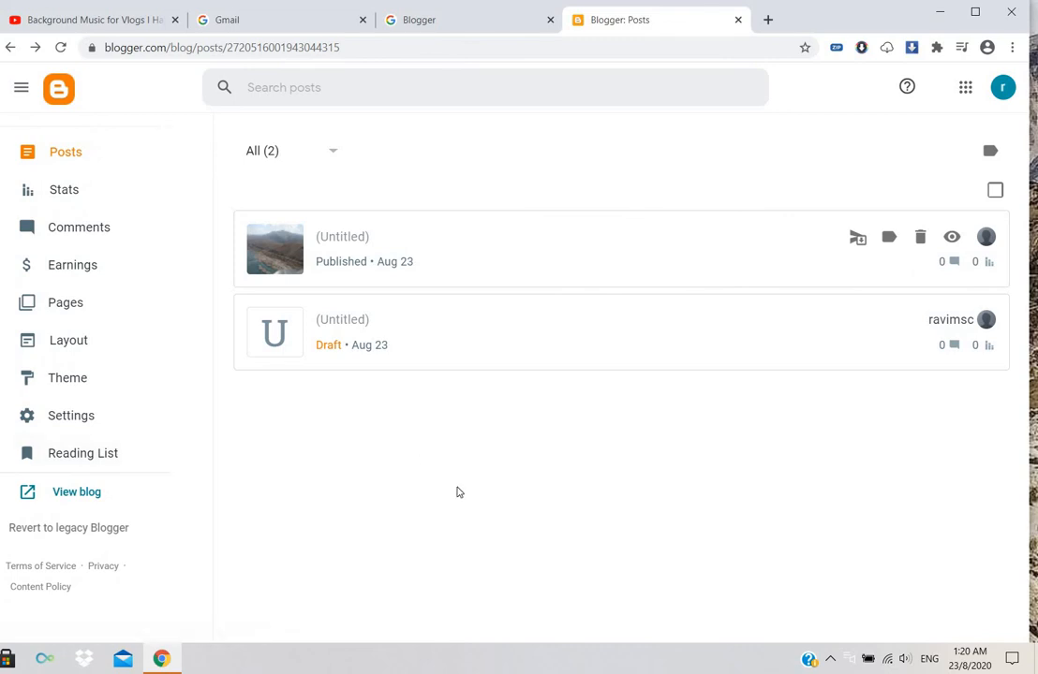
pyautogui.moveTo(520, 312)
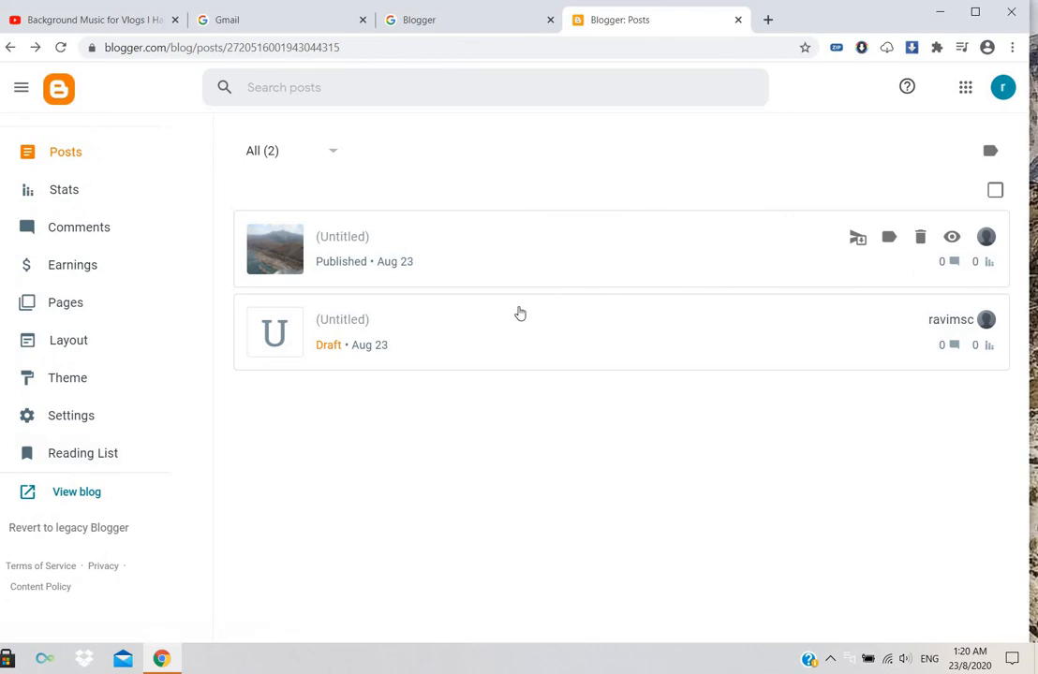